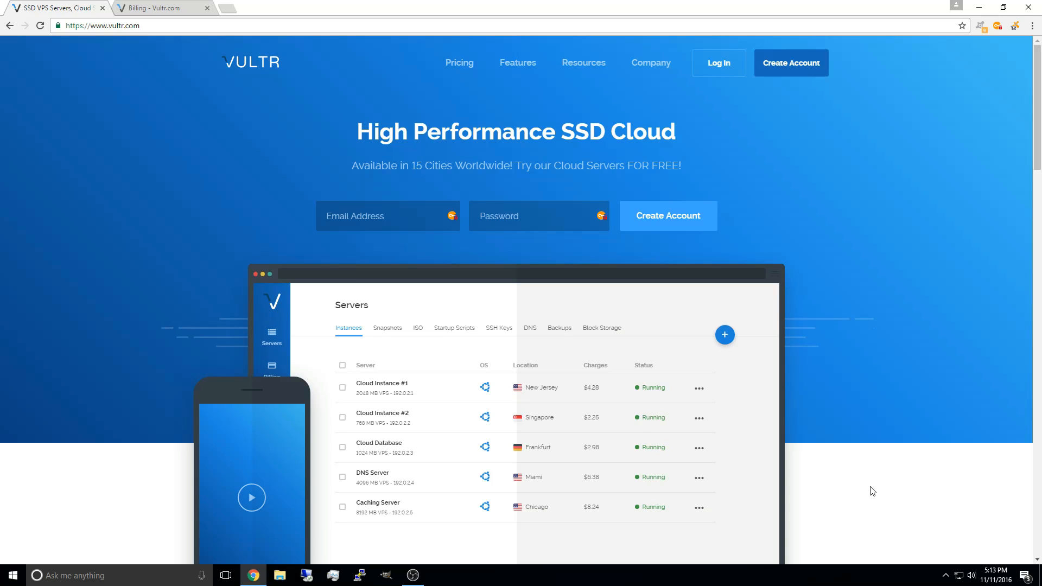
# - Choose a $5 PayPal top-up on the Billing page, then return to the servers list
pyautogui.scroll(-3)
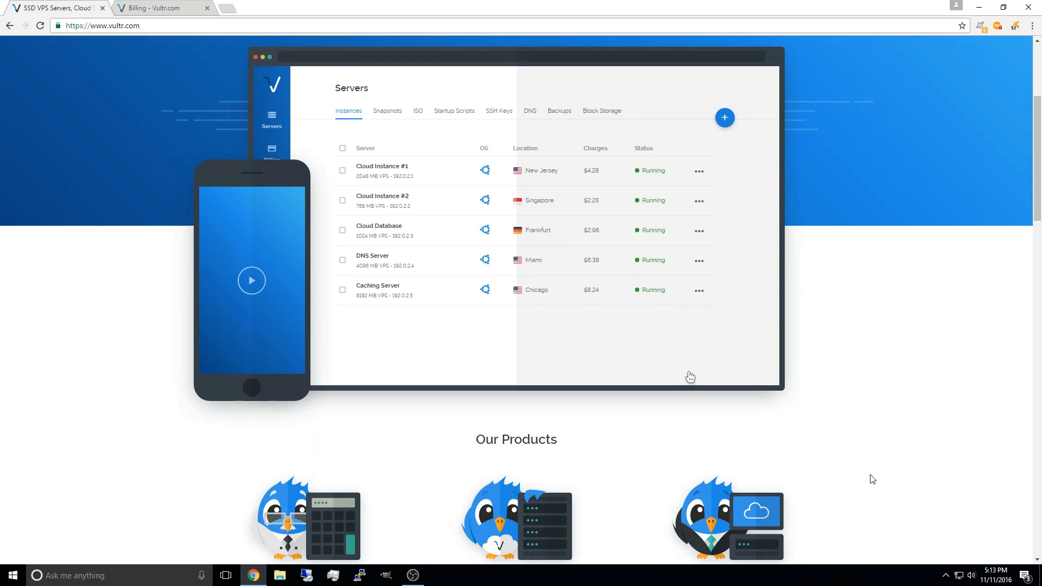
pyautogui.scroll(-3)
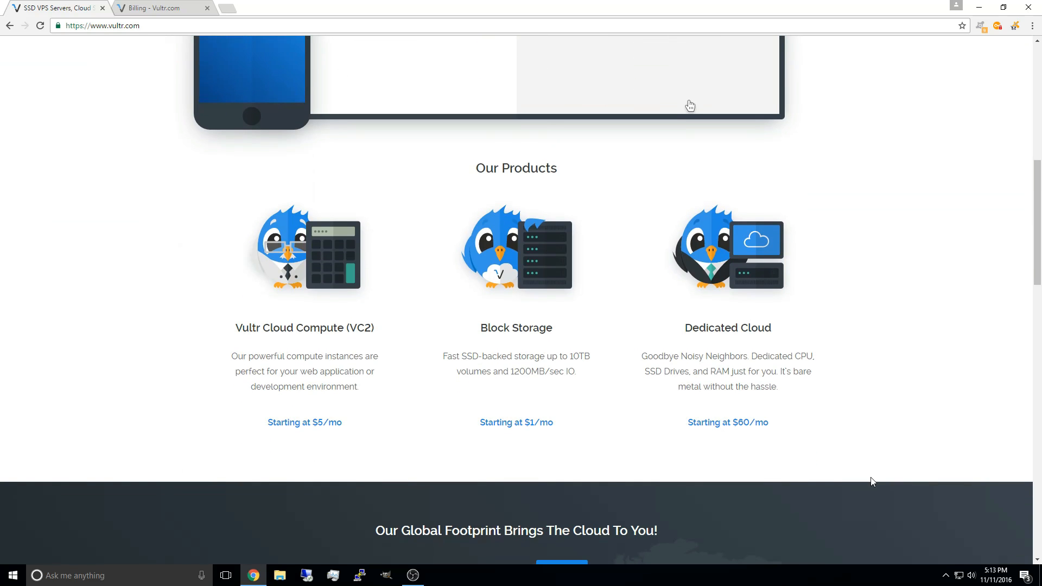
pyautogui.scroll(-3)
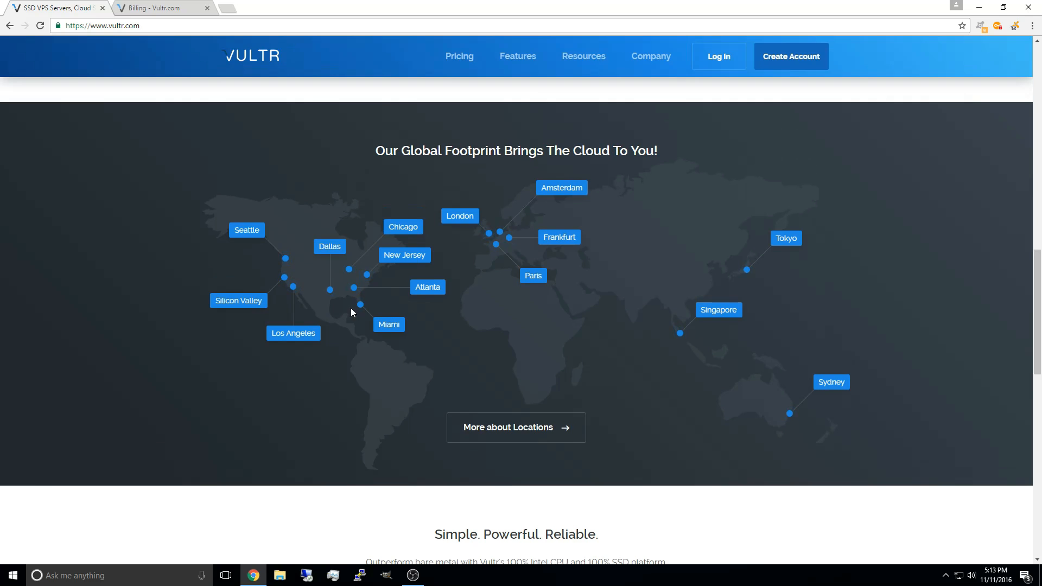
pyautogui.moveTo(647, 331)
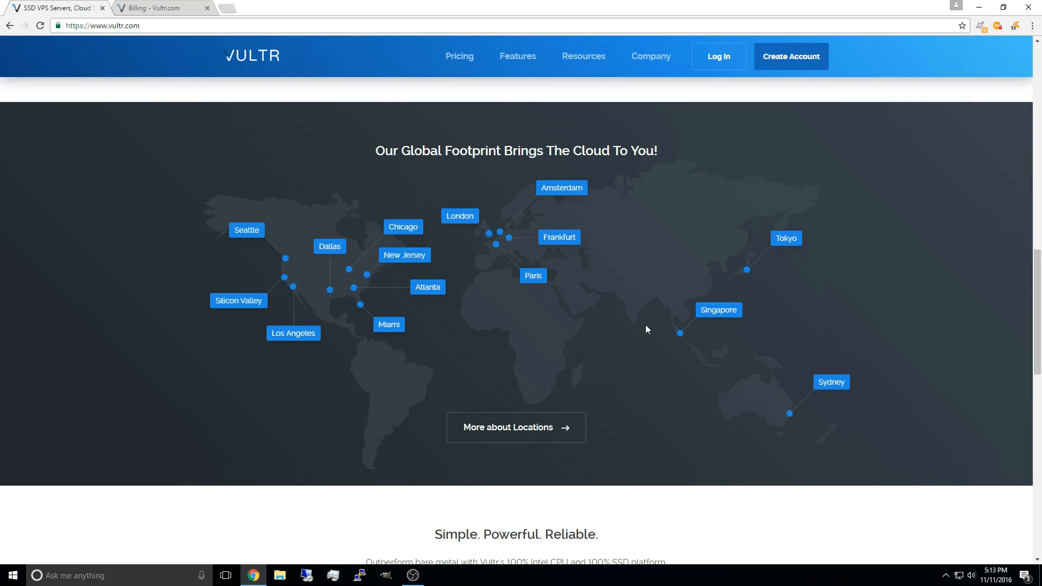
pyautogui.scroll(-3)
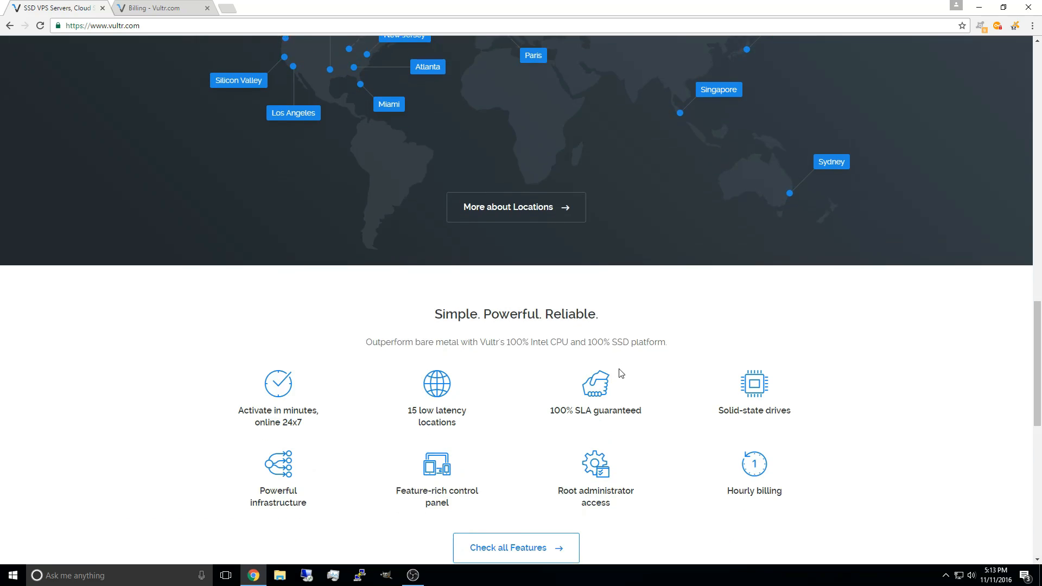
pyautogui.scroll(-3)
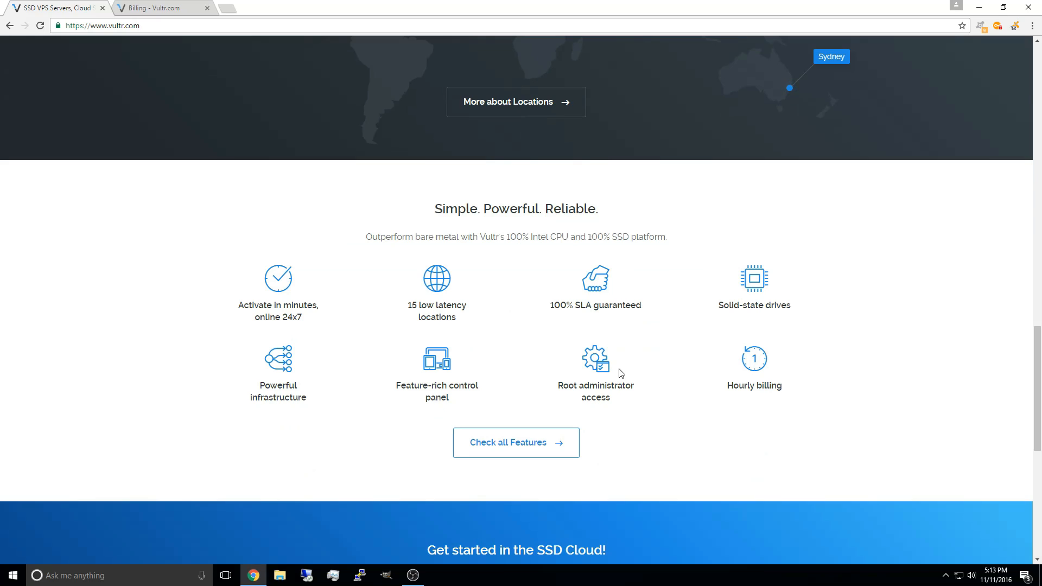
pyautogui.click(160, 8)
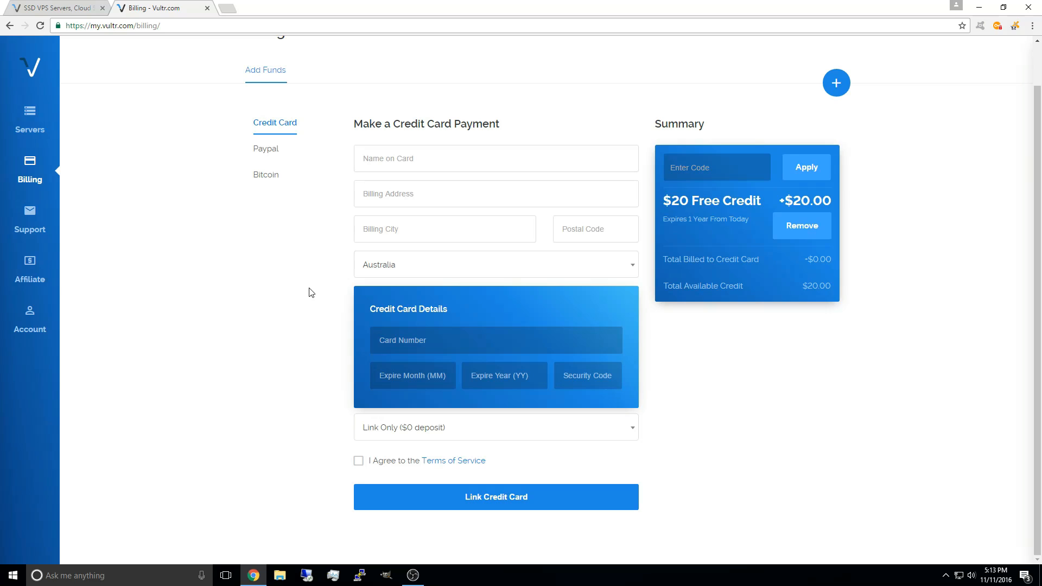
pyautogui.moveTo(696, 218)
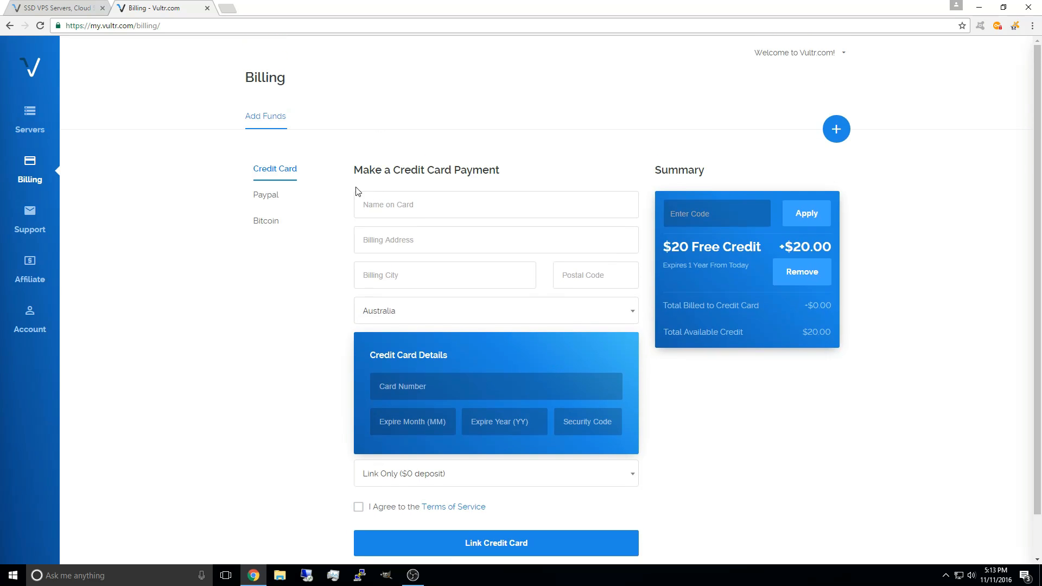
pyautogui.moveTo(462, 339)
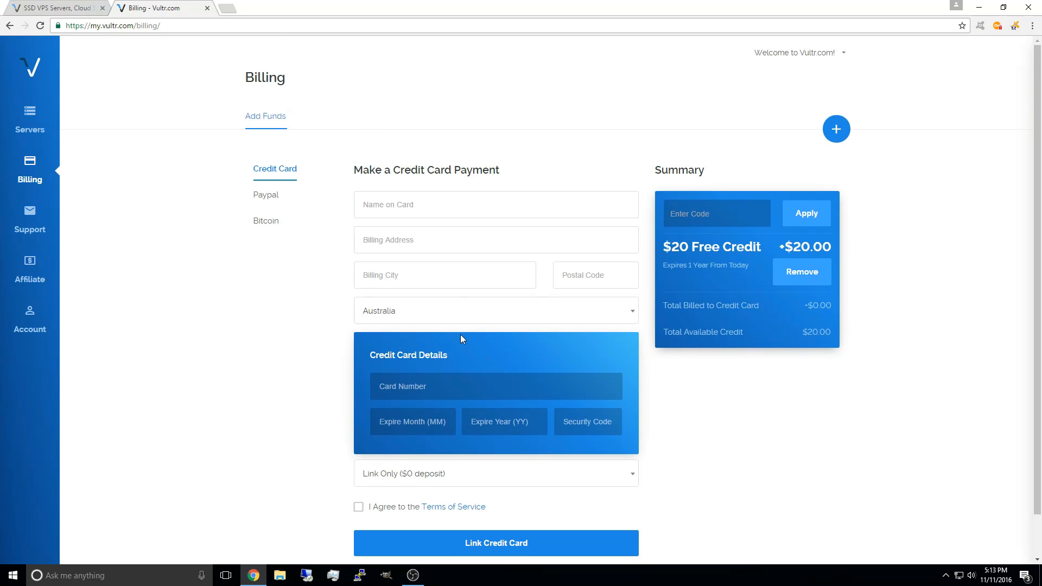
pyautogui.moveTo(272, 194)
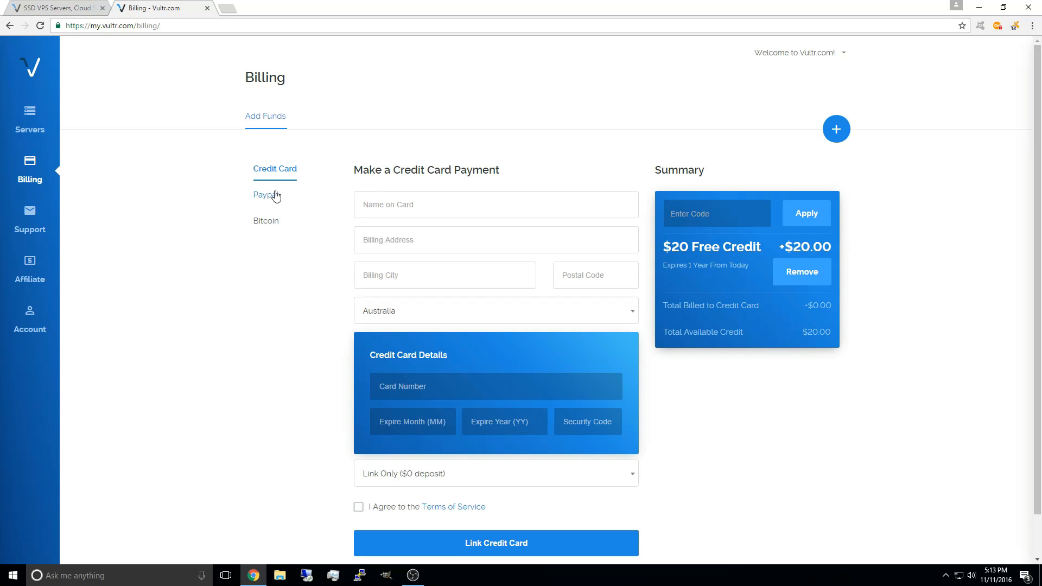
pyautogui.moveTo(286, 176)
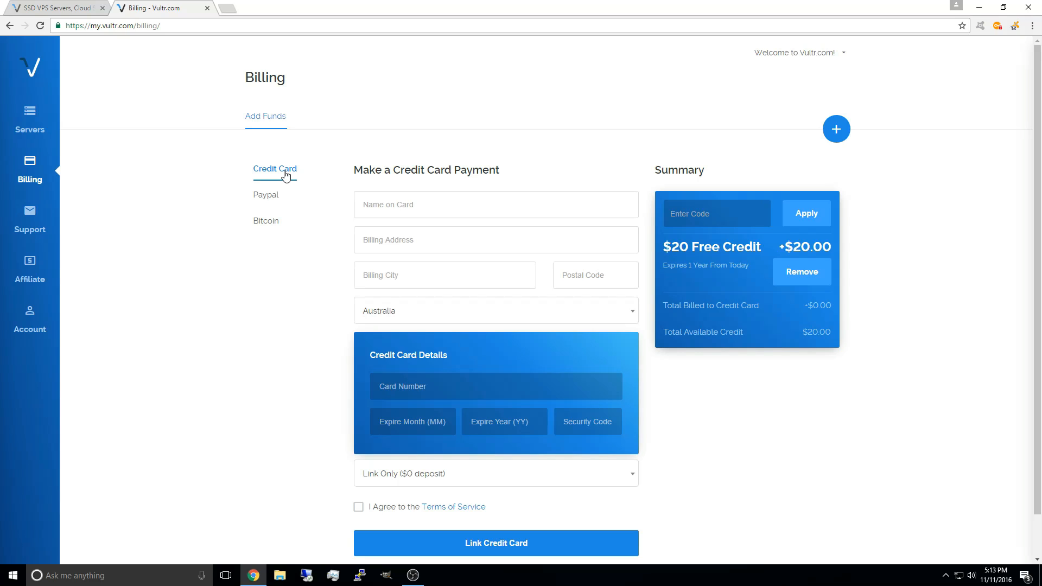
pyautogui.click(266, 195)
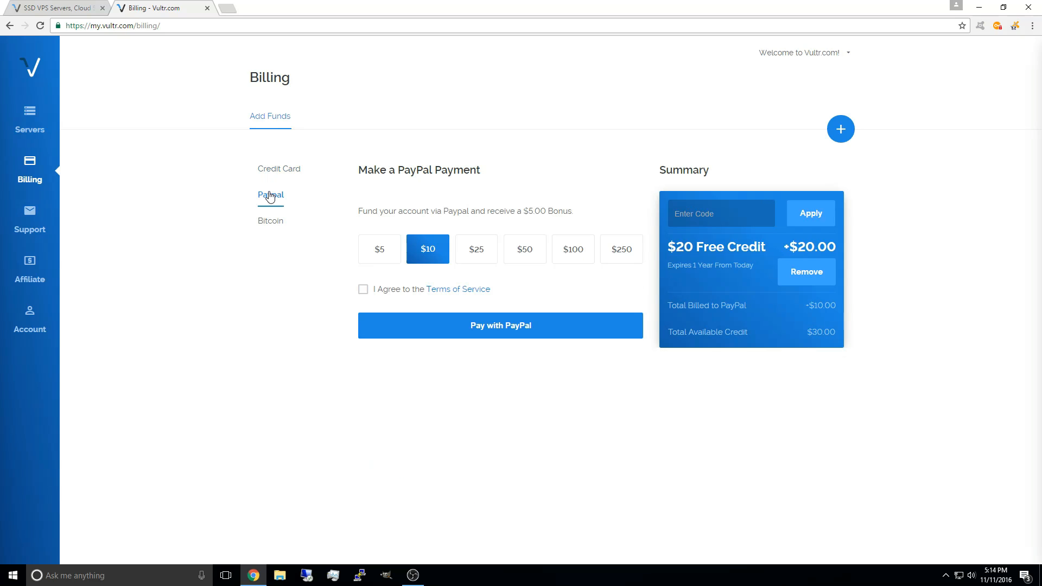
pyautogui.click(379, 248)
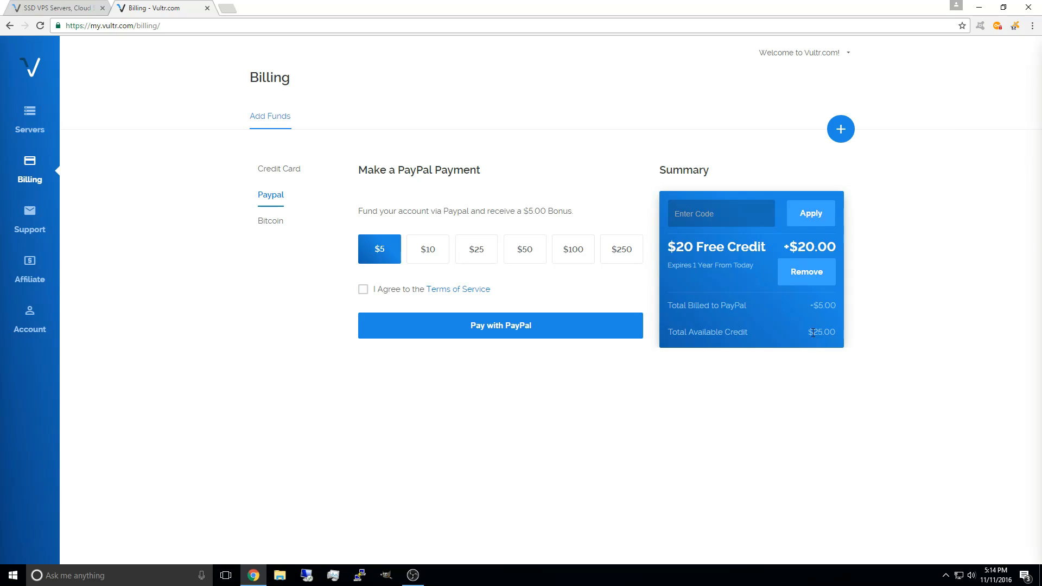
pyautogui.moveTo(818, 328)
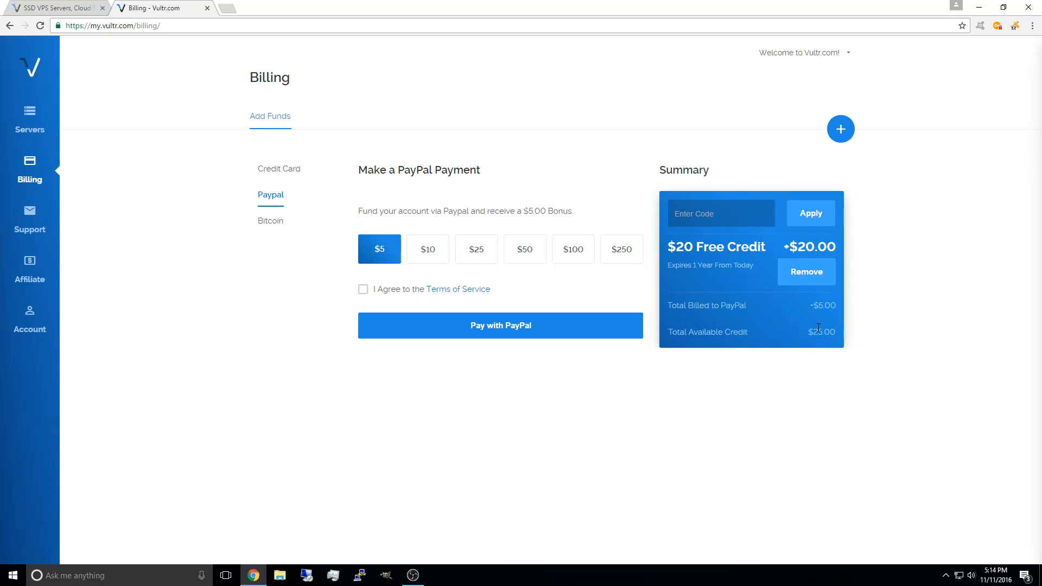
pyautogui.click(30, 114)
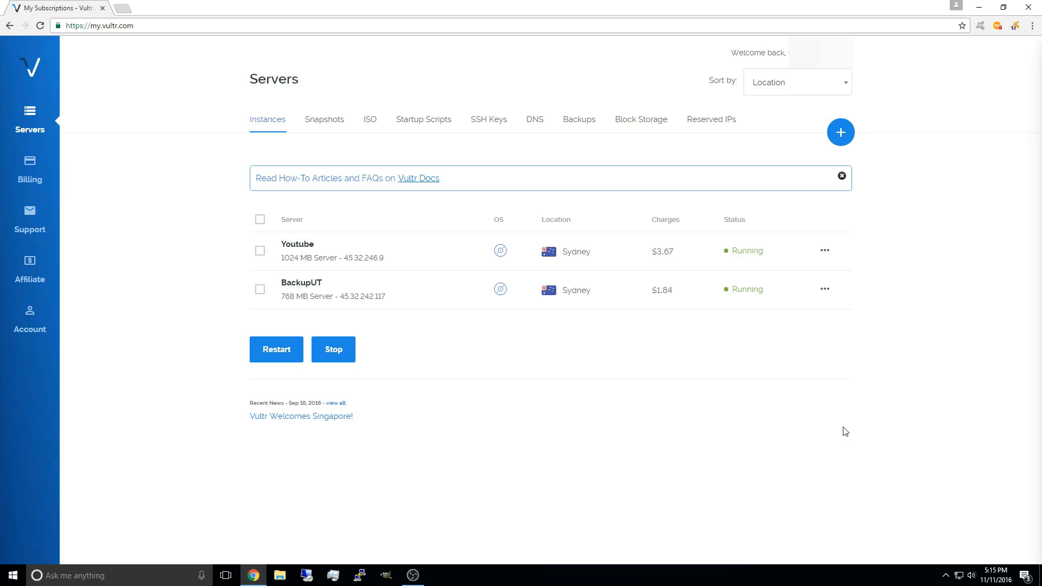
pyautogui.moveTo(519, 207)
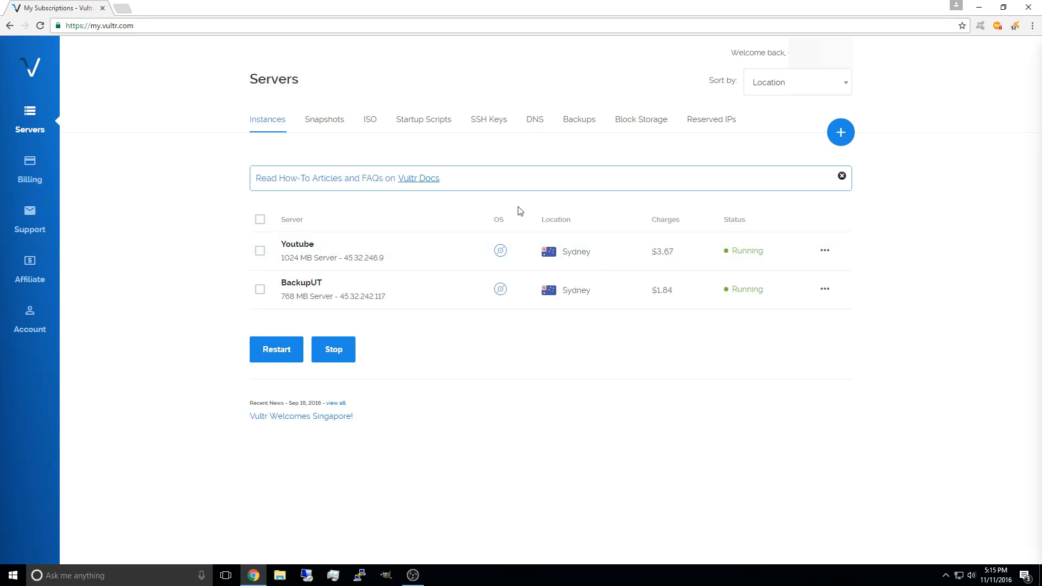
# - Open Add ISO on the ISO tab and bring up the Windows Server 2012 ISO on Drive
pyautogui.click(370, 118)
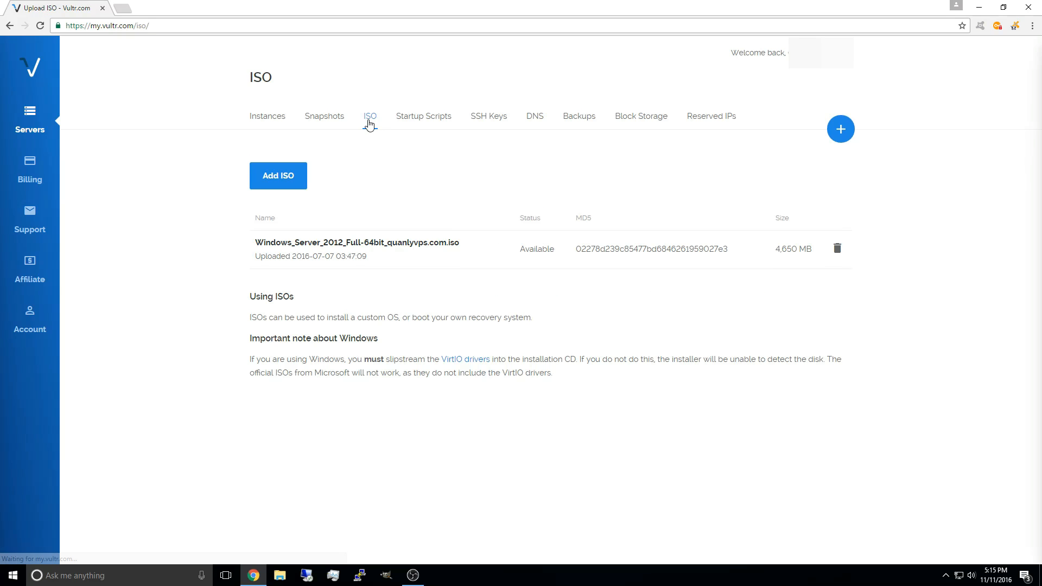
pyautogui.click(278, 176)
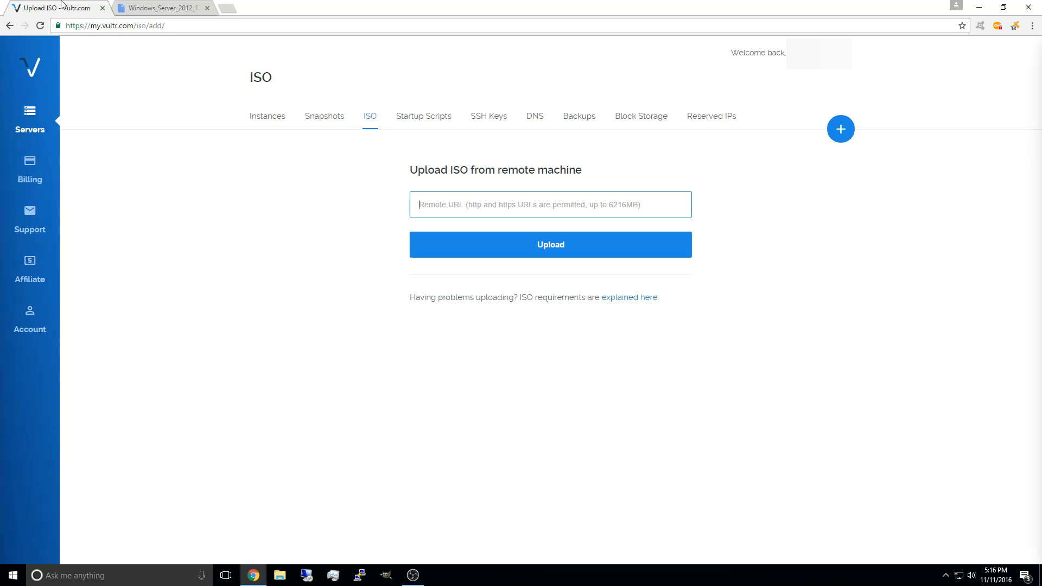
pyautogui.click(163, 8)
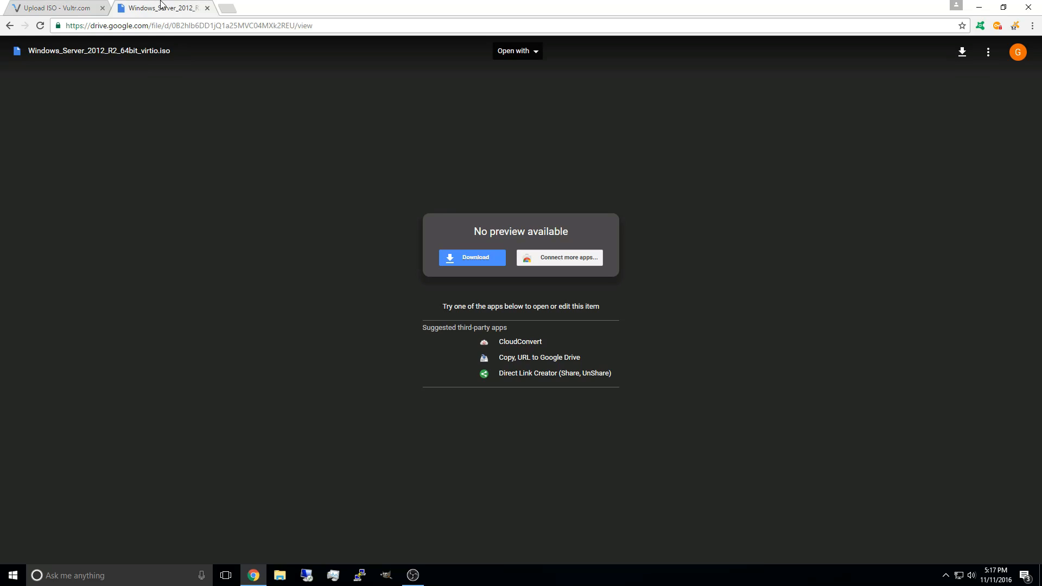
pyautogui.moveTo(420, 267)
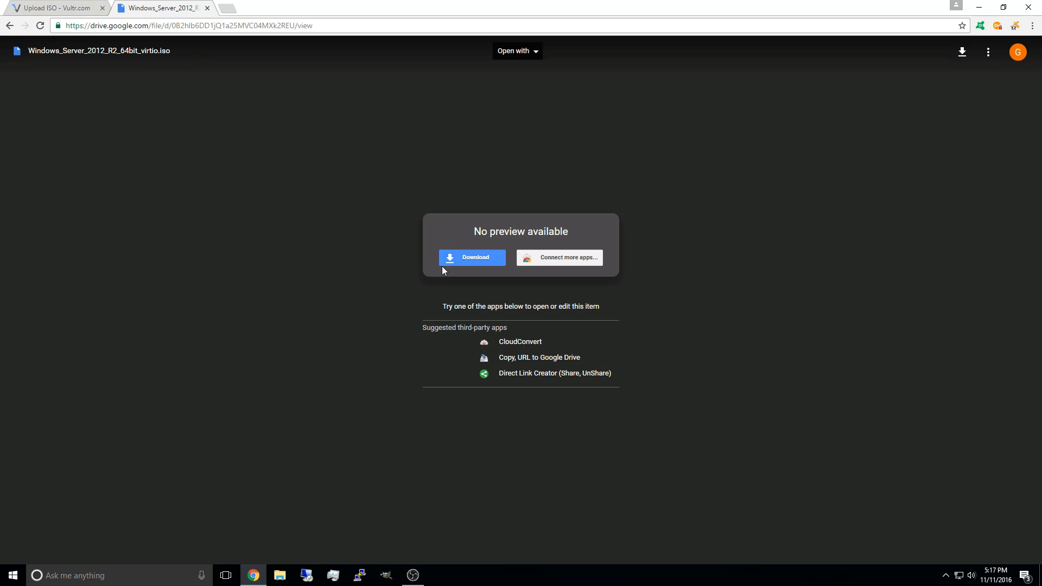
# - Copy the 'Download anyway' link for Windows_Server_2012_R2_64bit_virtio.iso and return to Vultr
pyautogui.click(472, 257)
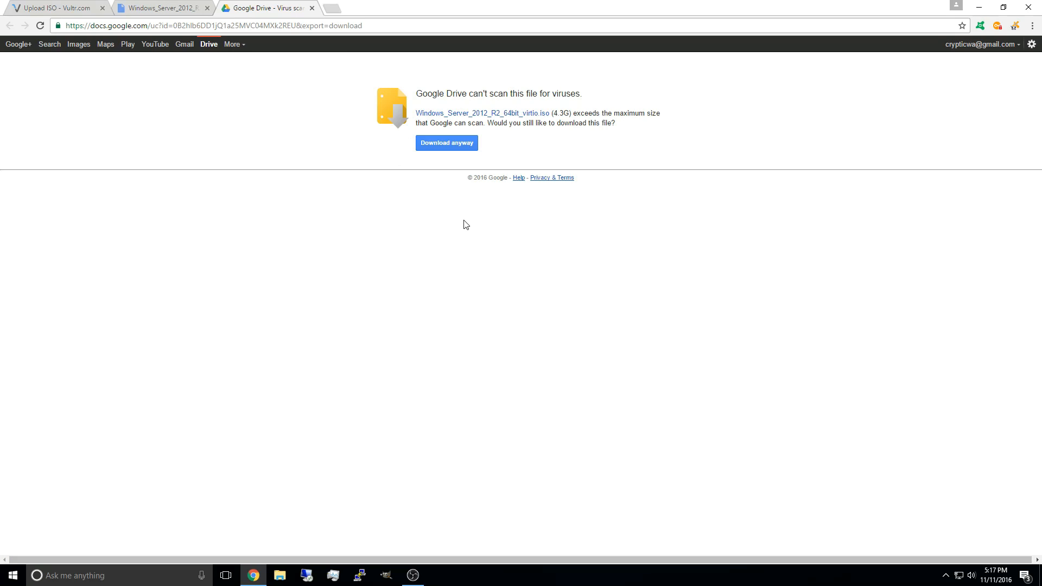
pyautogui.rightClick(447, 143)
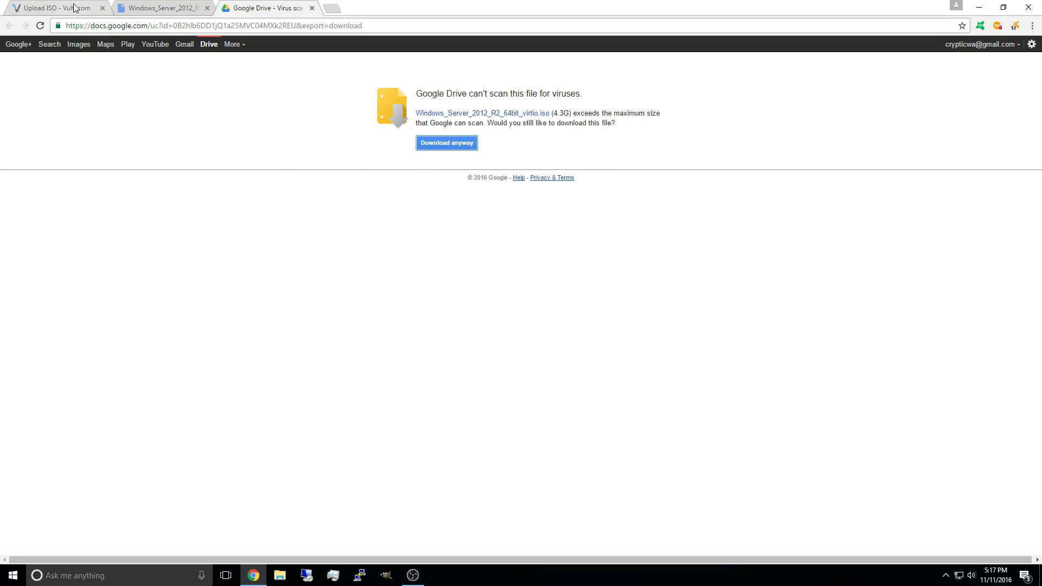
pyautogui.click(49, 8)
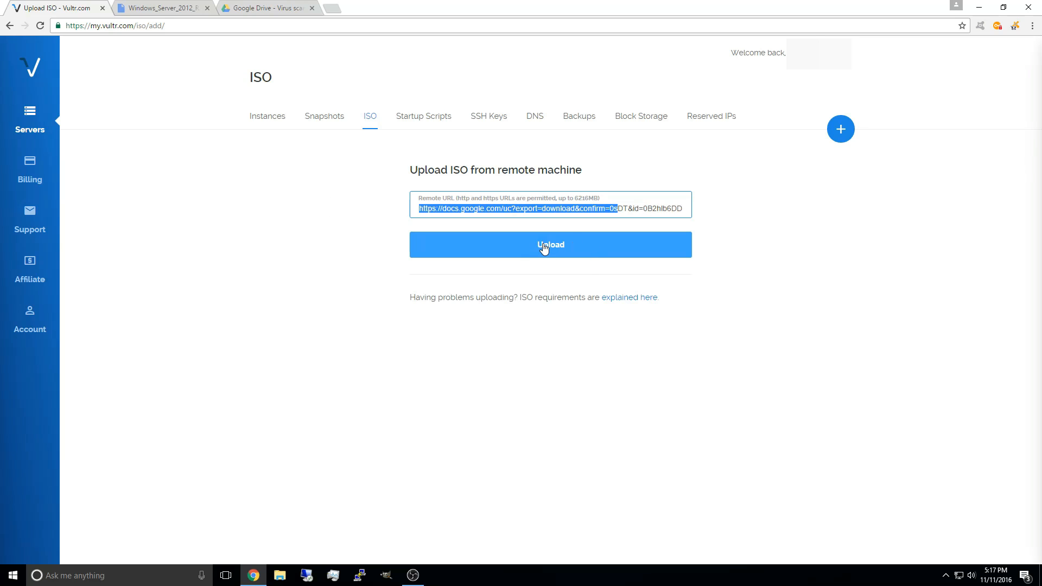
# - Upload the ISO to Vultr from the pasted Google Drive link
pyautogui.click(550, 244)
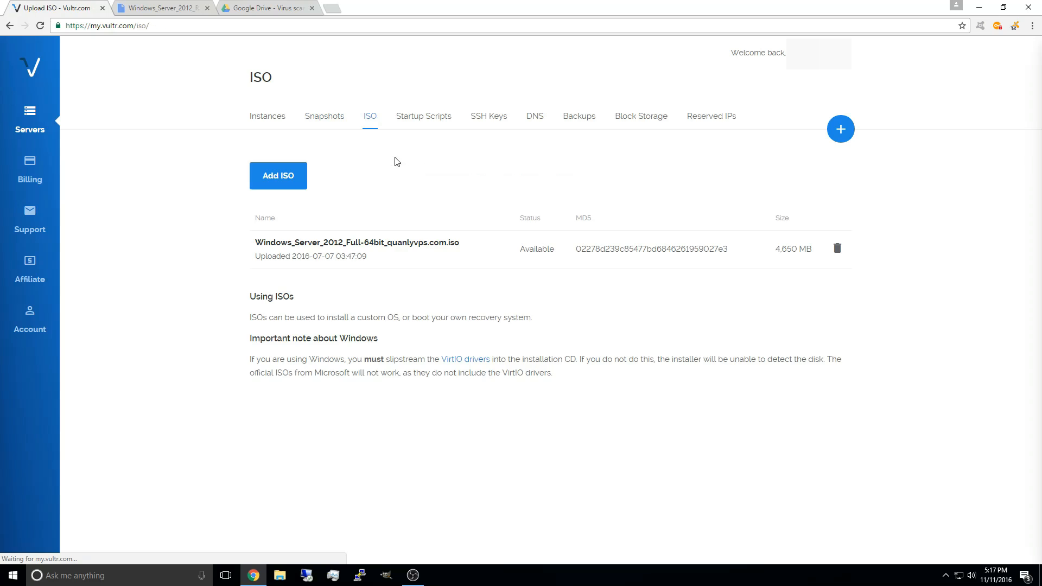
pyautogui.moveTo(483, 288)
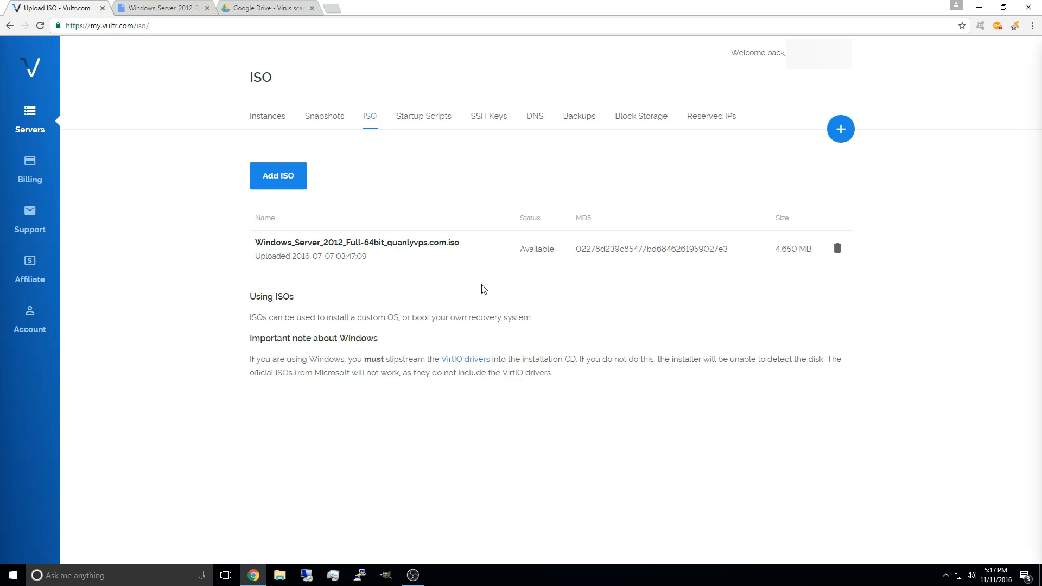
pyautogui.moveTo(462, 284)
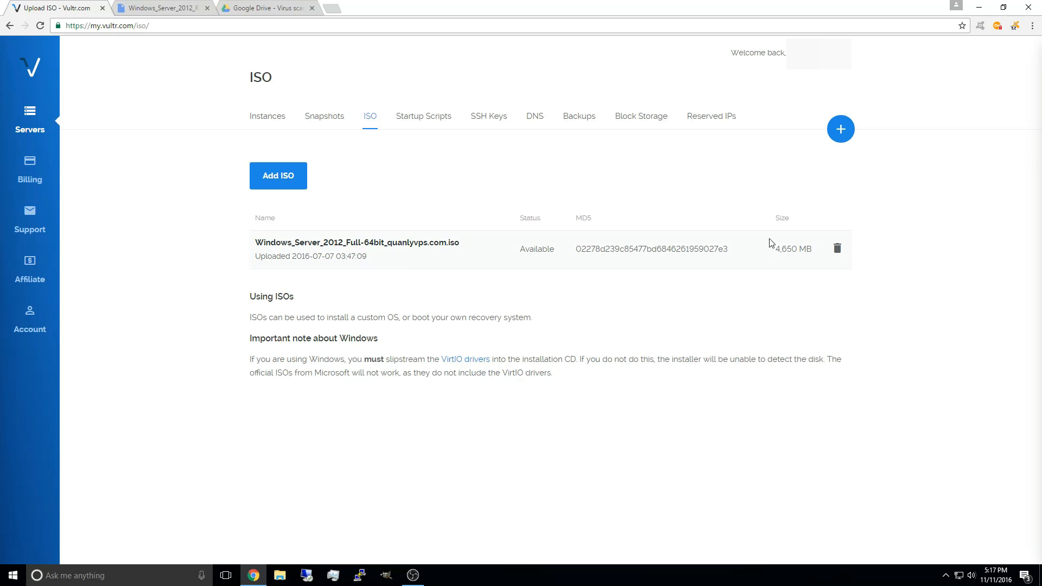
pyautogui.moveTo(841, 129)
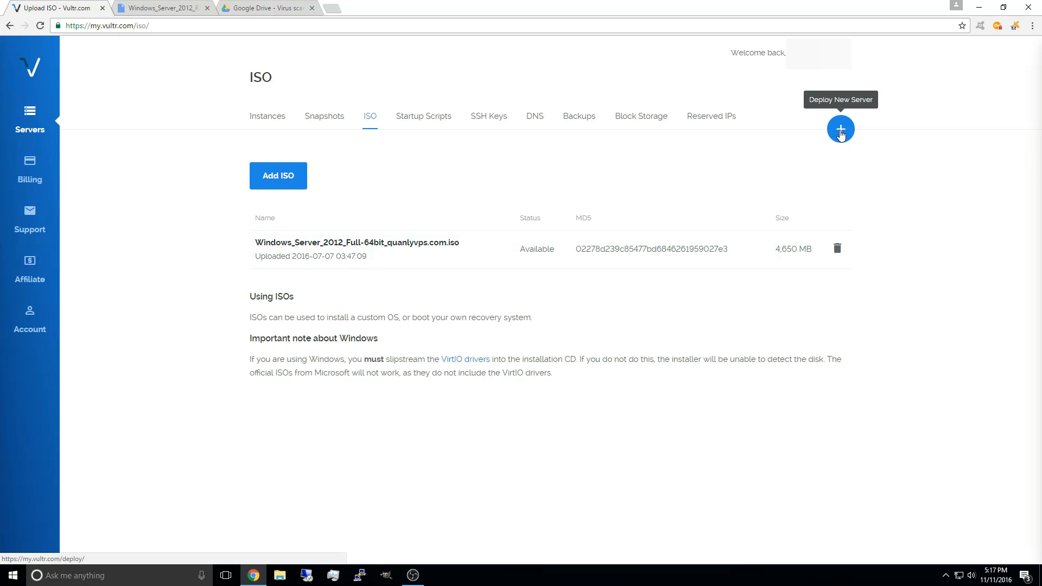
# - Begin a new Sydney server deployment booting the uploaded Windows Server ISO on the 45 GB plan
pyautogui.click(840, 129)
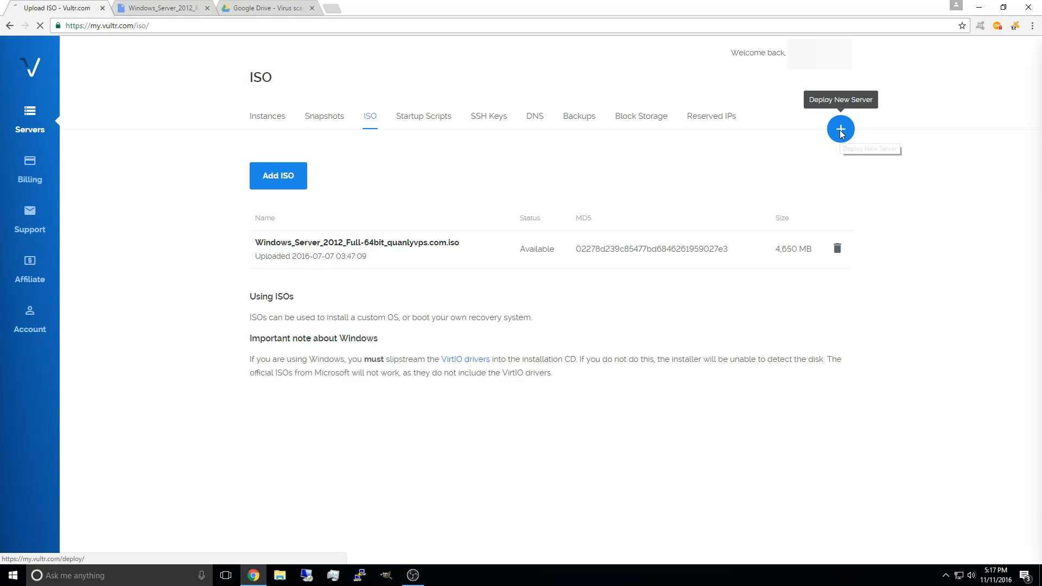
pyautogui.click(841, 128)
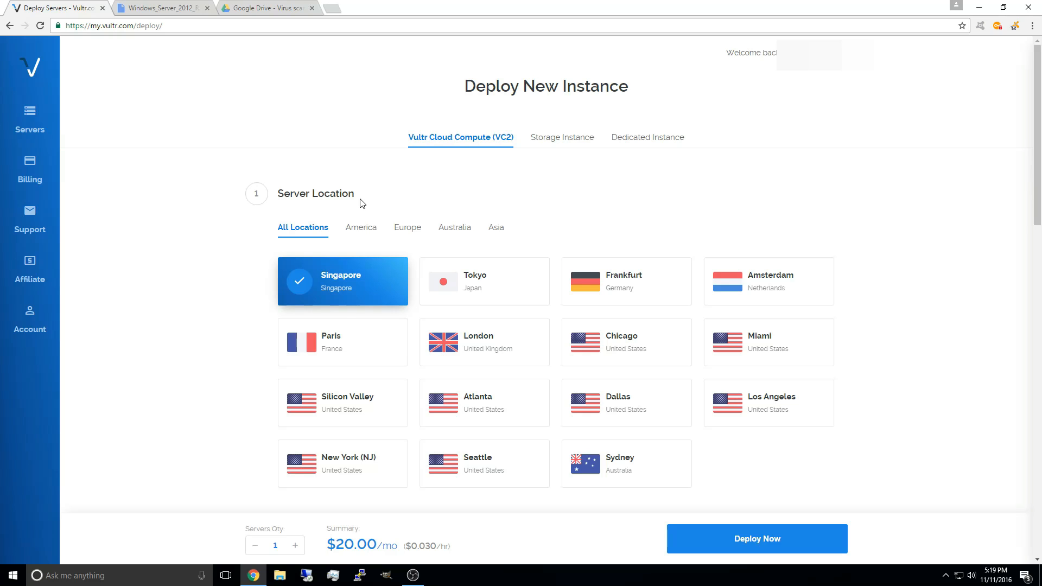
pyautogui.scroll(-3)
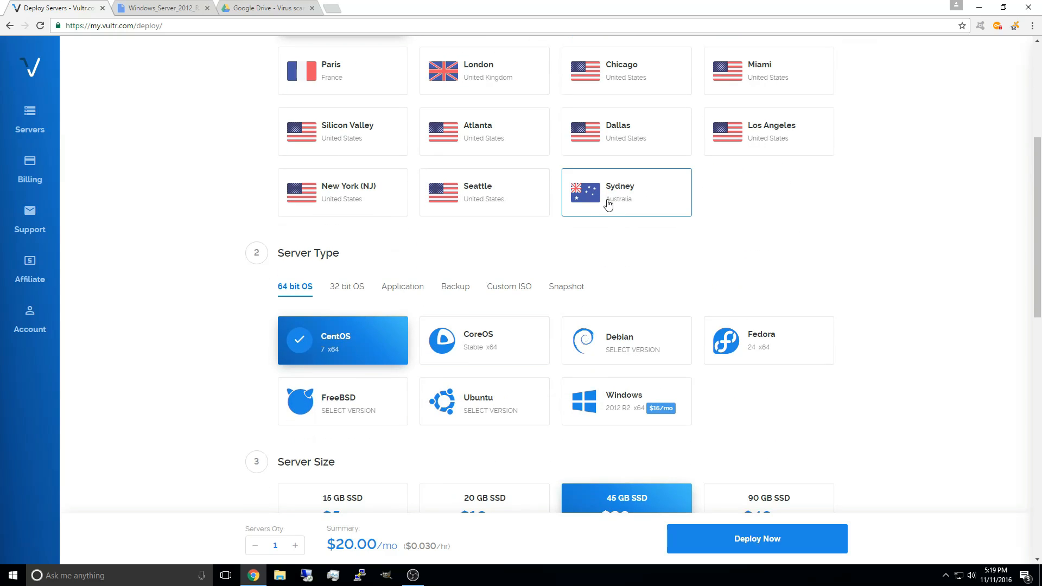
pyautogui.click(620, 196)
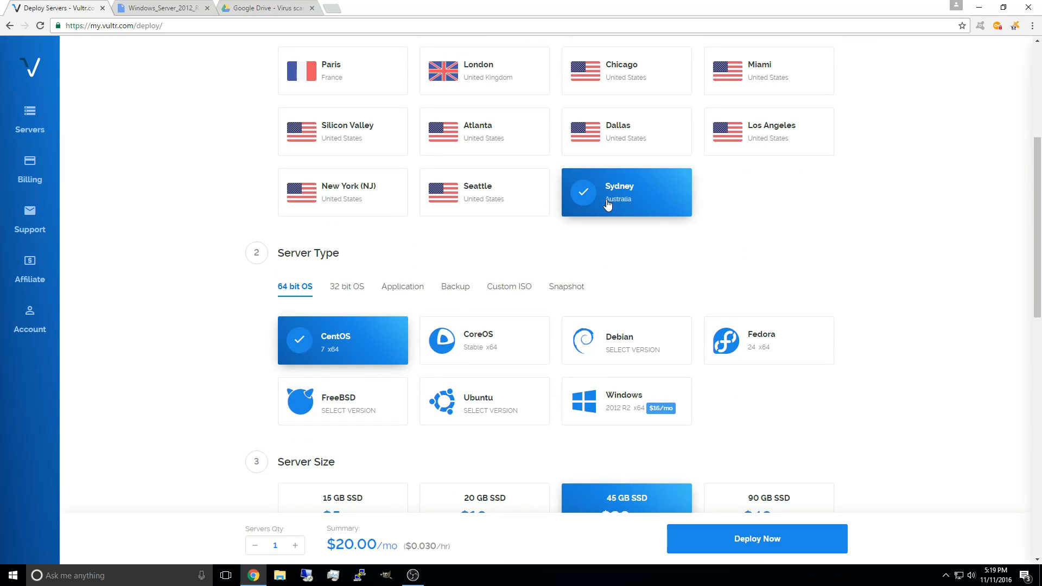
pyautogui.scroll(-3)
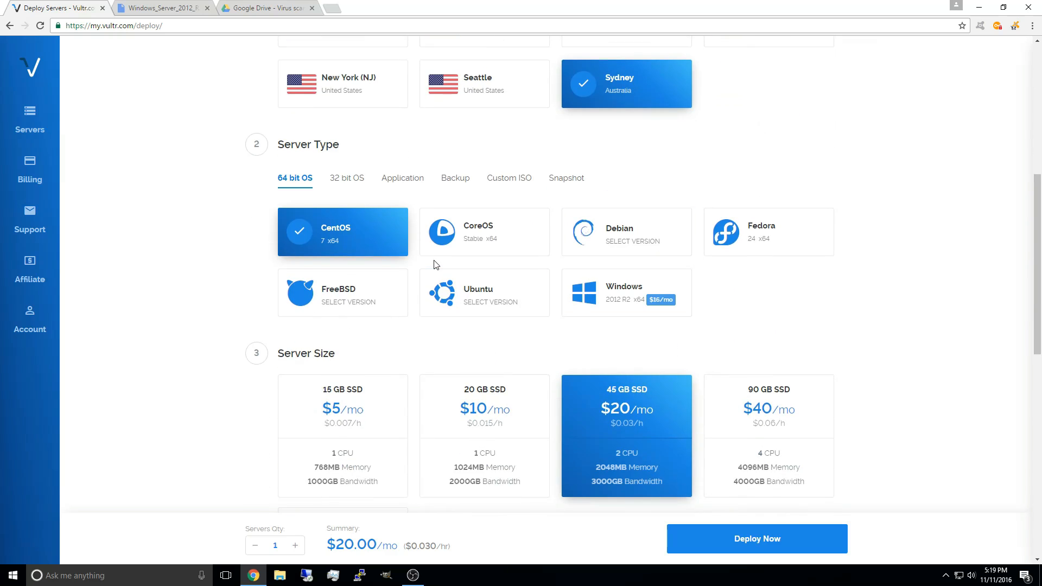
pyautogui.click(510, 178)
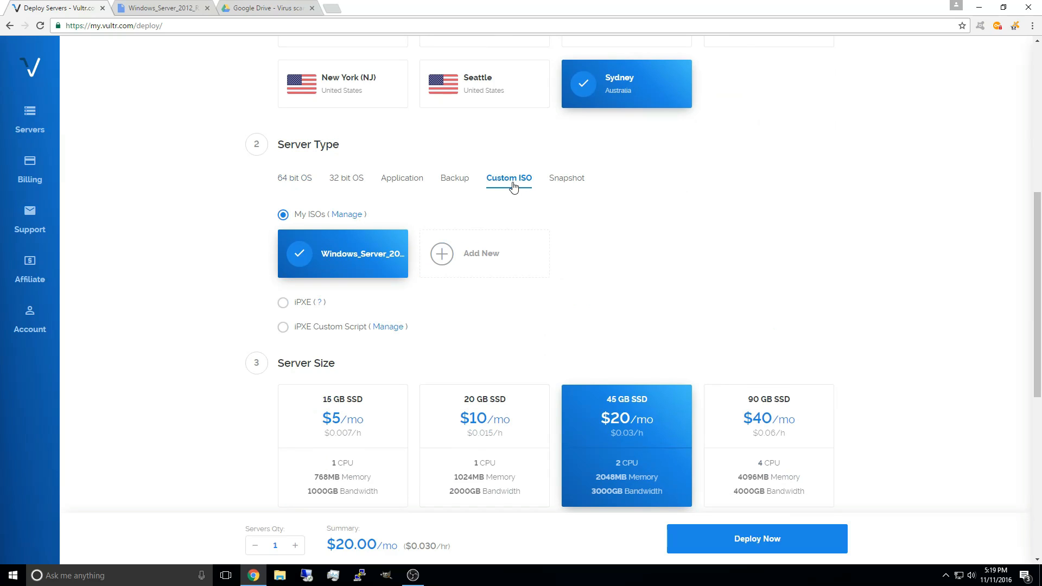
pyautogui.moveTo(306, 189)
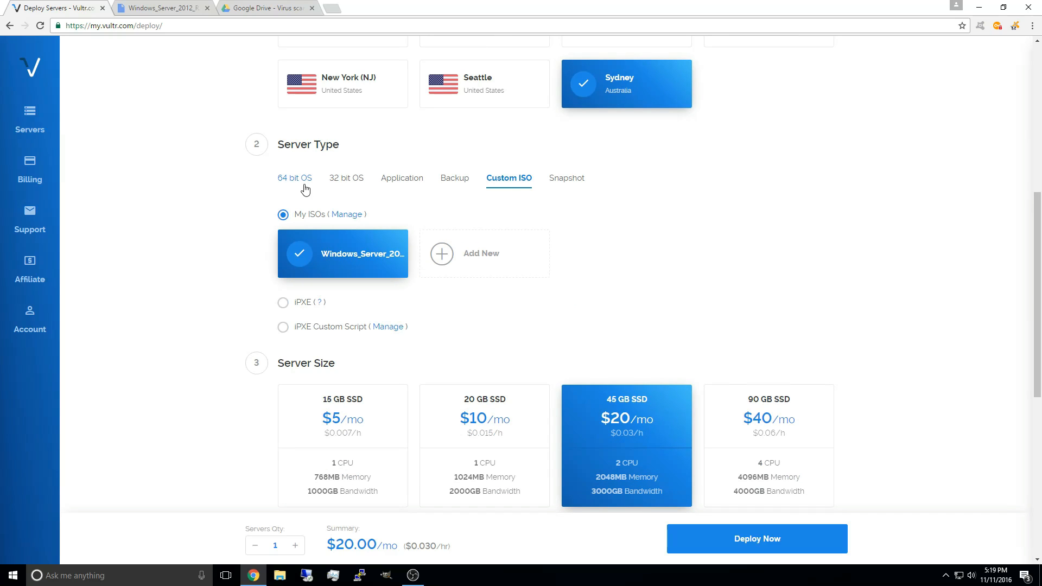
pyautogui.scroll(-3)
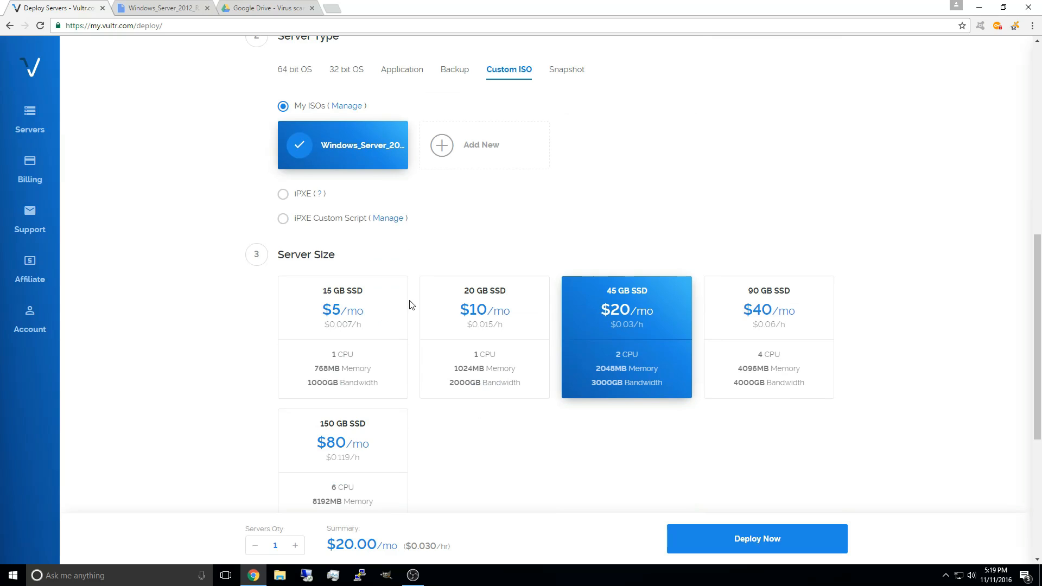
pyautogui.moveTo(345, 149)
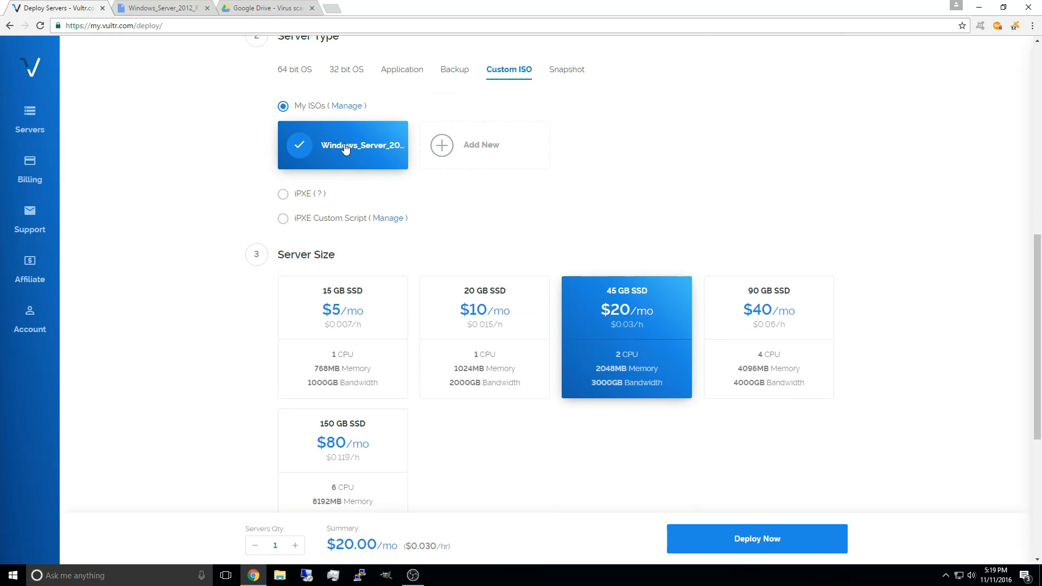
pyautogui.scroll(-3)
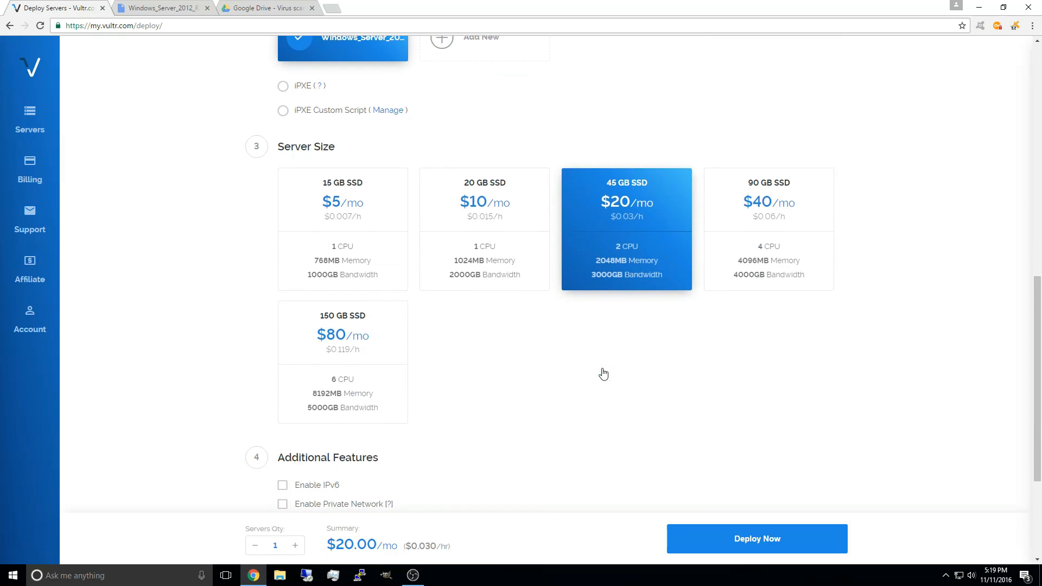
pyautogui.moveTo(337, 230)
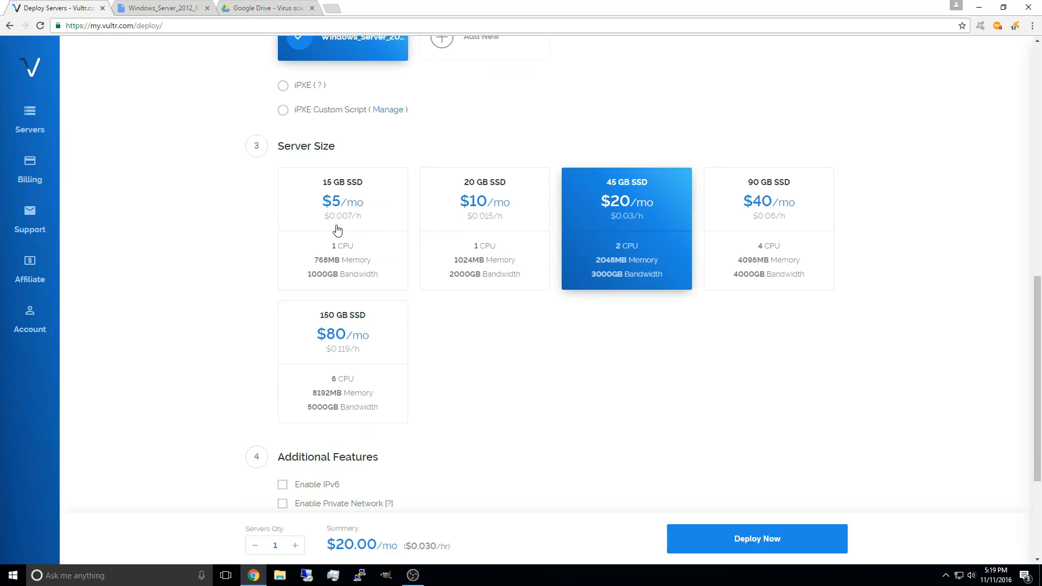
pyautogui.moveTo(532, 348)
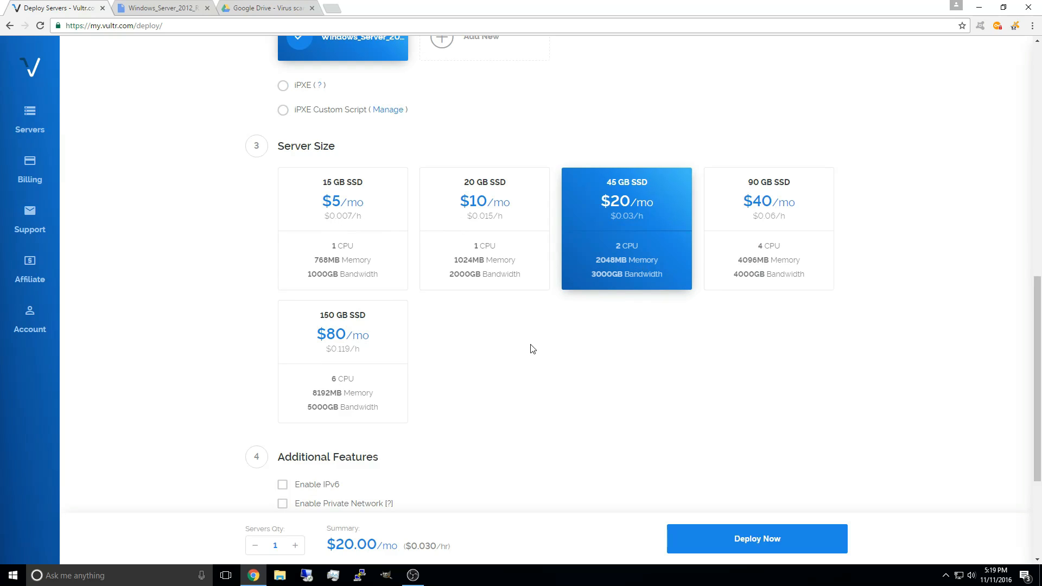
pyautogui.moveTo(489, 222)
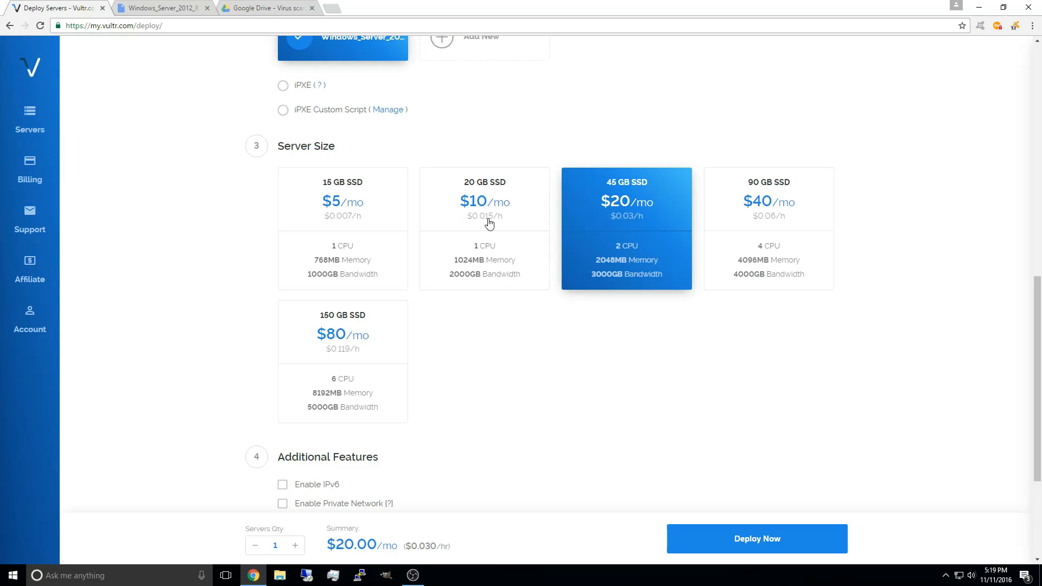
pyautogui.moveTo(619, 229)
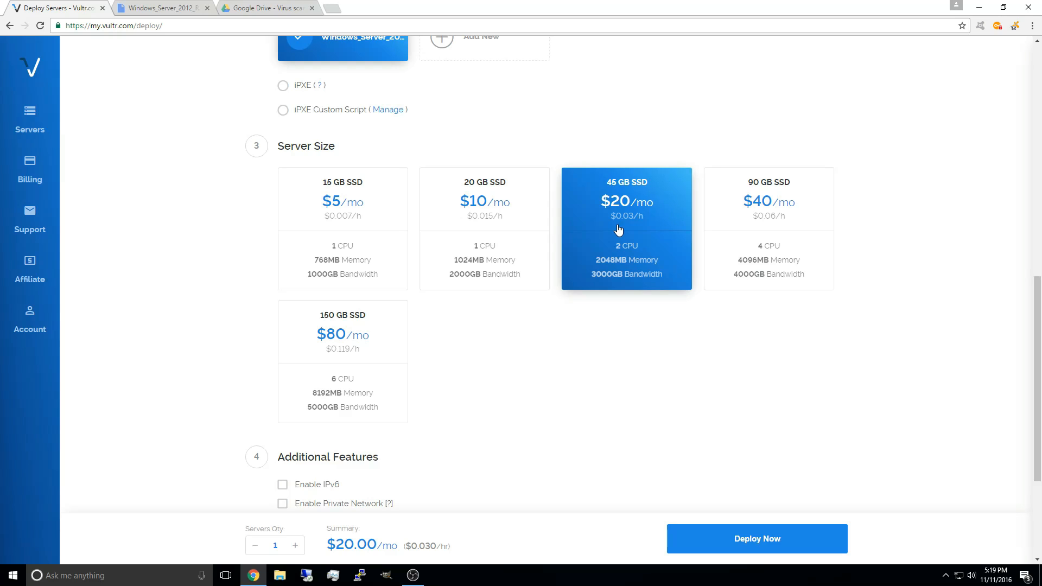
pyautogui.scroll(-3)
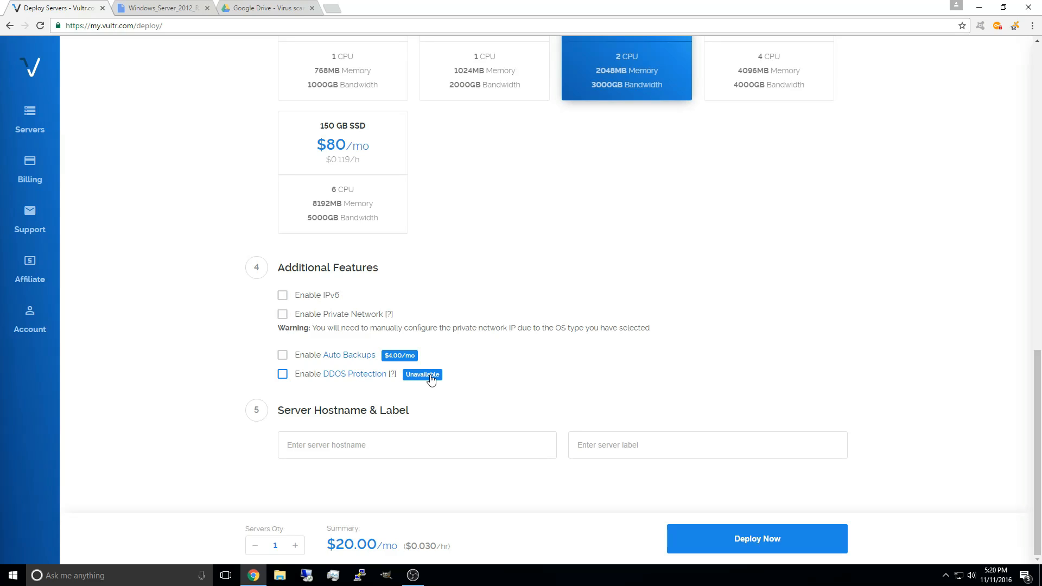
# - Enter hostname YoutubeS and deploy the Sydney server
pyautogui.click(396, 445)
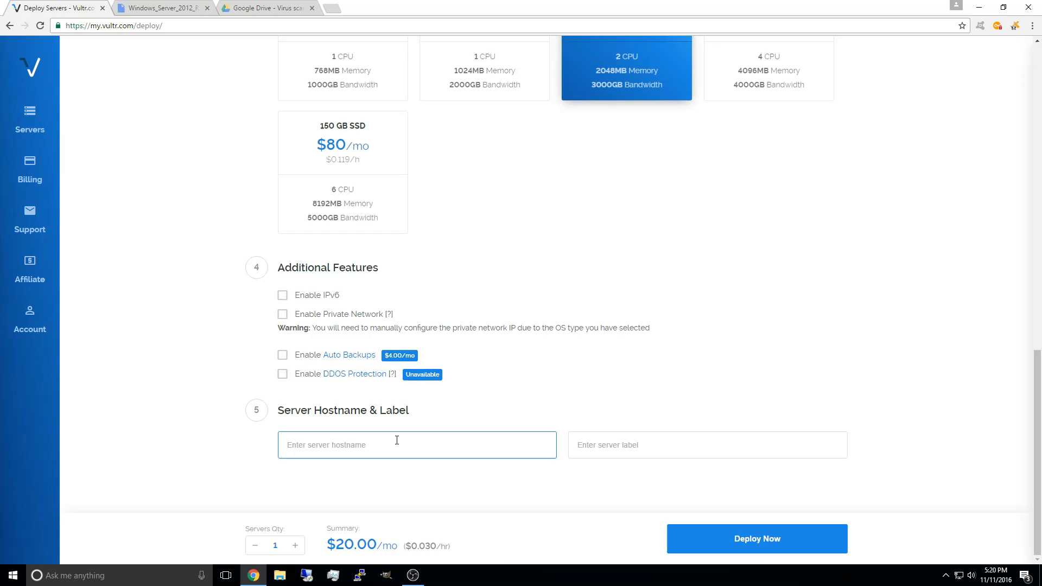
pyautogui.write('YoutubeS')
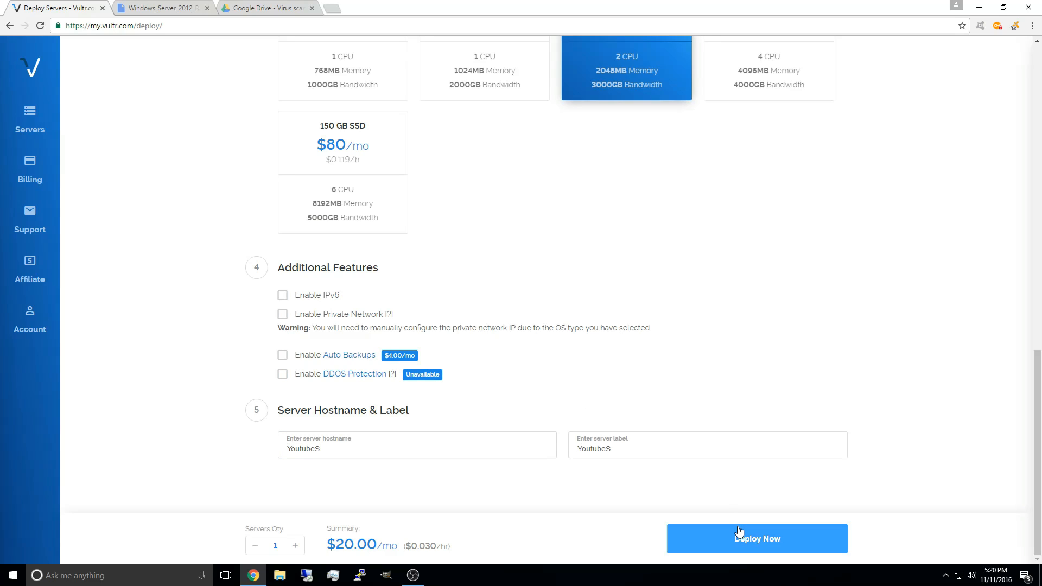
pyautogui.click(757, 538)
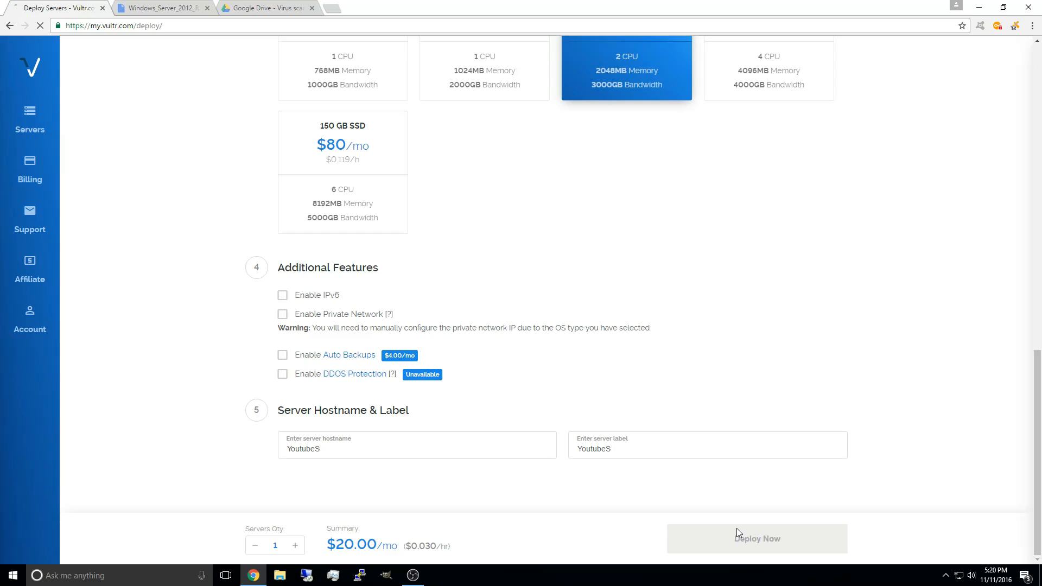
pyautogui.click(757, 539)
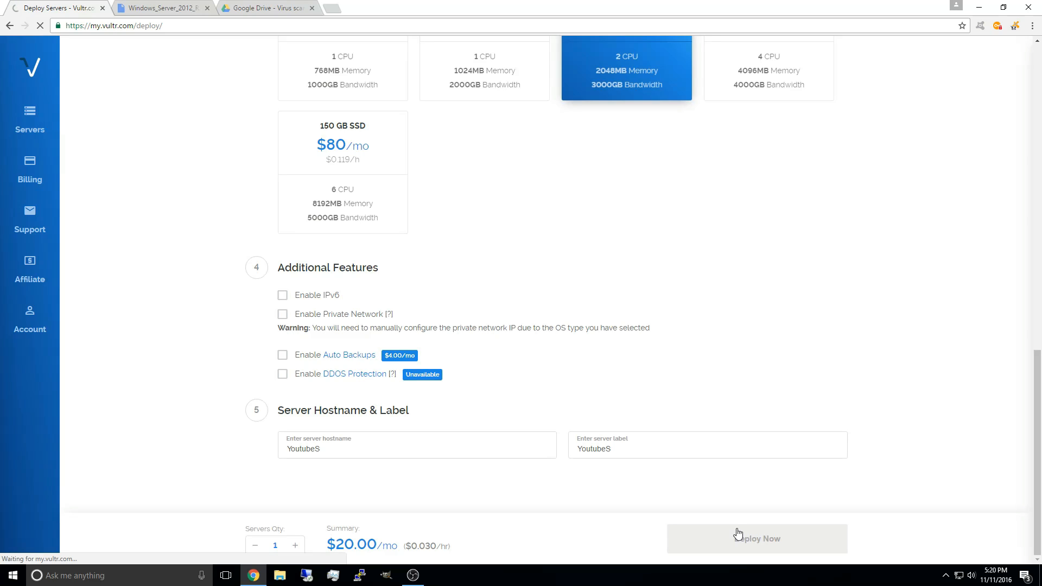
pyautogui.click(757, 539)
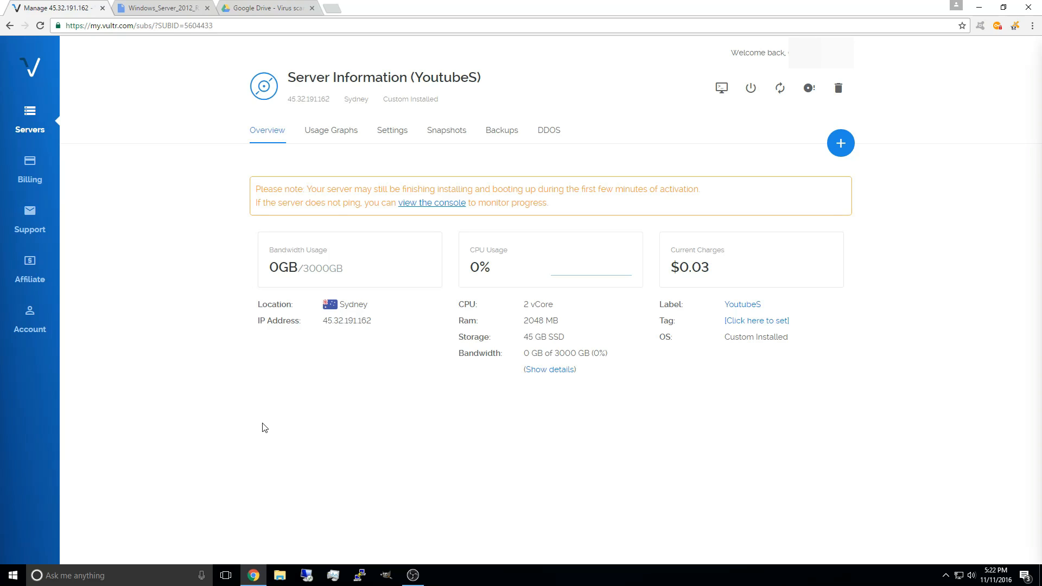
pyautogui.moveTo(347, 439)
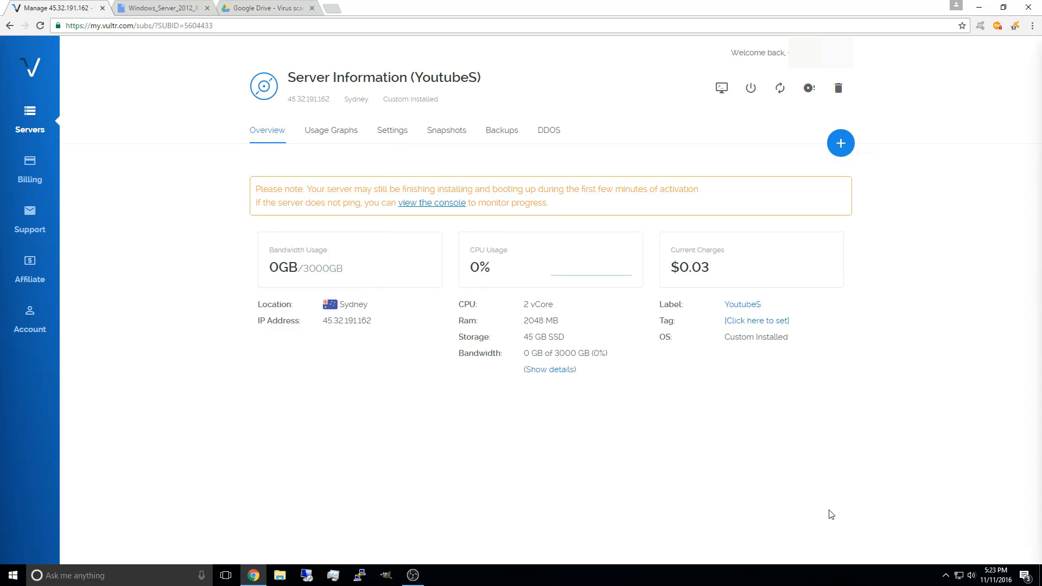
pyautogui.moveTo(830, 455)
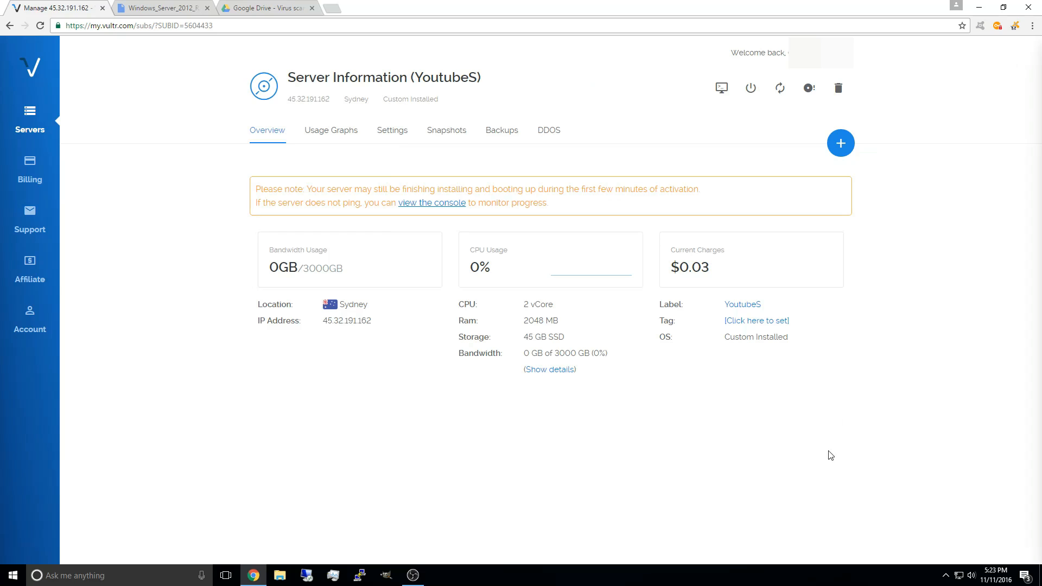
pyautogui.moveTo(721, 88)
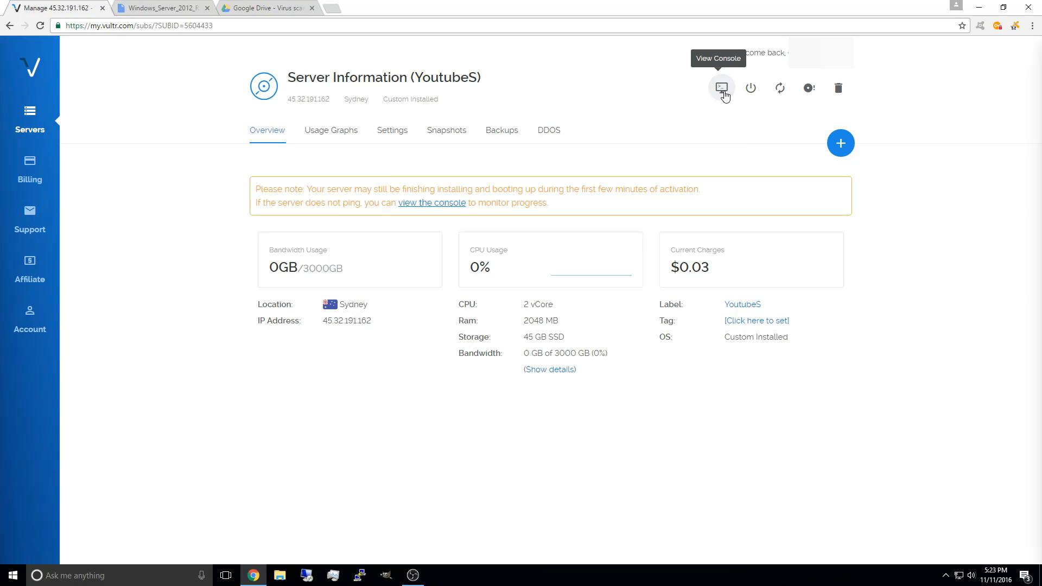
# - Open the server console full screen and start Windows Setup with default language settings
pyautogui.click(721, 88)
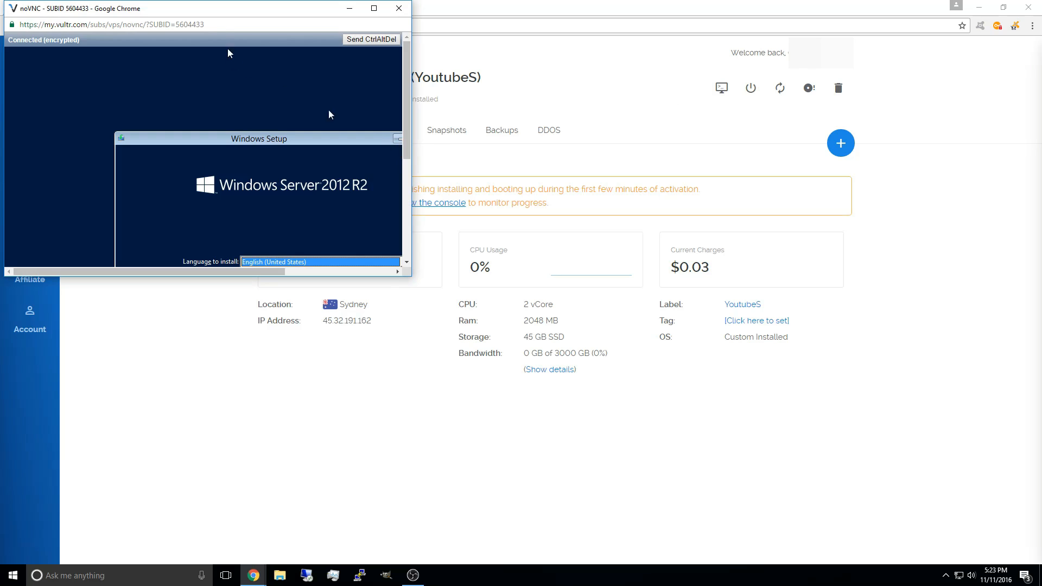
pyautogui.click(377, 10)
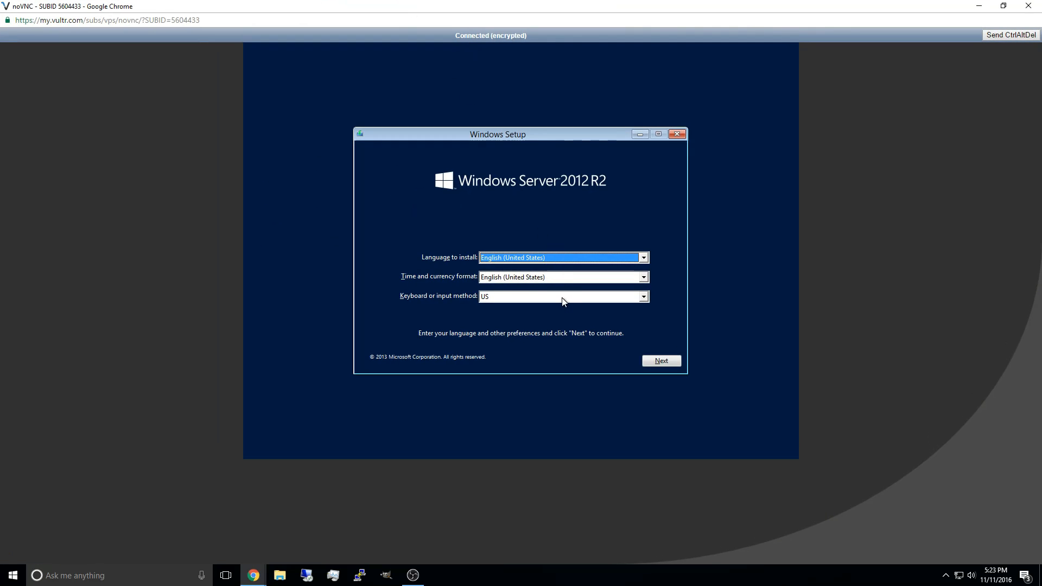
pyautogui.moveTo(576, 368)
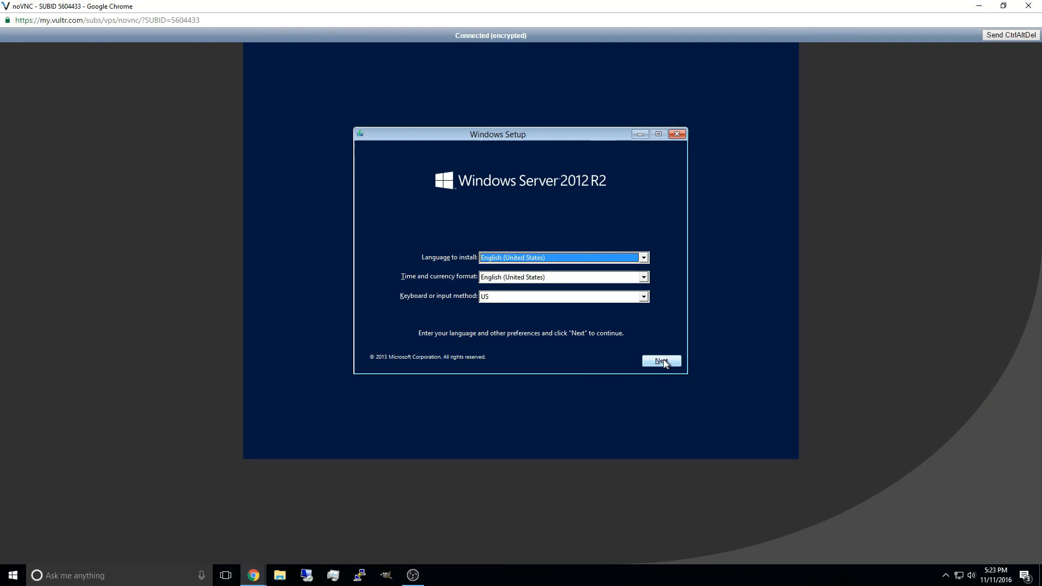
pyautogui.click(661, 361)
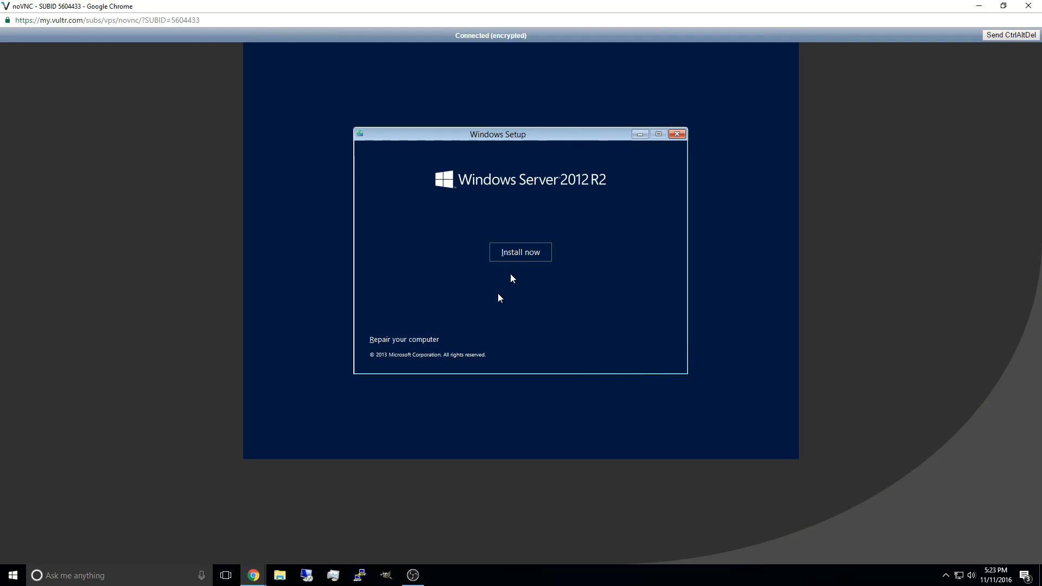
pyautogui.click(521, 252)
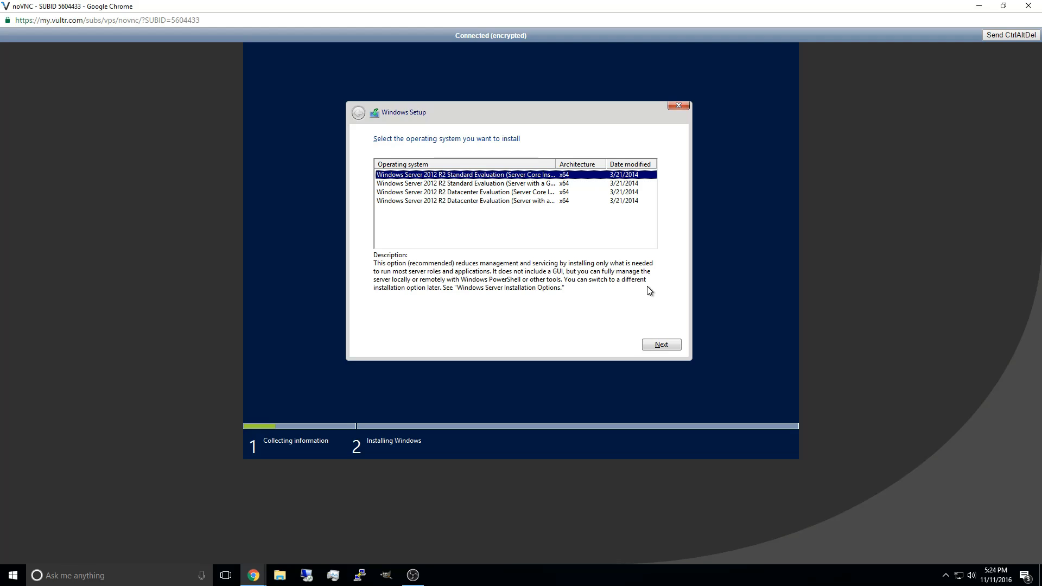
pyautogui.moveTo(460, 190)
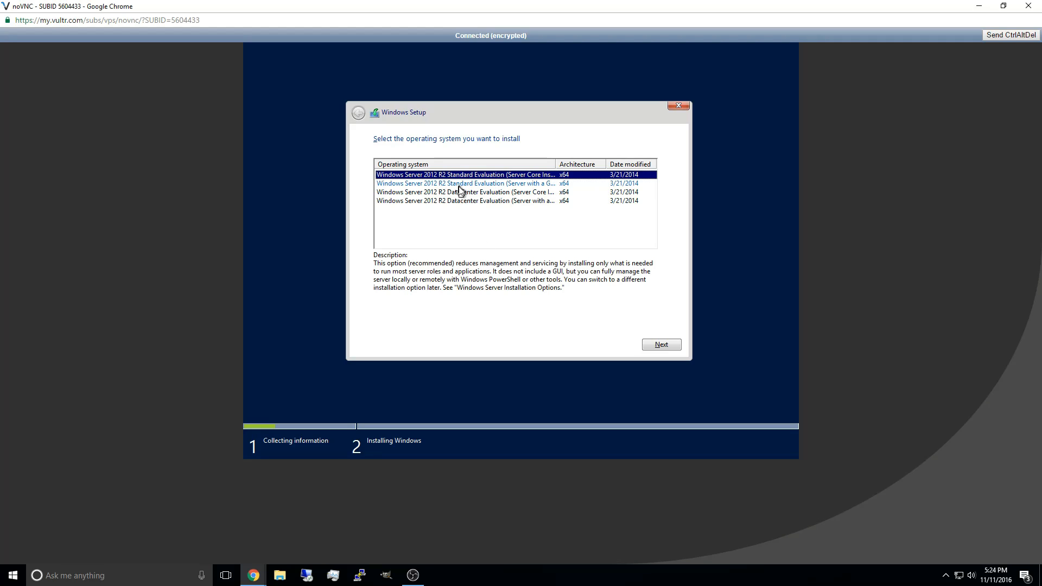
# - Choose Windows Server 2012 R2 Standard Evaluation (Server with a GUI) and accept the license terms
pyautogui.click(465, 184)
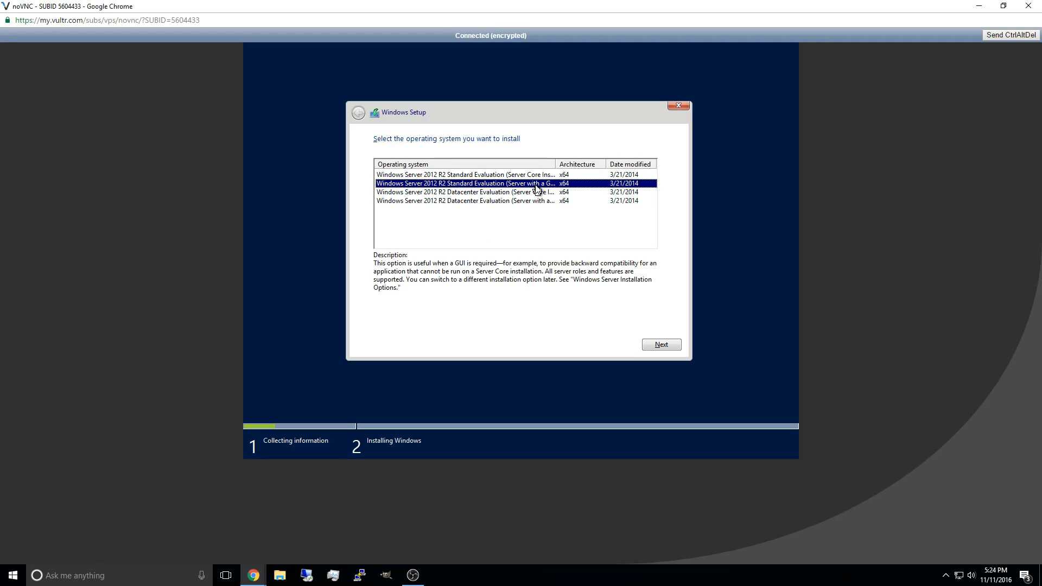
pyautogui.moveTo(658, 354)
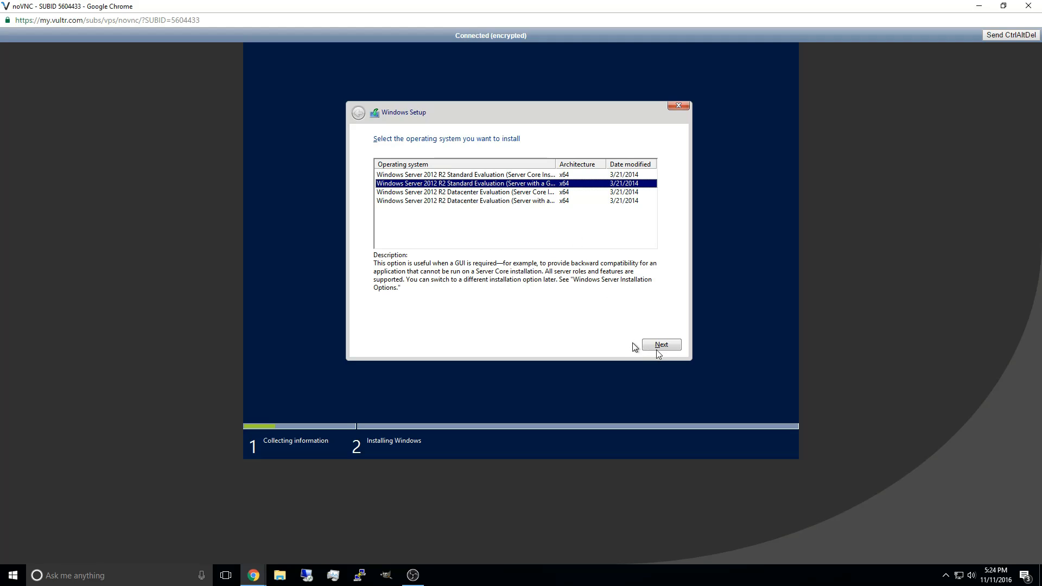
pyautogui.click(662, 345)
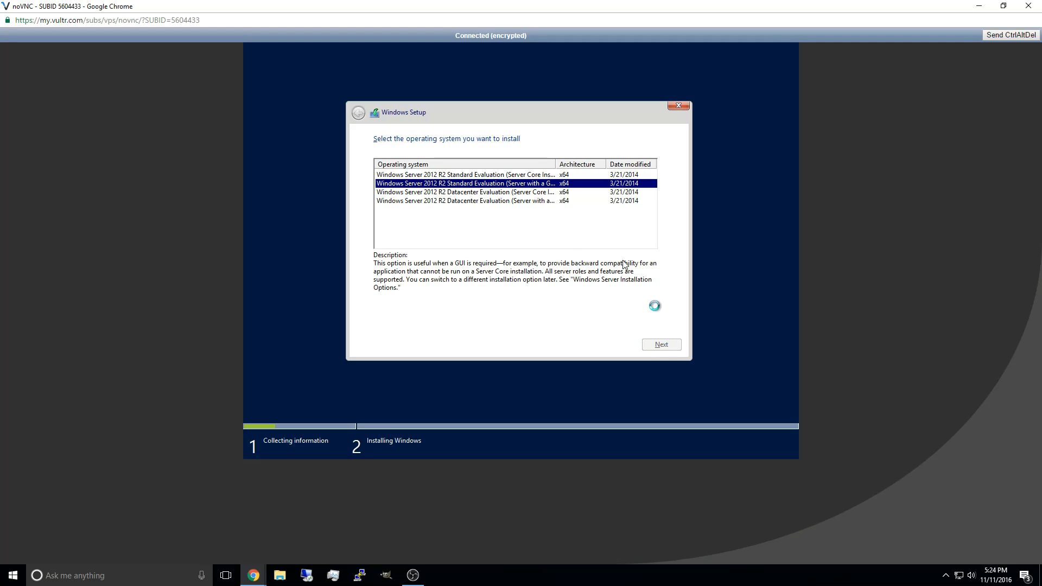
pyautogui.click(661, 344)
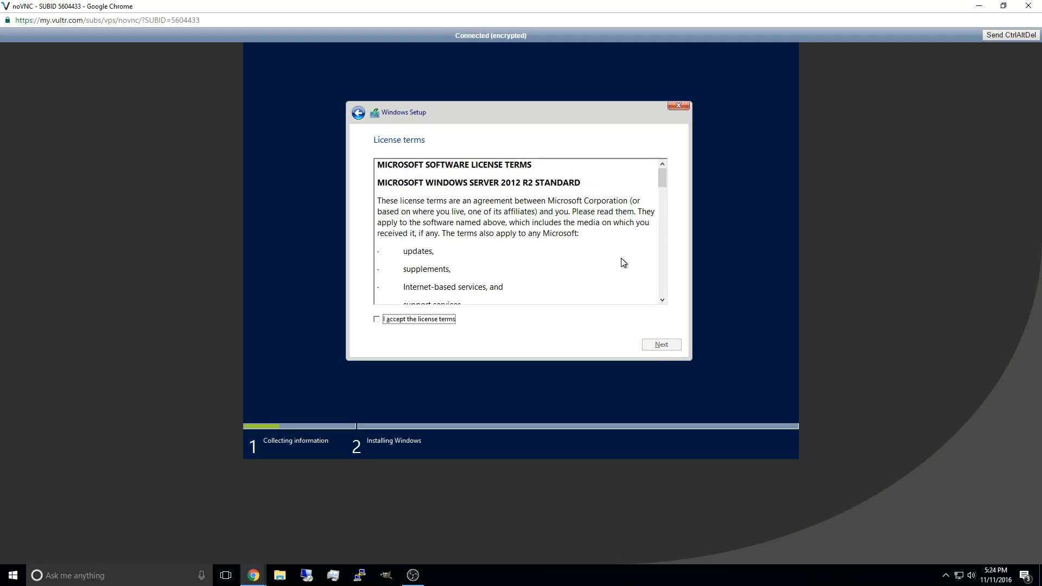
pyautogui.click(376, 319)
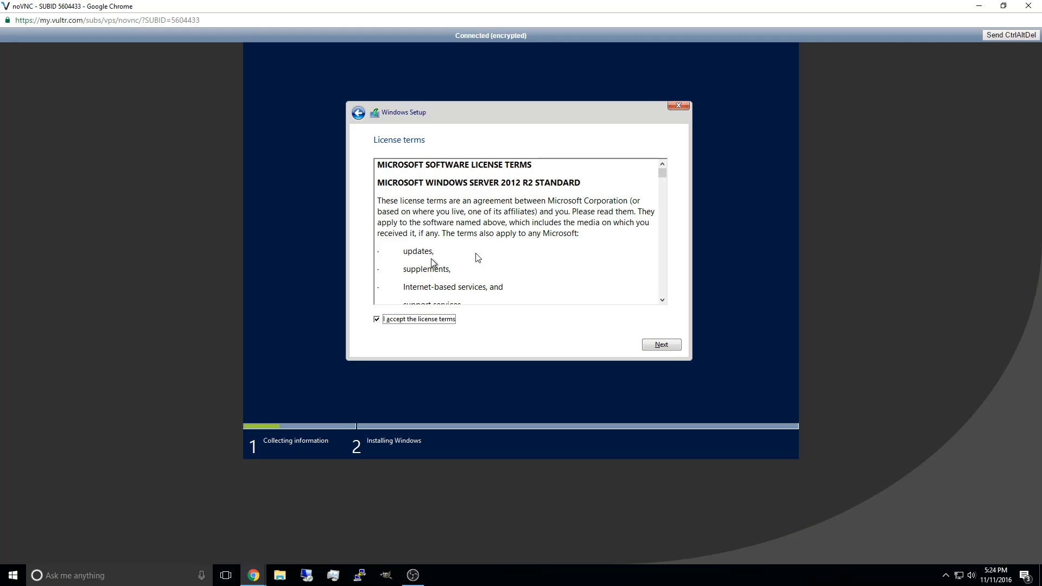
pyautogui.click(661, 344)
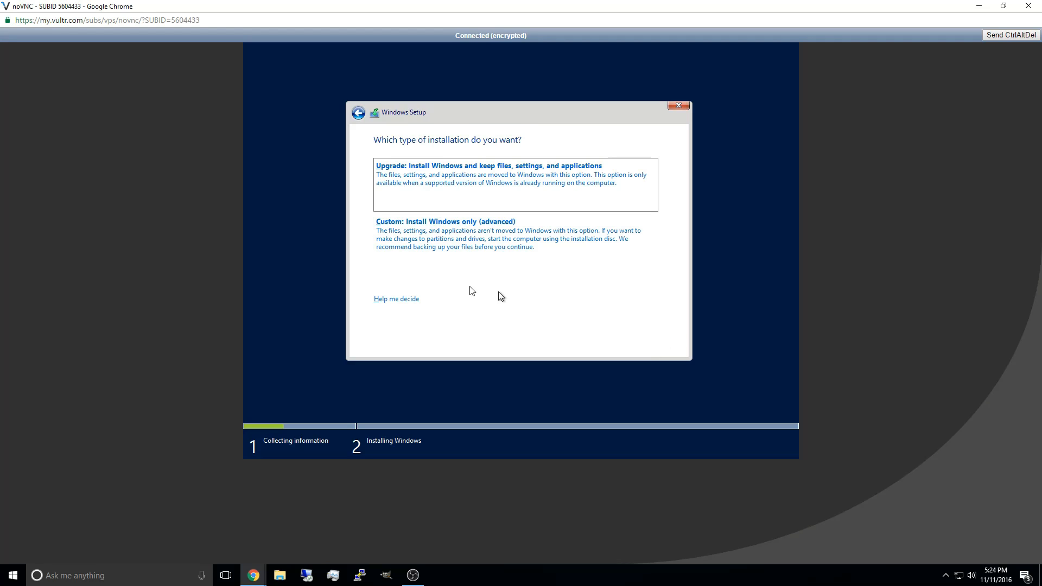
# - Choose Custom install and load VirtIO drivers from D:\Virtio-quanlyvps_com\WIN2K12\AMD64
pyautogui.click(464, 233)
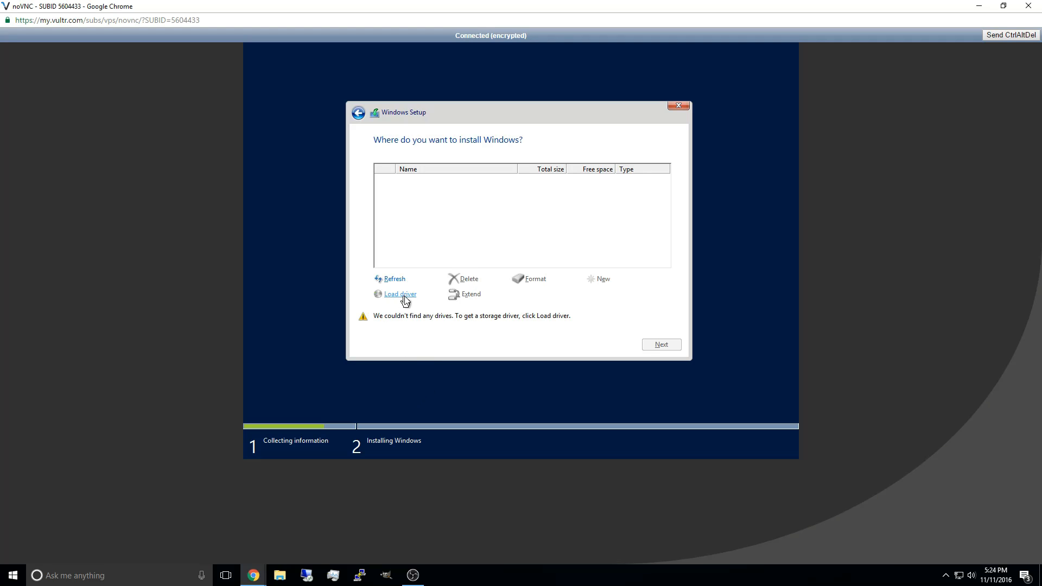
pyautogui.click(399, 294)
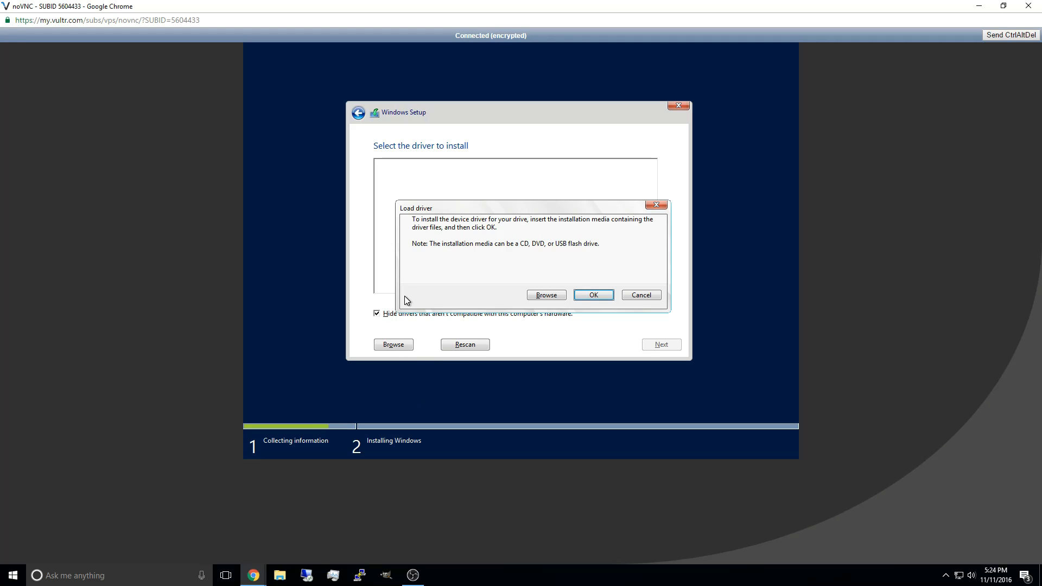
pyautogui.click(546, 294)
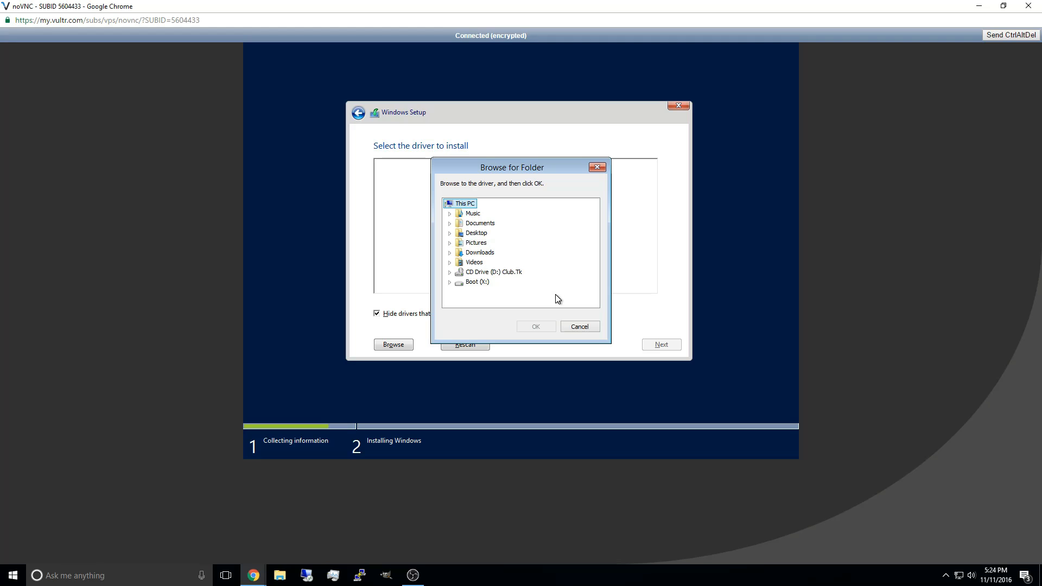
pyautogui.moveTo(453, 293)
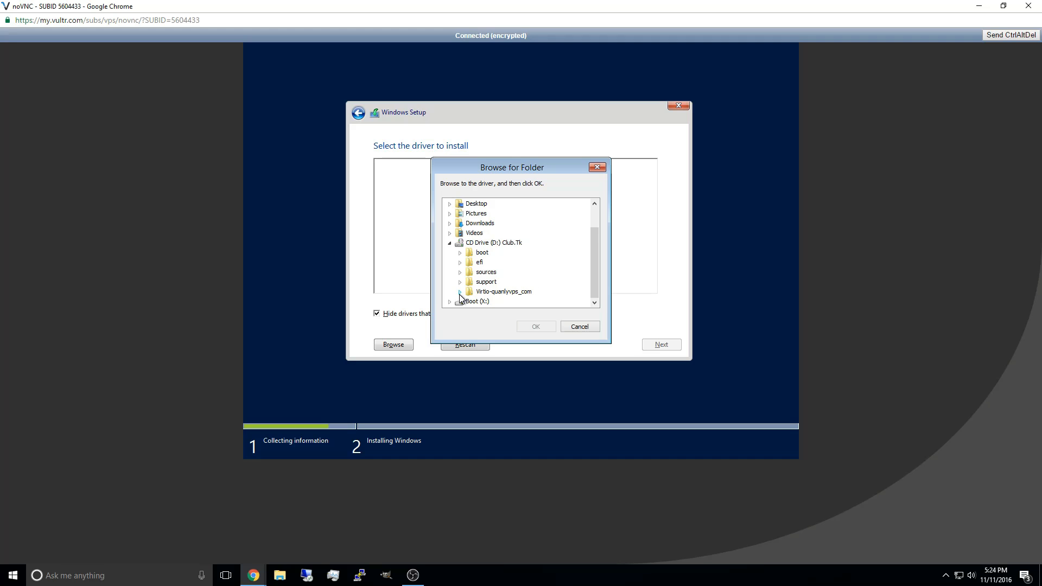
pyautogui.click(460, 292)
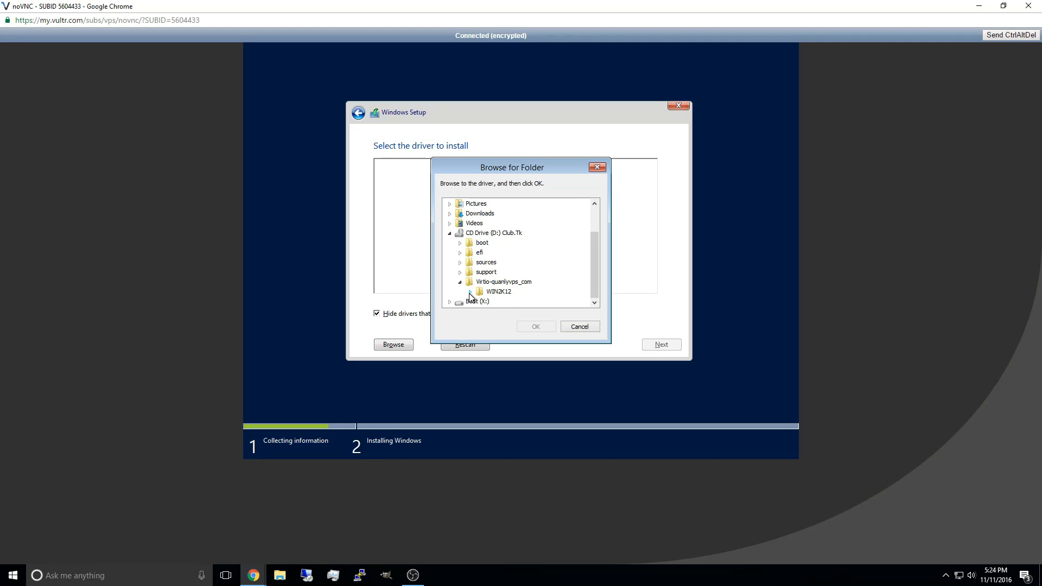
pyautogui.click(469, 291)
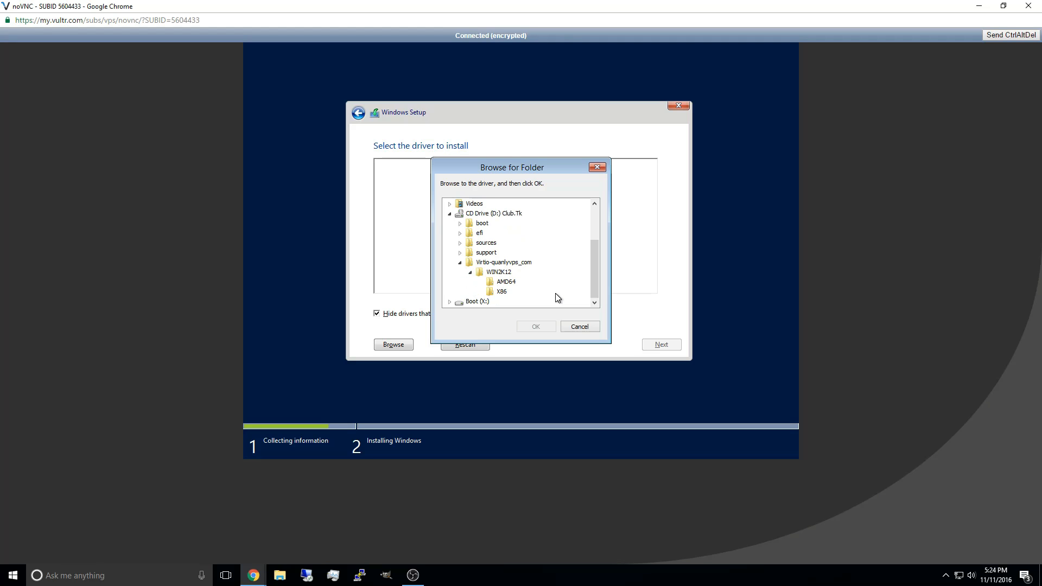
pyautogui.moveTo(495, 288)
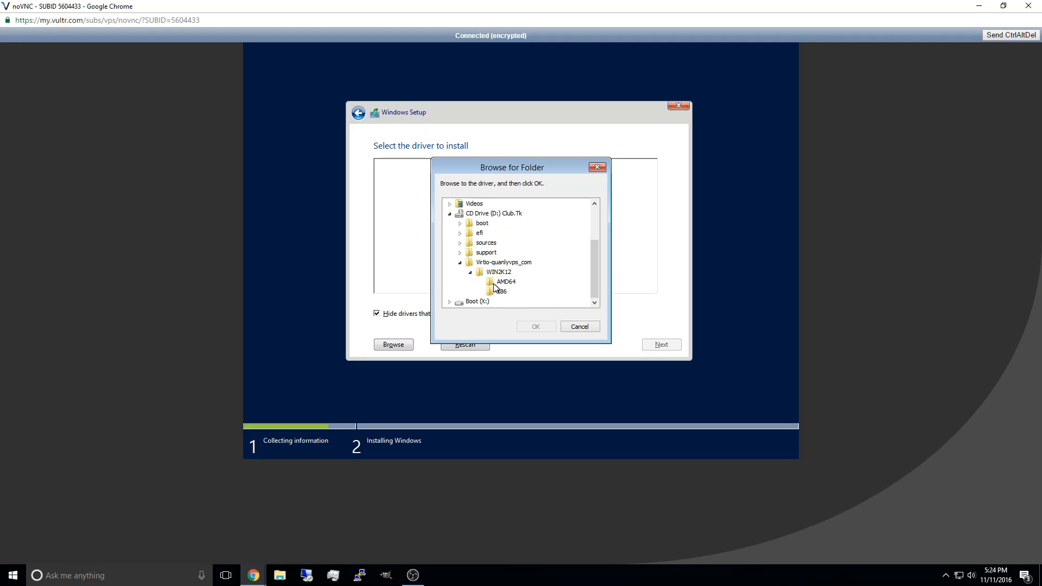
pyautogui.click(505, 282)
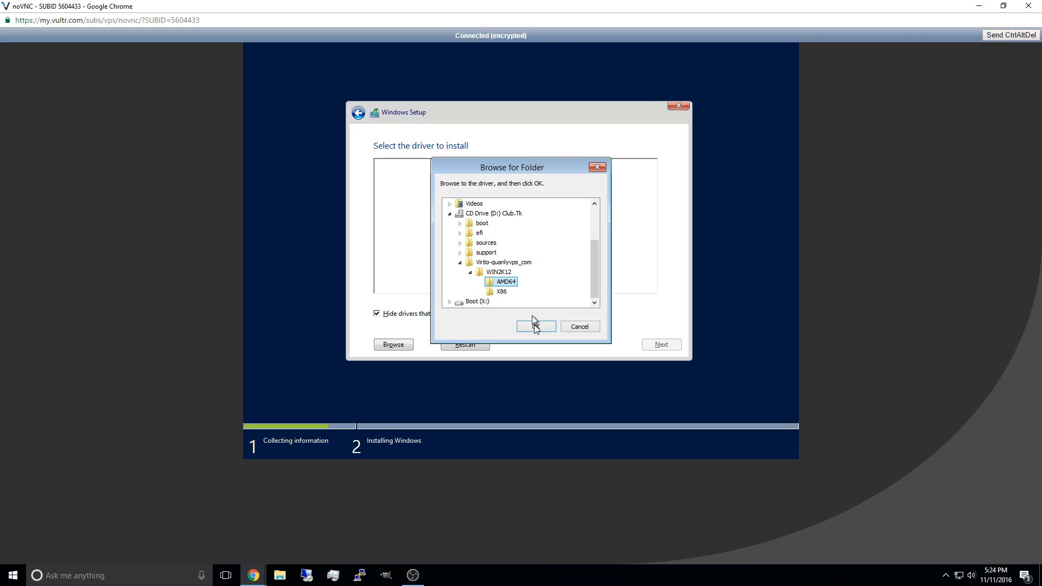
pyautogui.click(535, 326)
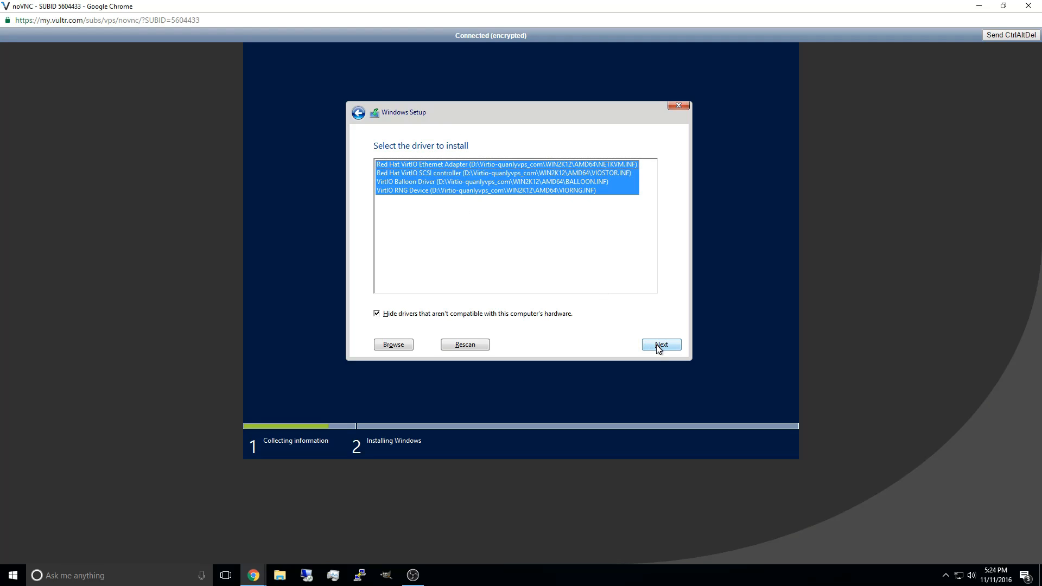
pyautogui.click(662, 344)
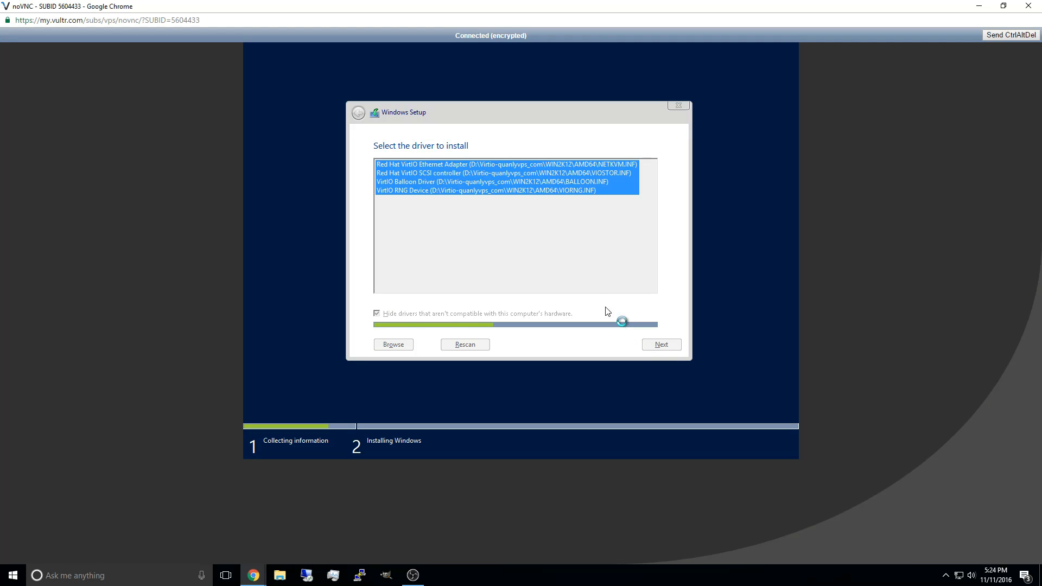
pyautogui.click(661, 345)
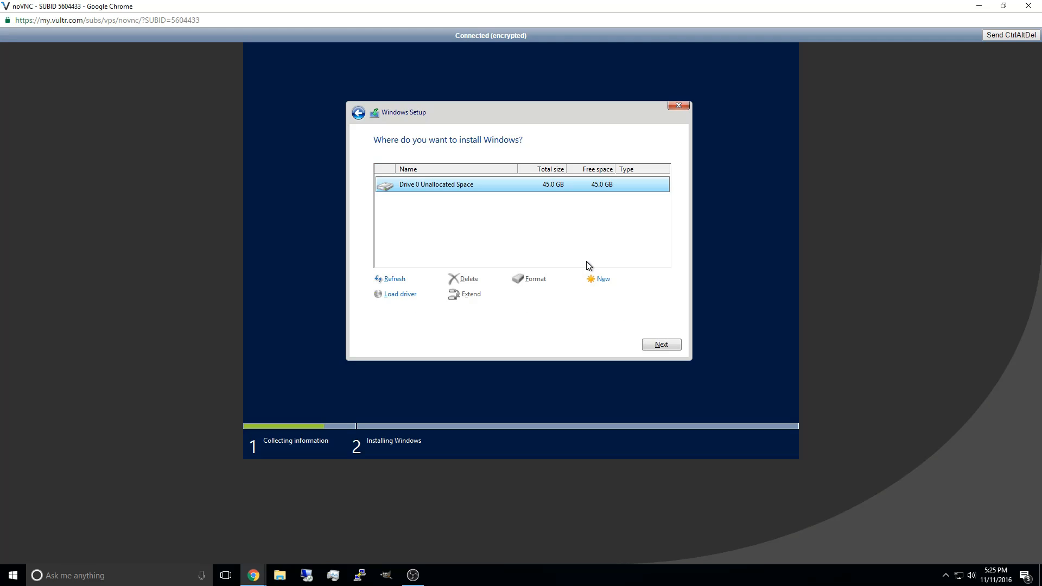
pyautogui.moveTo(533, 191)
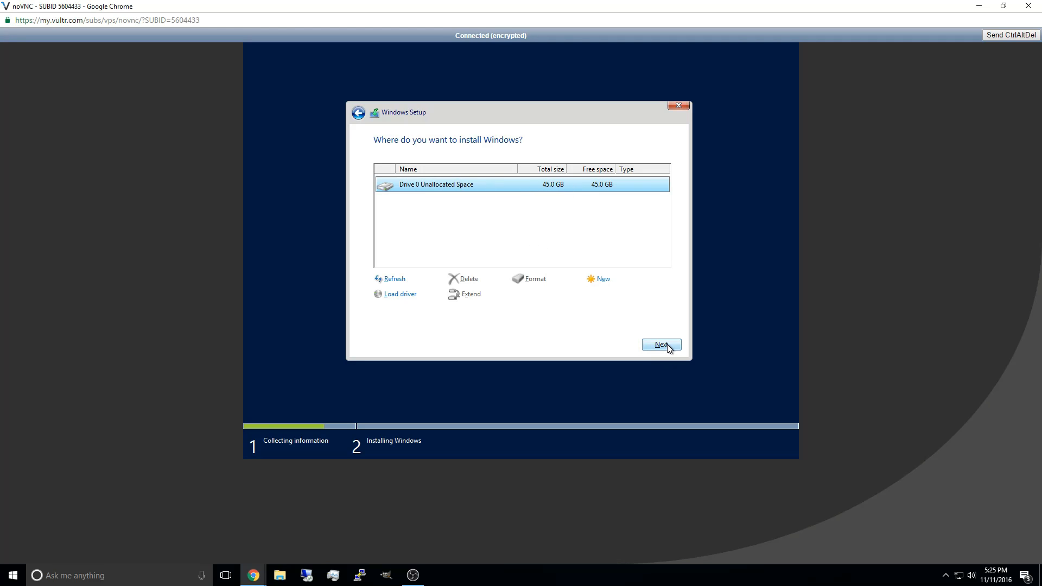
# - Install Windows onto Drive 0 and set the Administrator password to finish setup
pyautogui.click(661, 345)
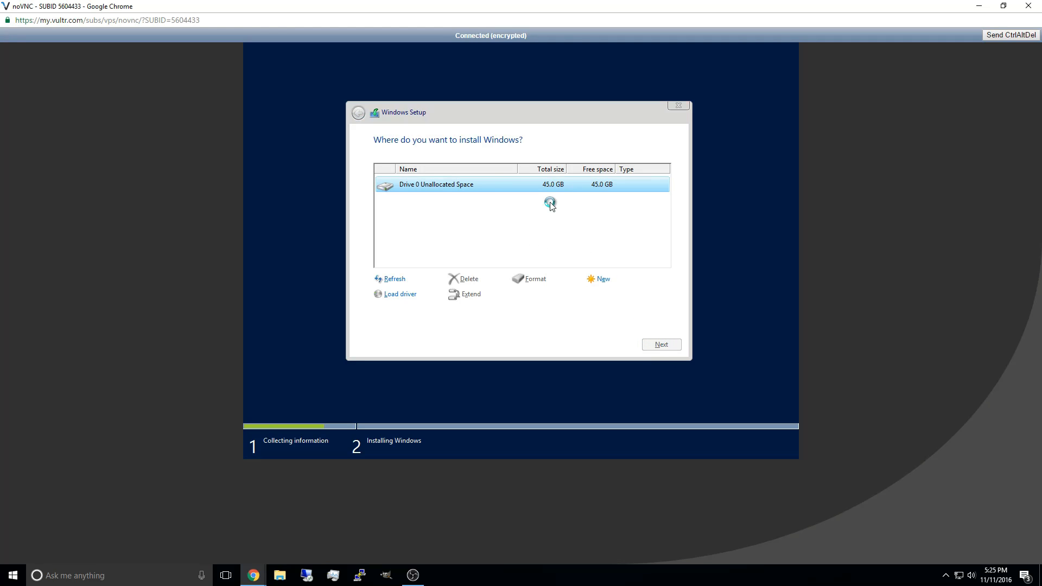
pyautogui.click(661, 344)
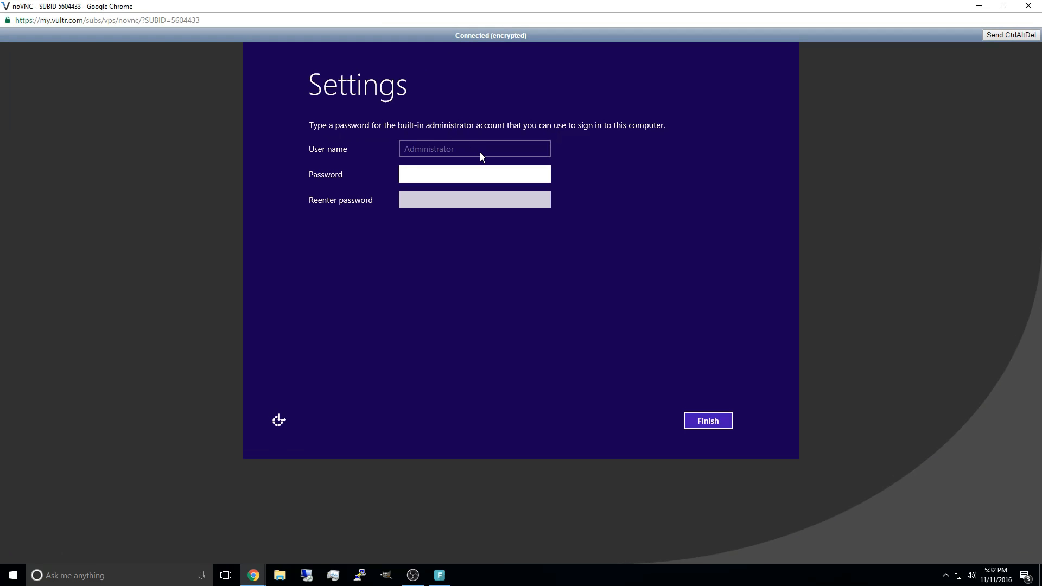
pyautogui.click(483, 174)
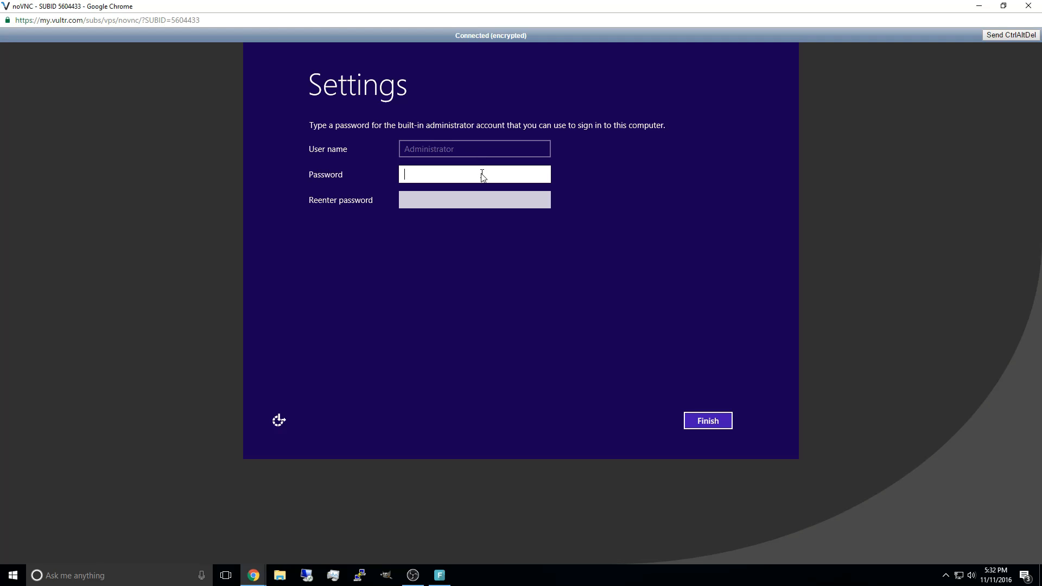
pyautogui.write('*')
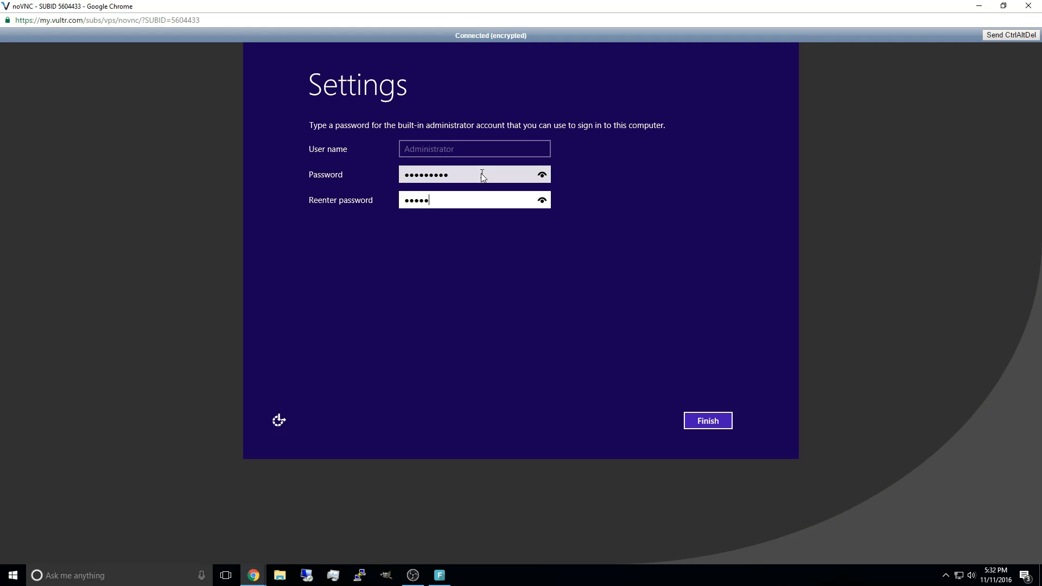
pyautogui.click(707, 420)
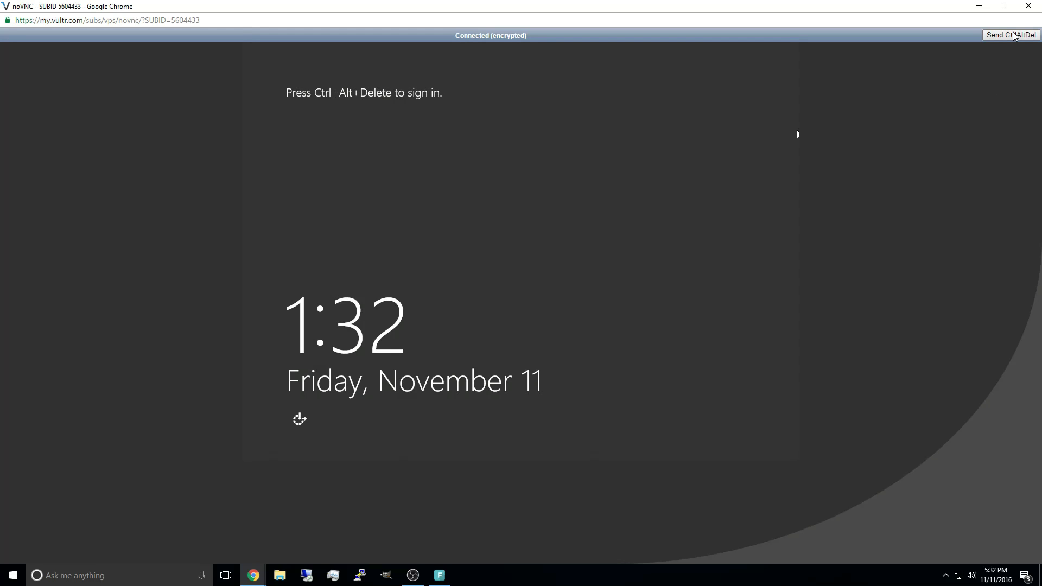
# - Send Ctrl+Alt+Del to bring up the Windows sign-in prompt
pyautogui.click(1012, 35)
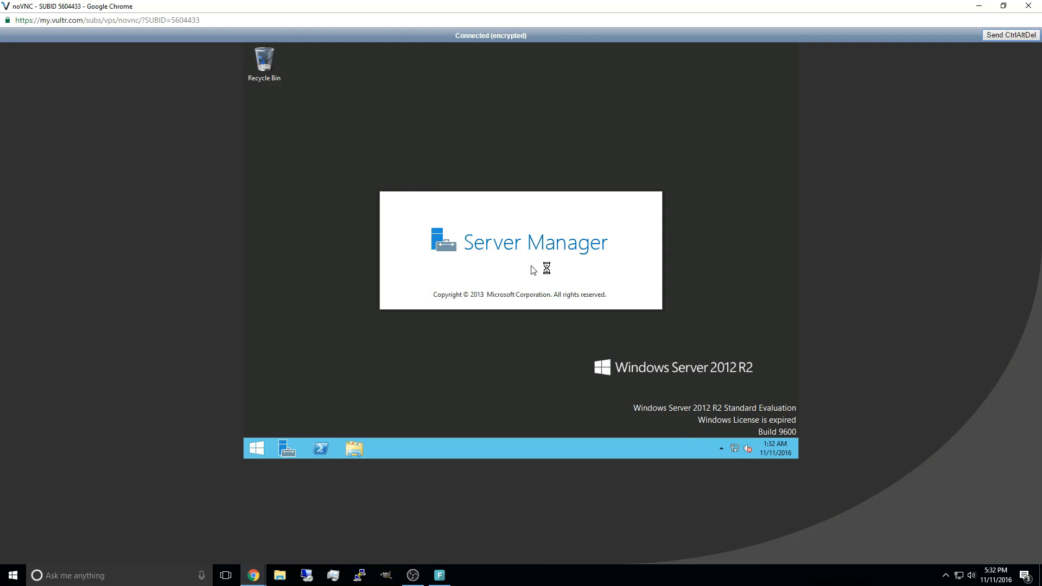
pyautogui.moveTo(499, 229)
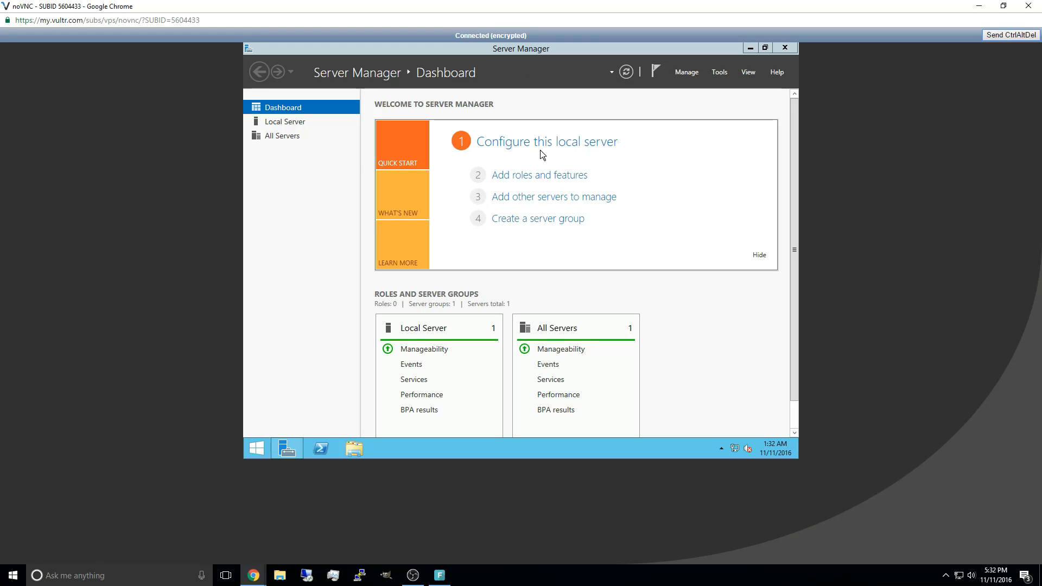
# - Open the local server's configuration page in Server Manager
pyautogui.click(284, 121)
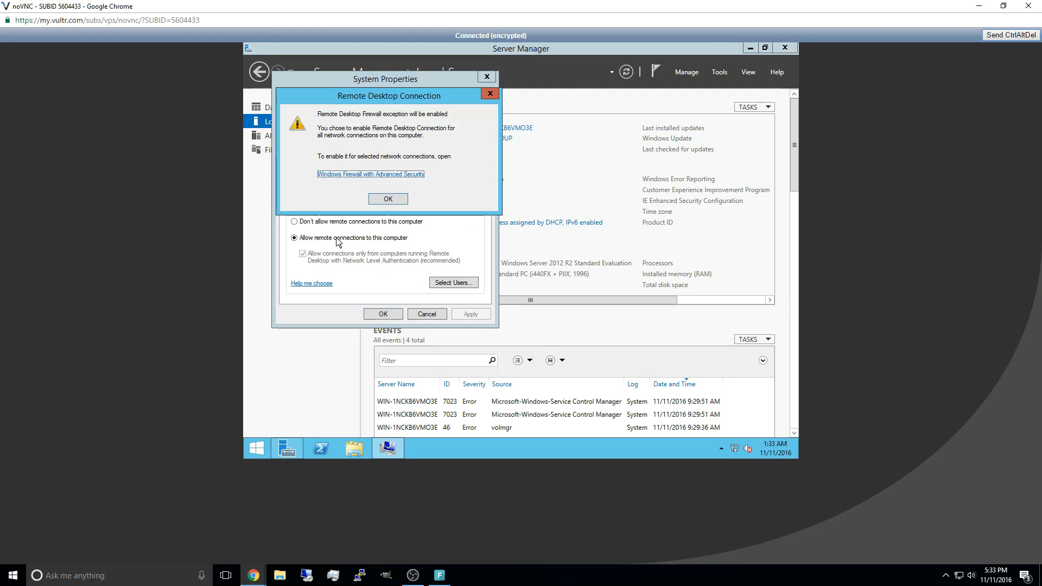
pyautogui.moveTo(375, 166)
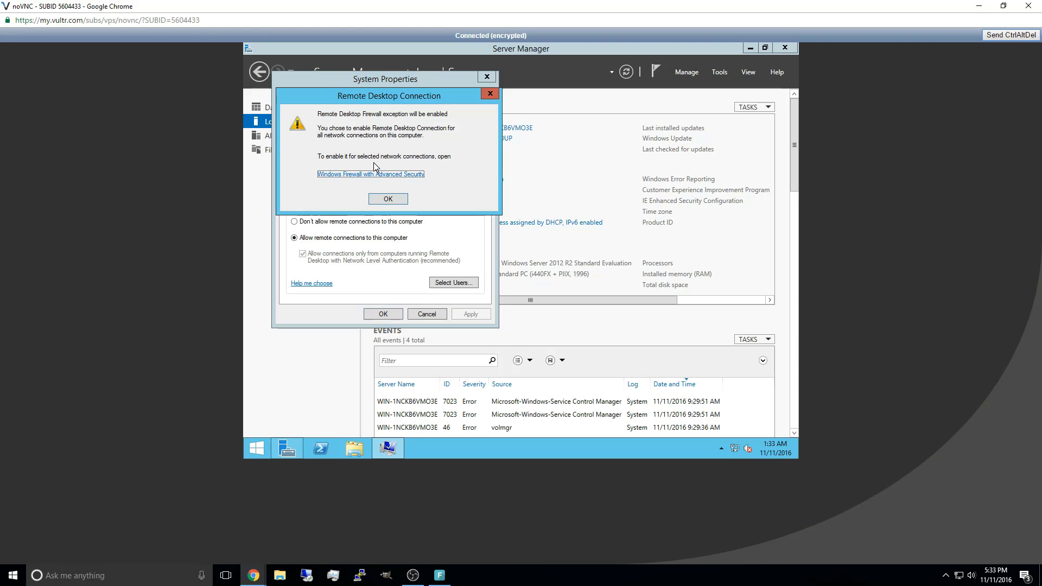
pyautogui.moveTo(363, 178)
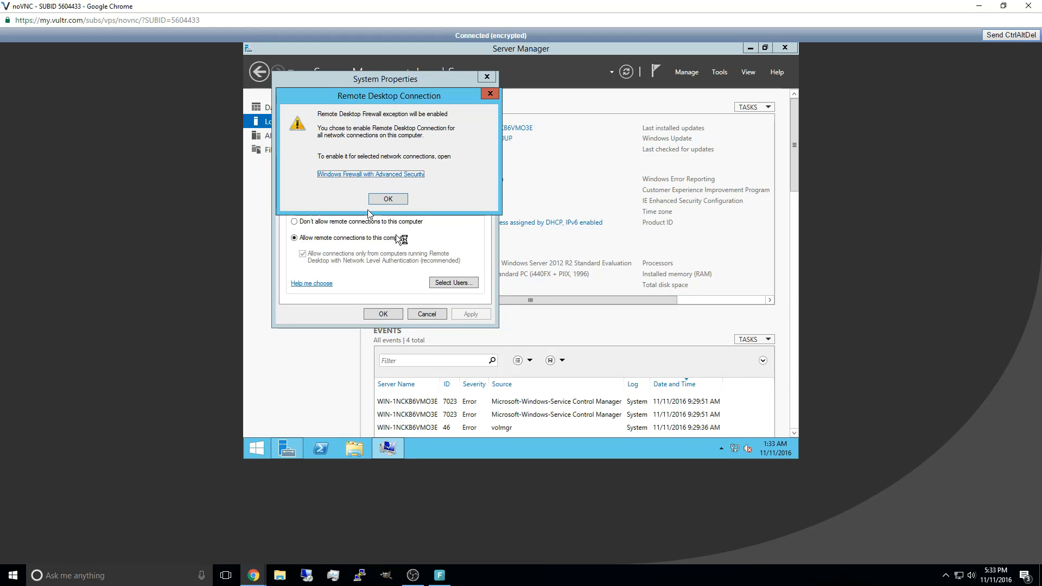
pyautogui.moveTo(368, 213)
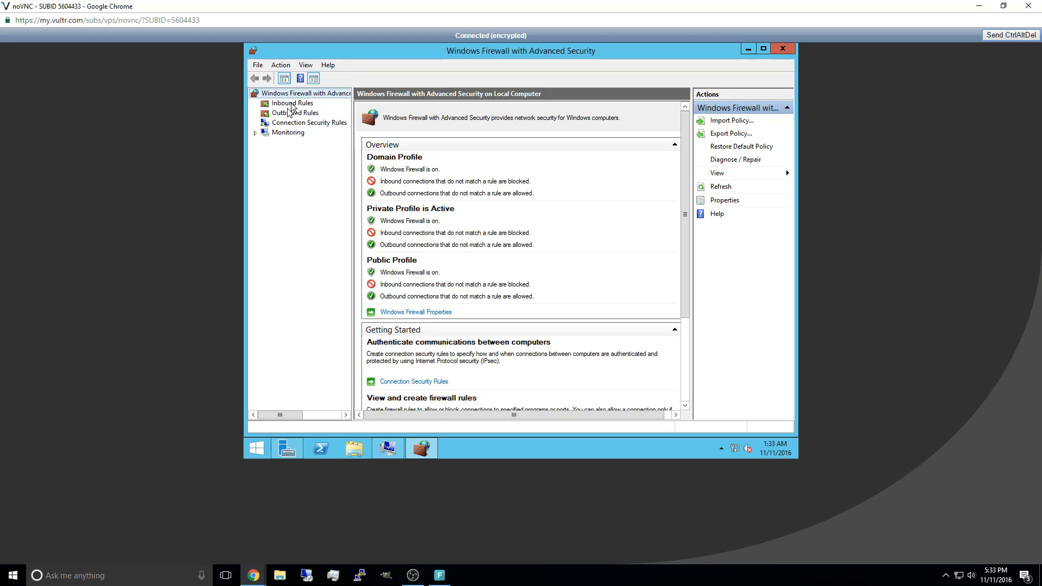
# - Create an inbound TCP rule allowing all local ports on all profiles
pyautogui.click(291, 102)
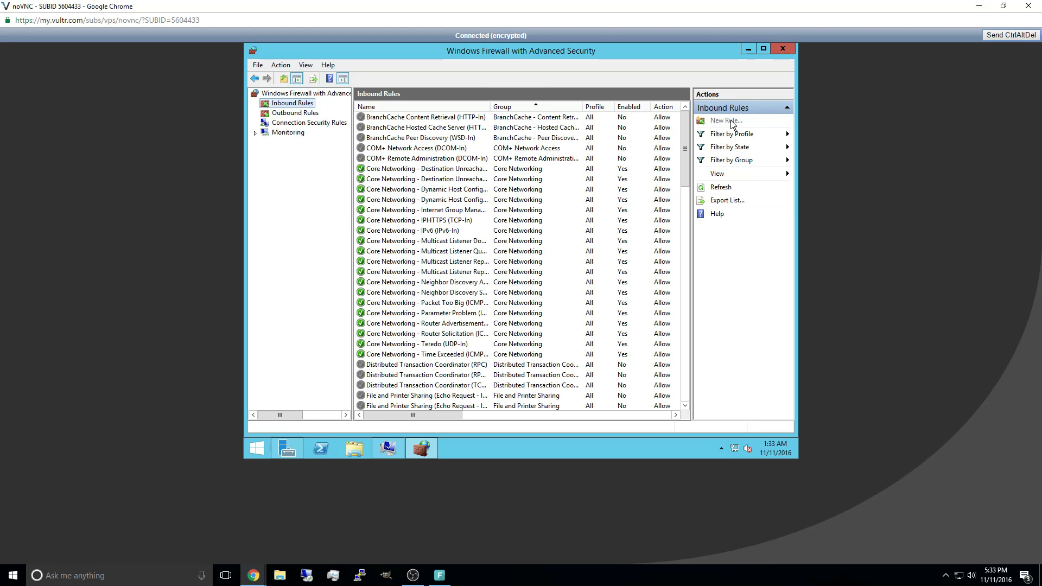
pyautogui.click(724, 120)
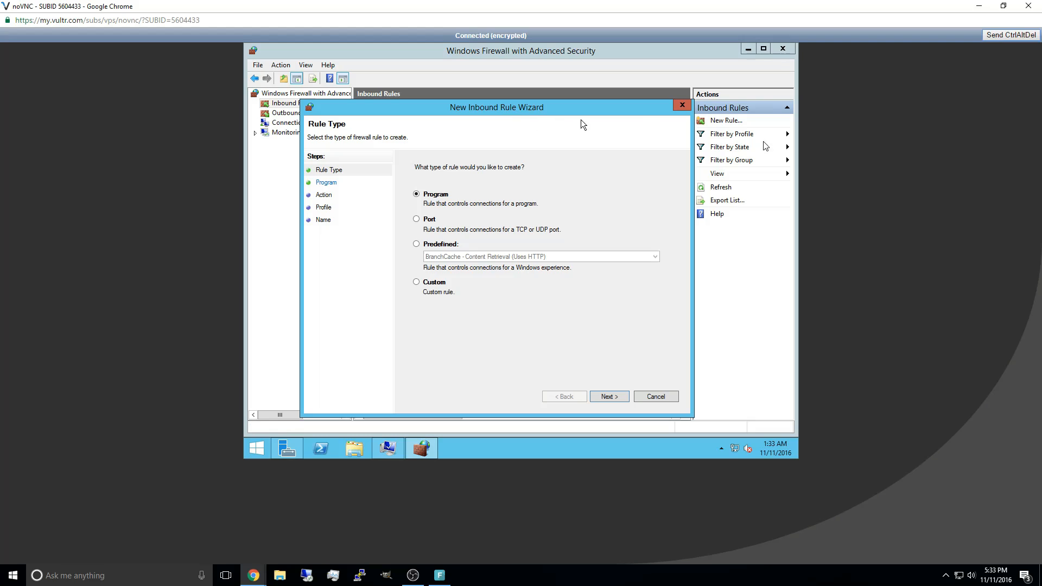
pyautogui.click(416, 219)
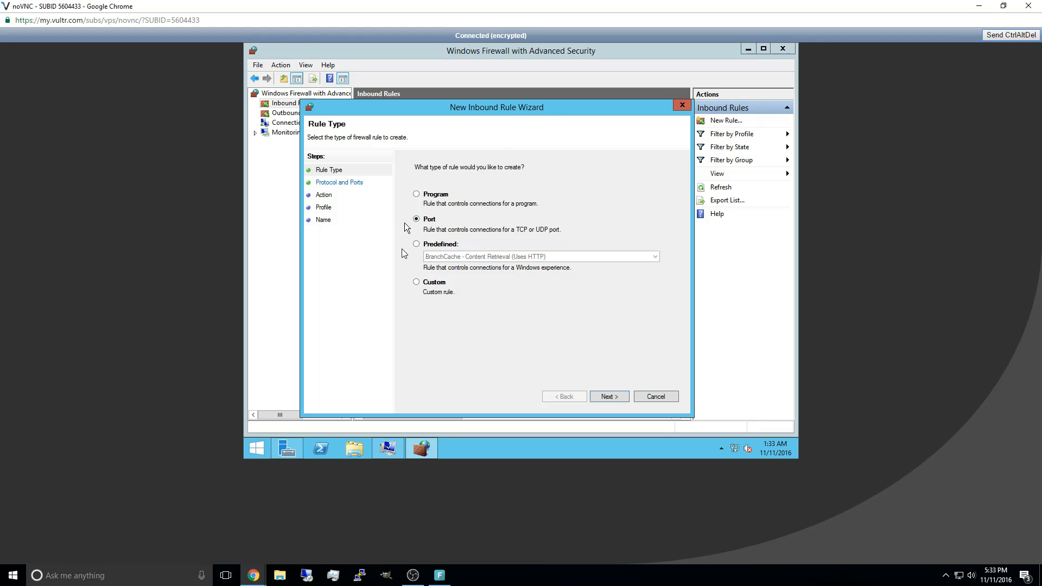
pyautogui.click(609, 396)
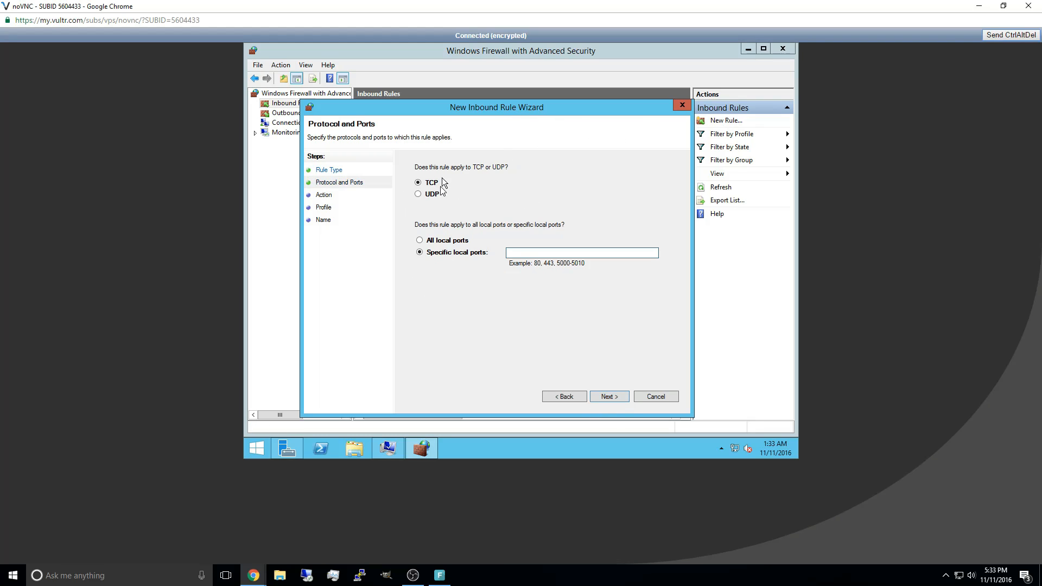
pyautogui.click(419, 239)
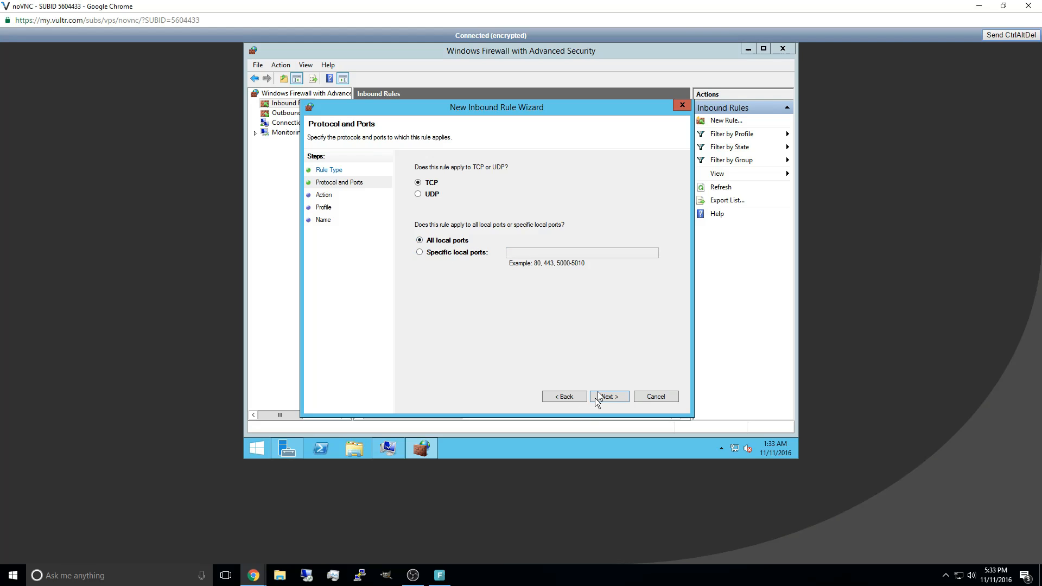
pyautogui.click(609, 396)
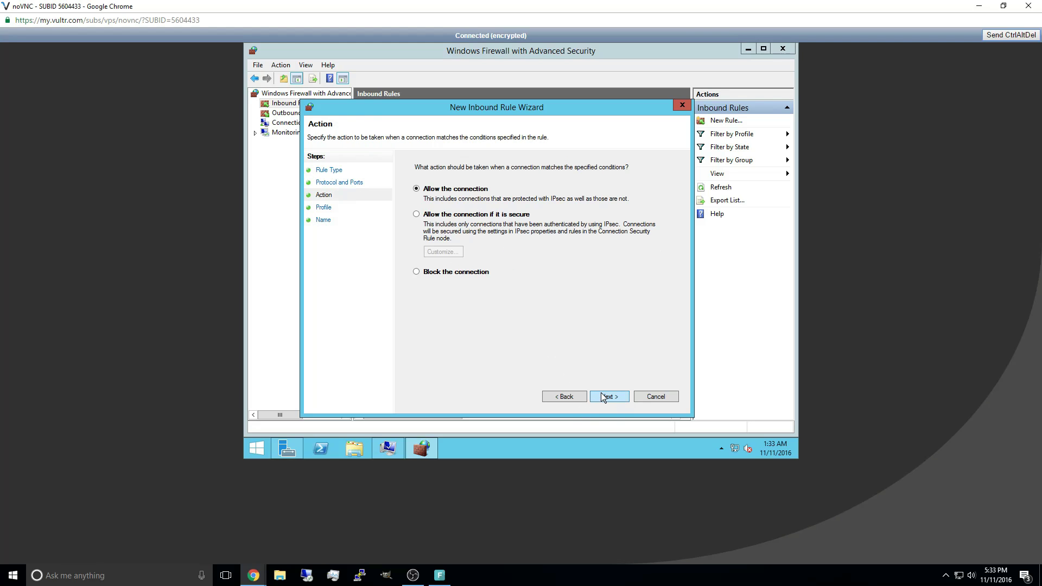
pyautogui.click(608, 396)
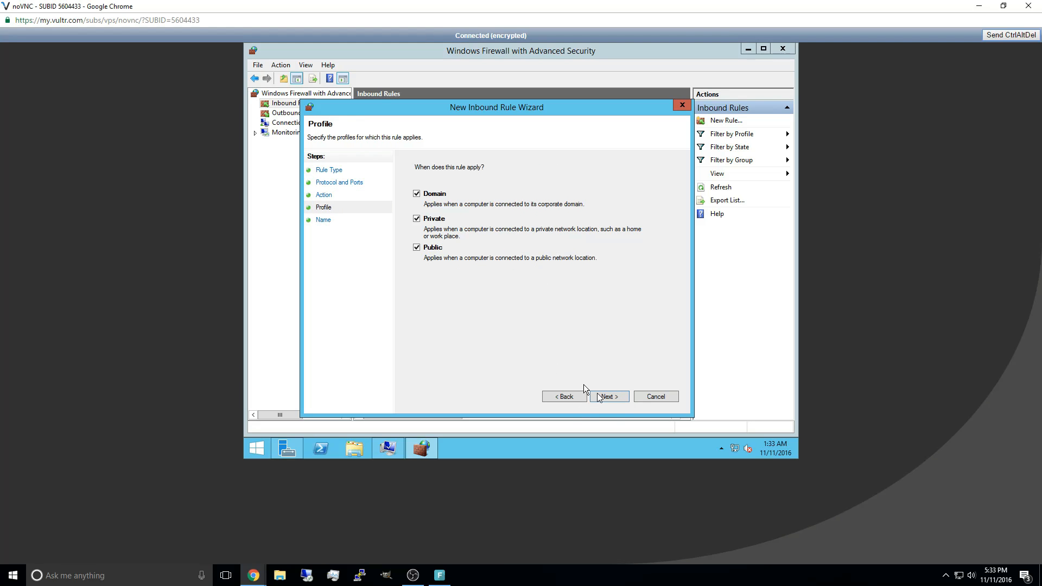
pyautogui.click(609, 396)
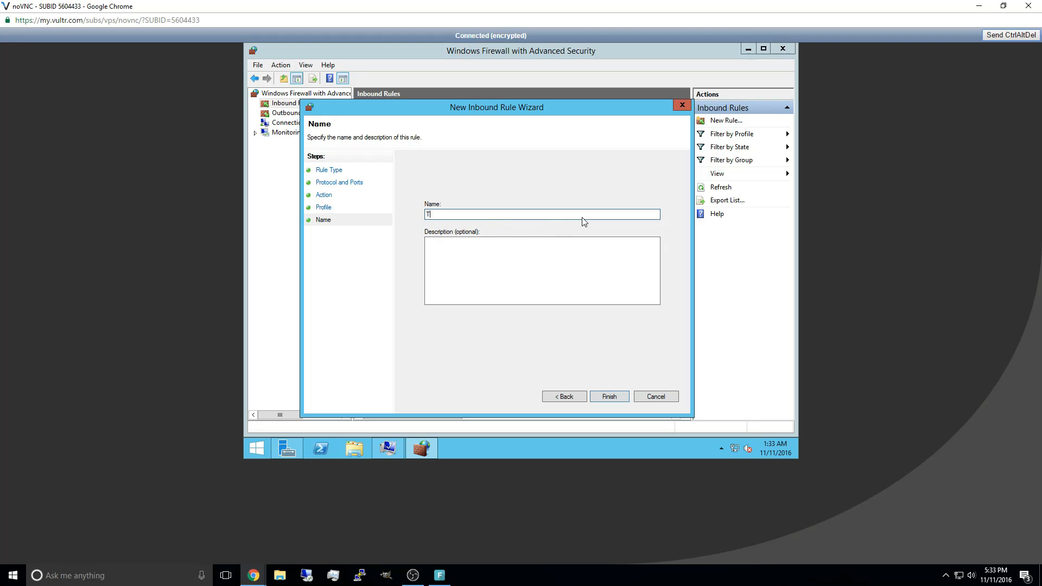
pyautogui.click(609, 396)
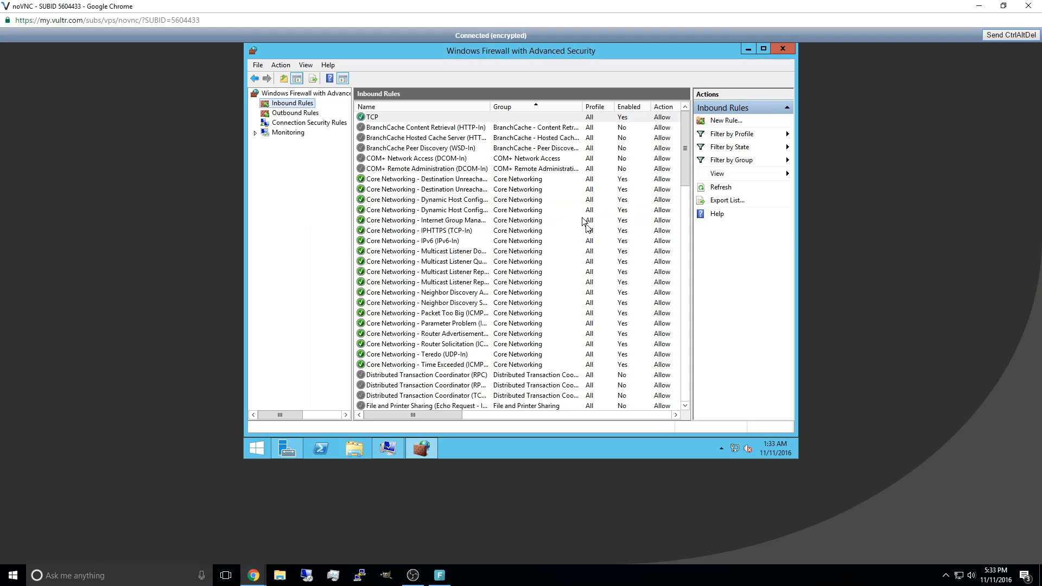
# - Create an inbound rule named UDP allowing all local UDP ports
pyautogui.click(726, 120)
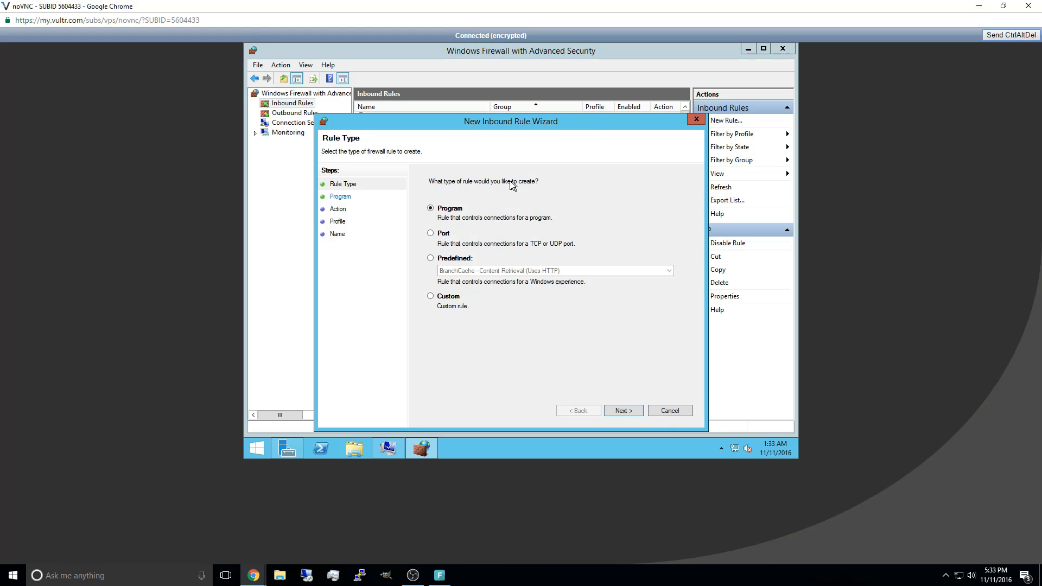
pyautogui.click(623, 410)
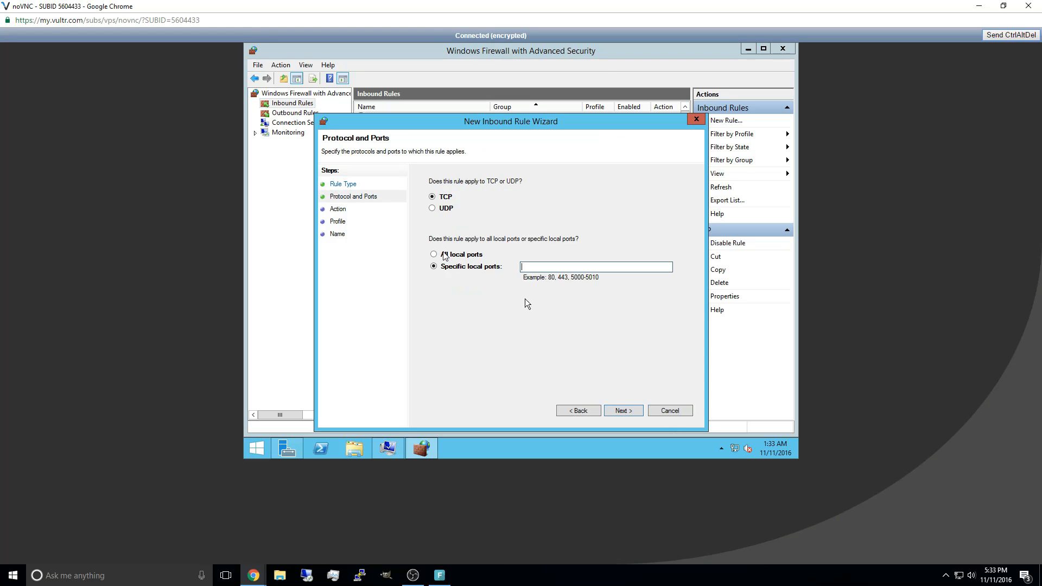
pyautogui.click(432, 208)
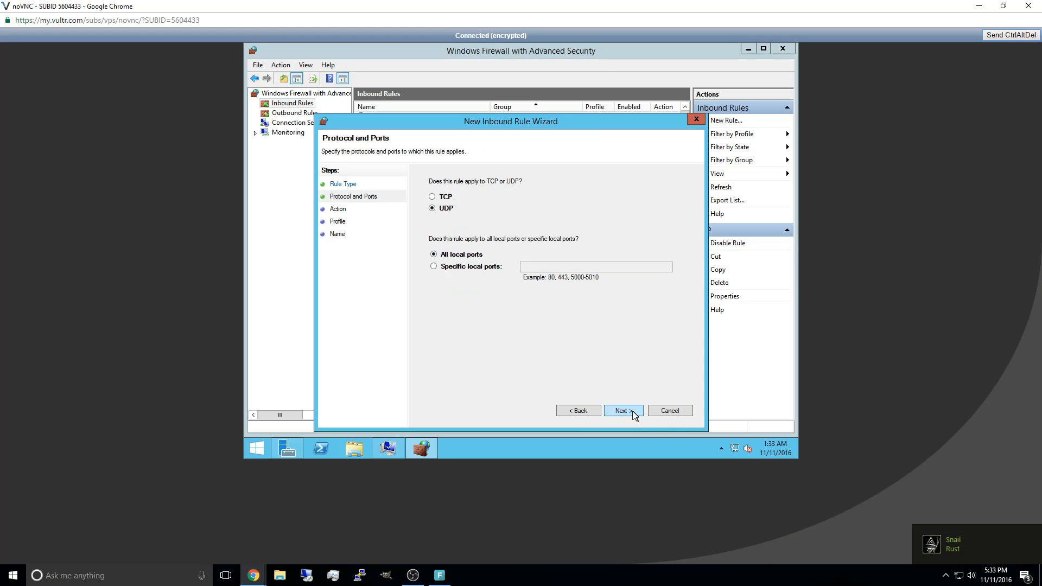
pyautogui.click(623, 410)
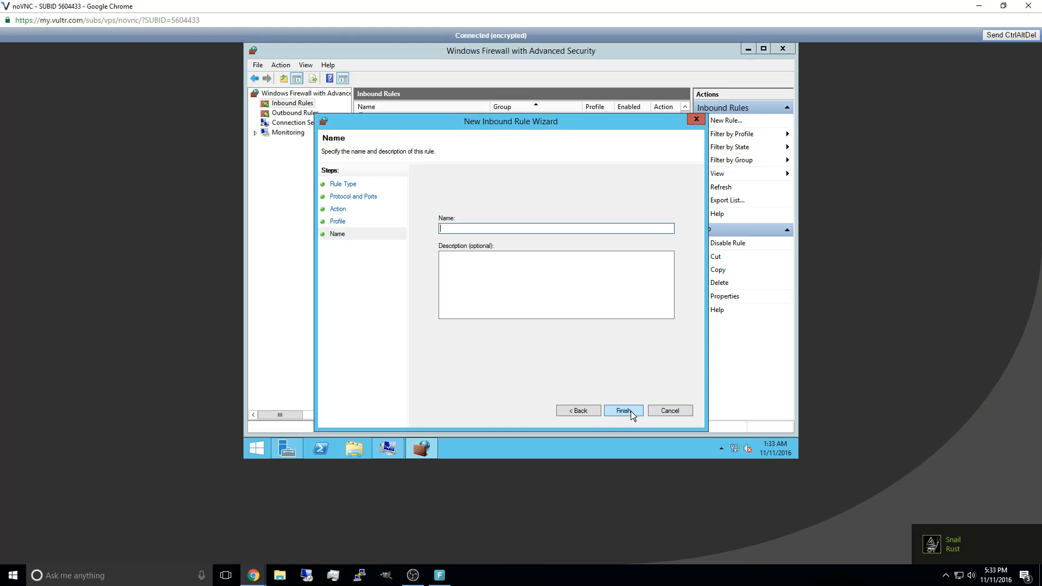
pyautogui.write('UDP')
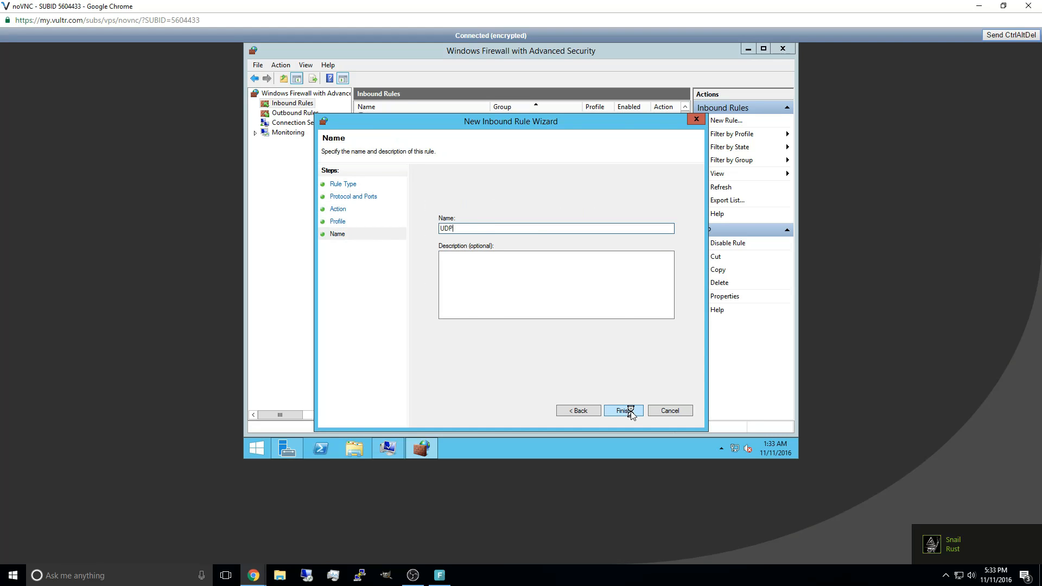
pyautogui.click(623, 410)
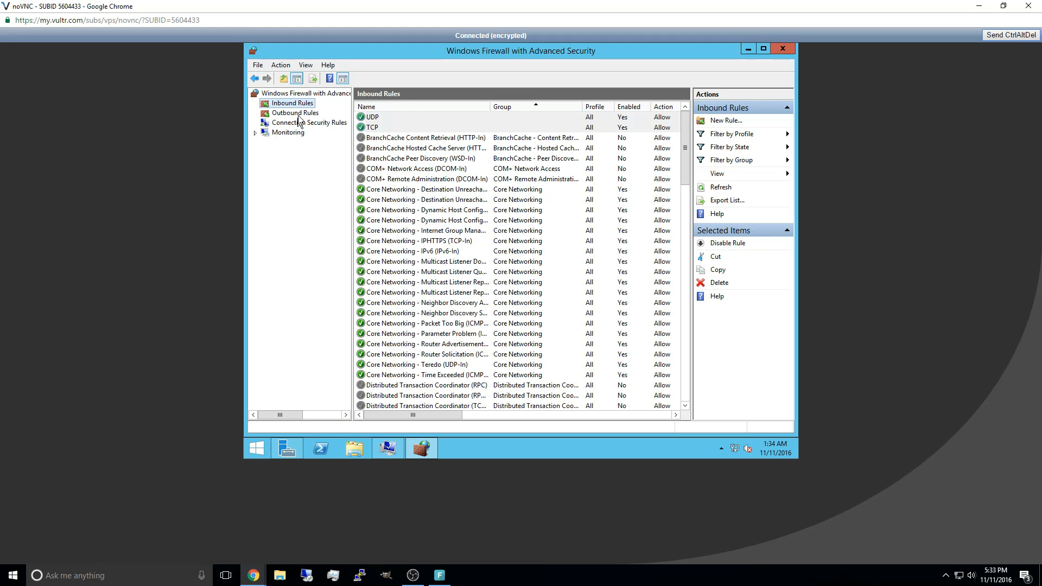
# - Create a port-based outbound TCP rule that allows the connection
pyautogui.click(295, 113)
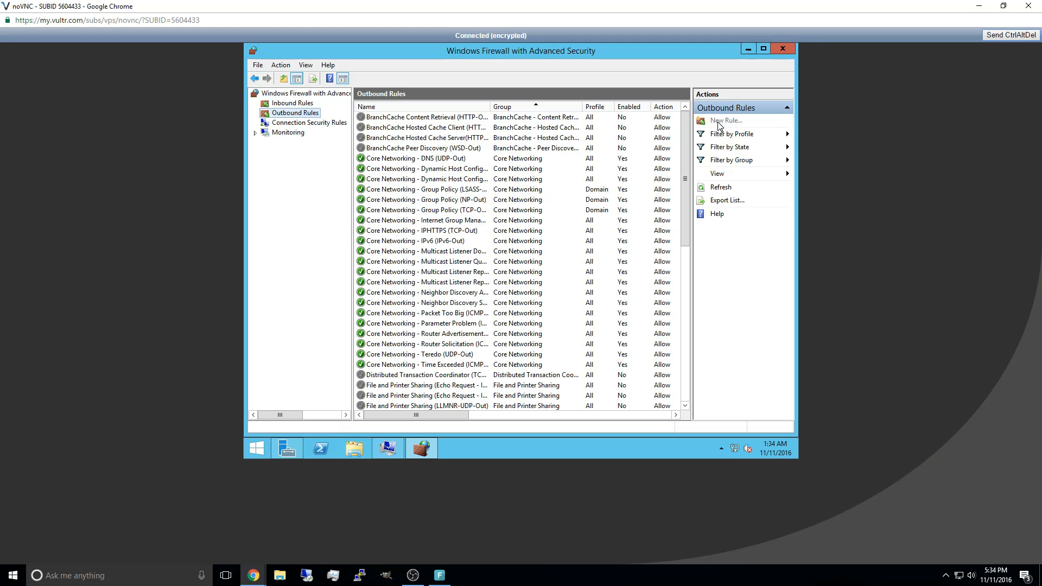
pyautogui.click(725, 120)
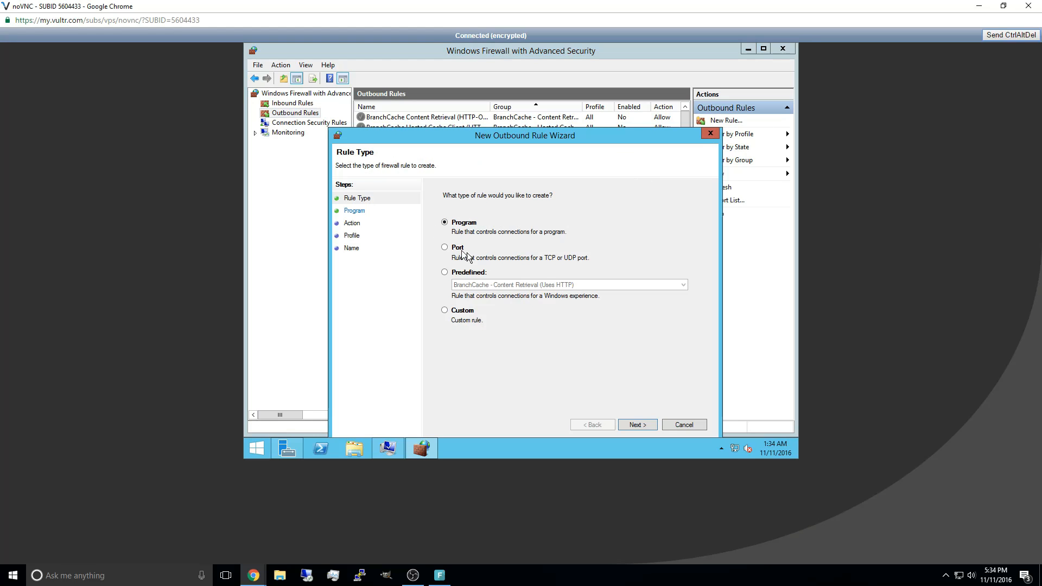
pyautogui.click(637, 424)
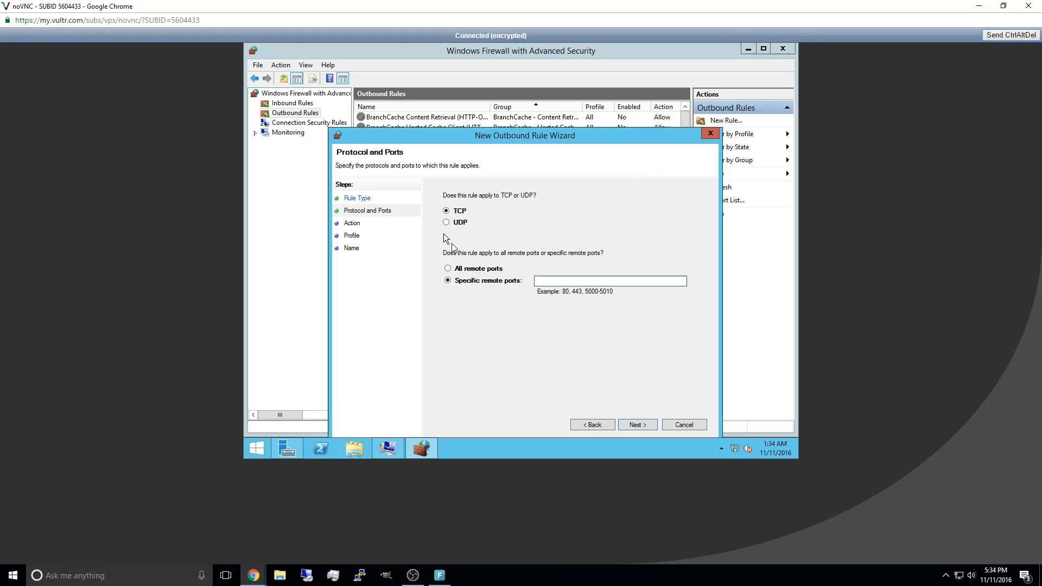
pyautogui.click(637, 425)
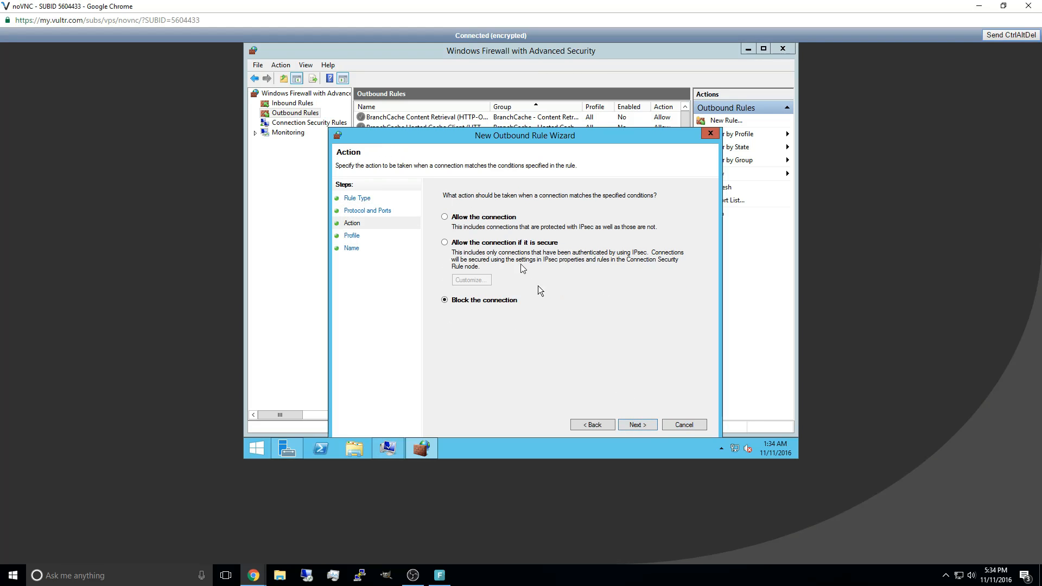
pyautogui.click(445, 216)
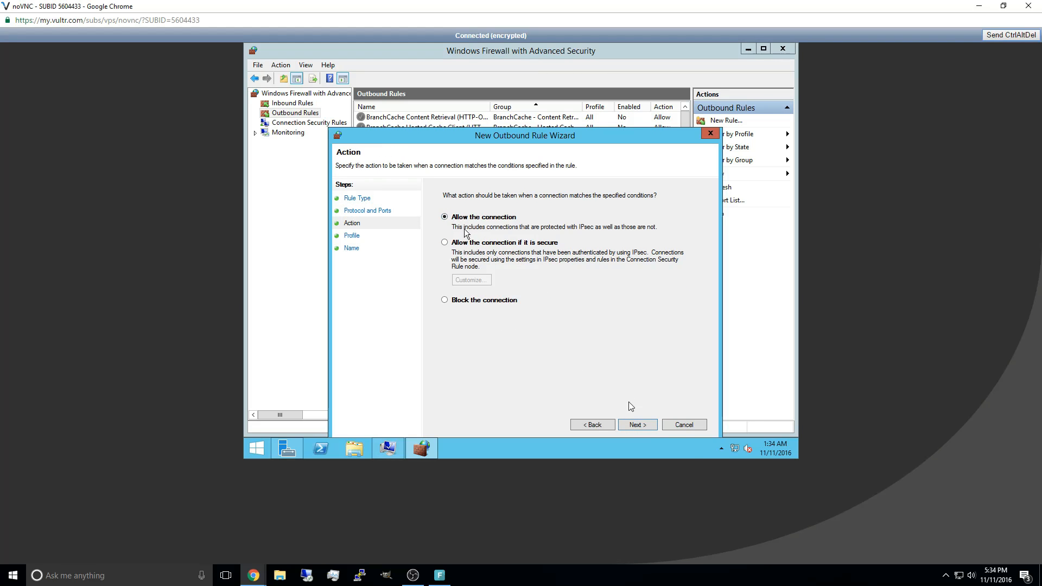
pyautogui.click(638, 425)
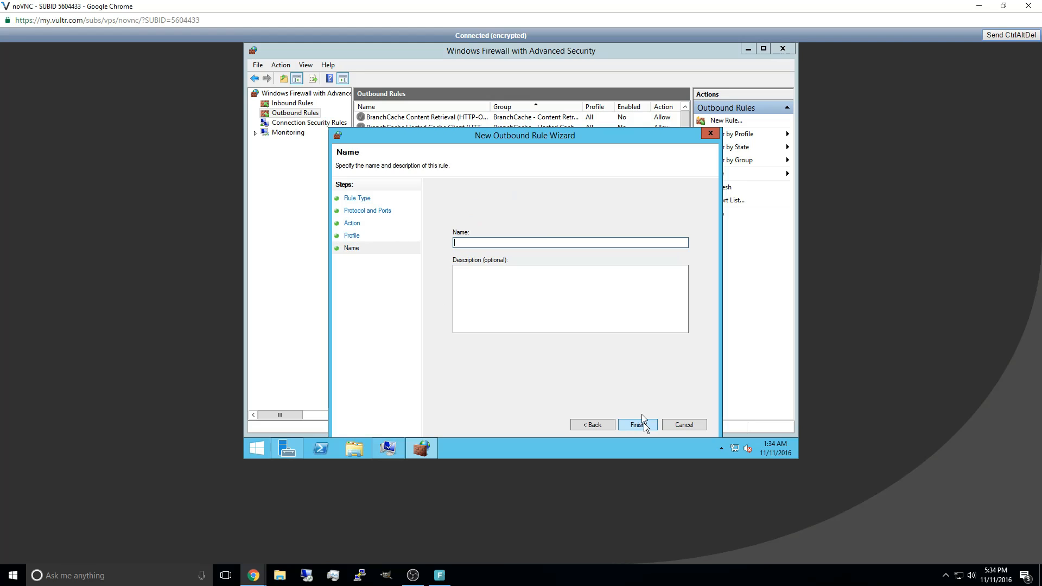
pyautogui.click(637, 424)
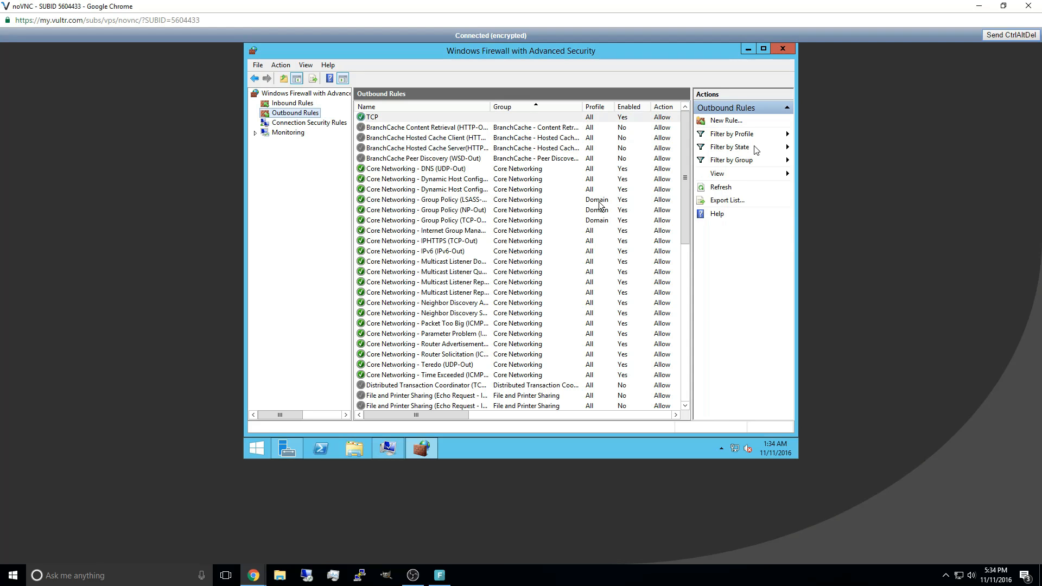
# - Create a second port-based outbound rule with the default settings
pyautogui.click(726, 120)
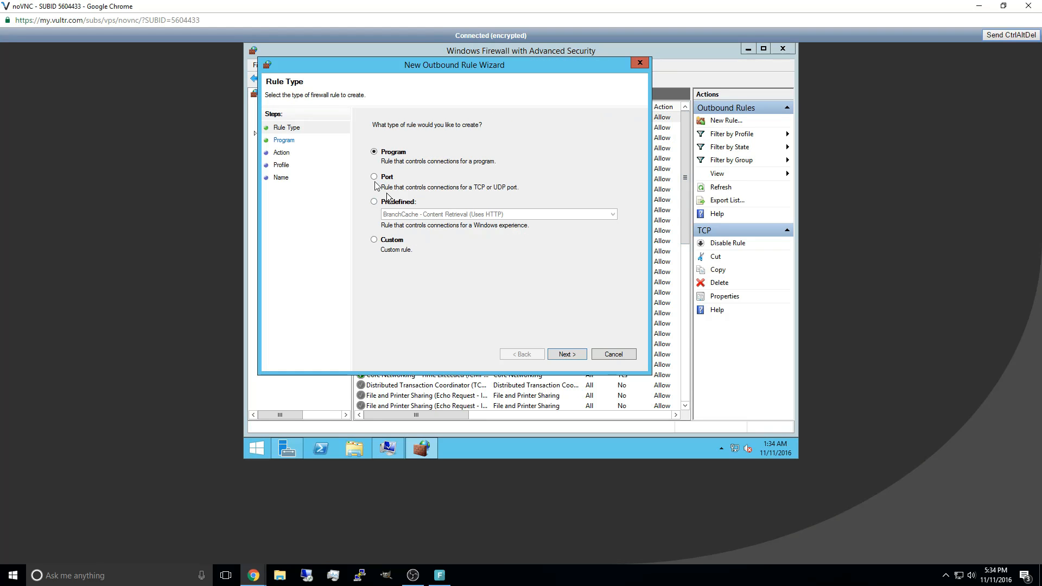
pyautogui.click(374, 177)
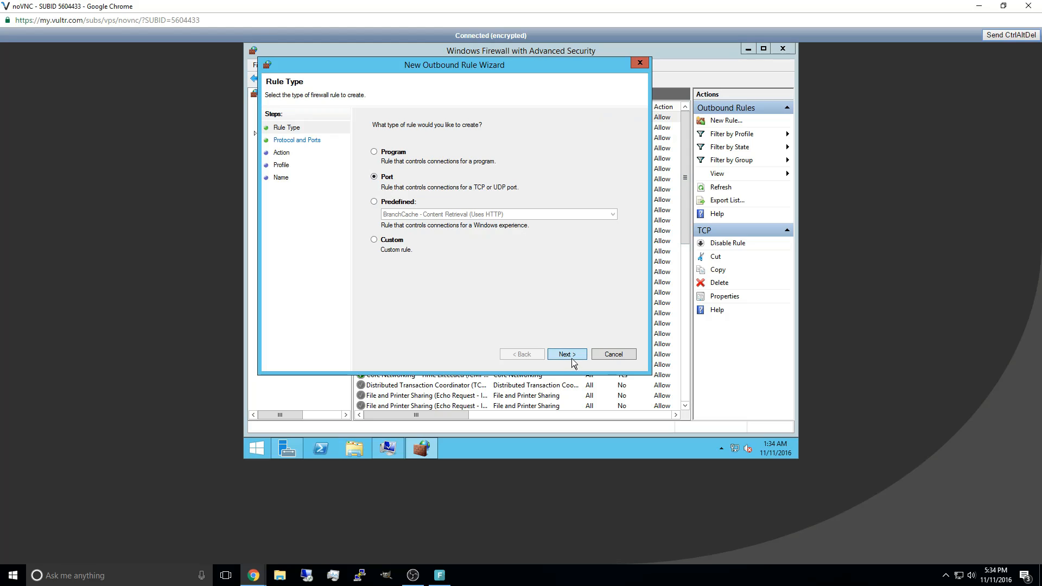
pyautogui.click(567, 353)
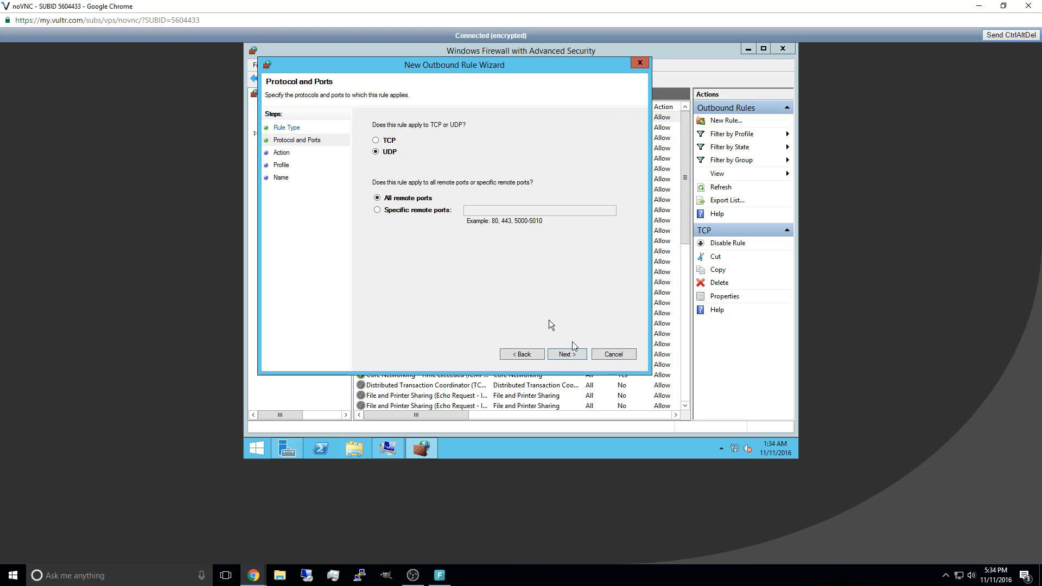
pyautogui.click(567, 353)
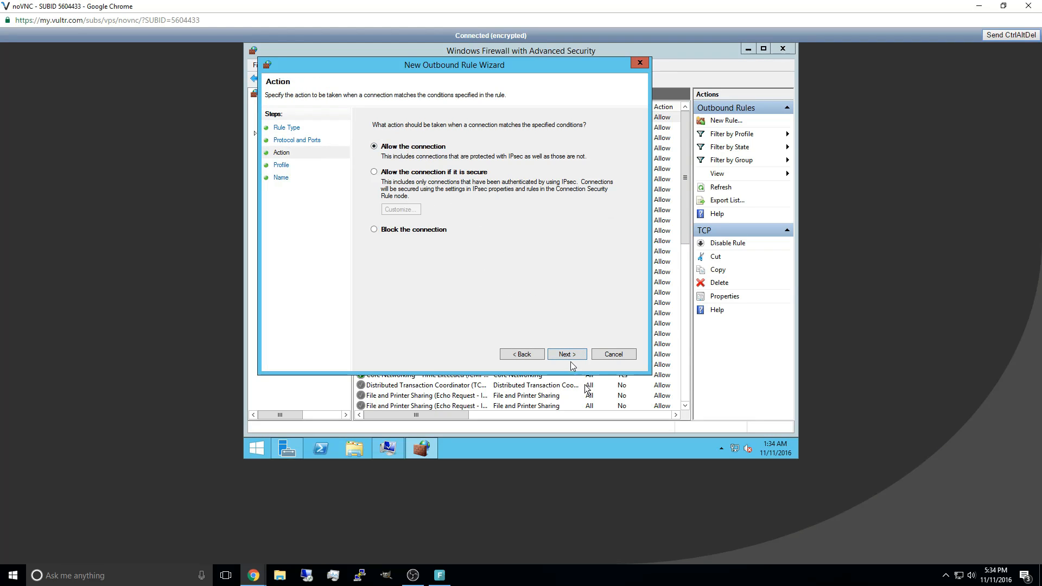
pyautogui.click(567, 354)
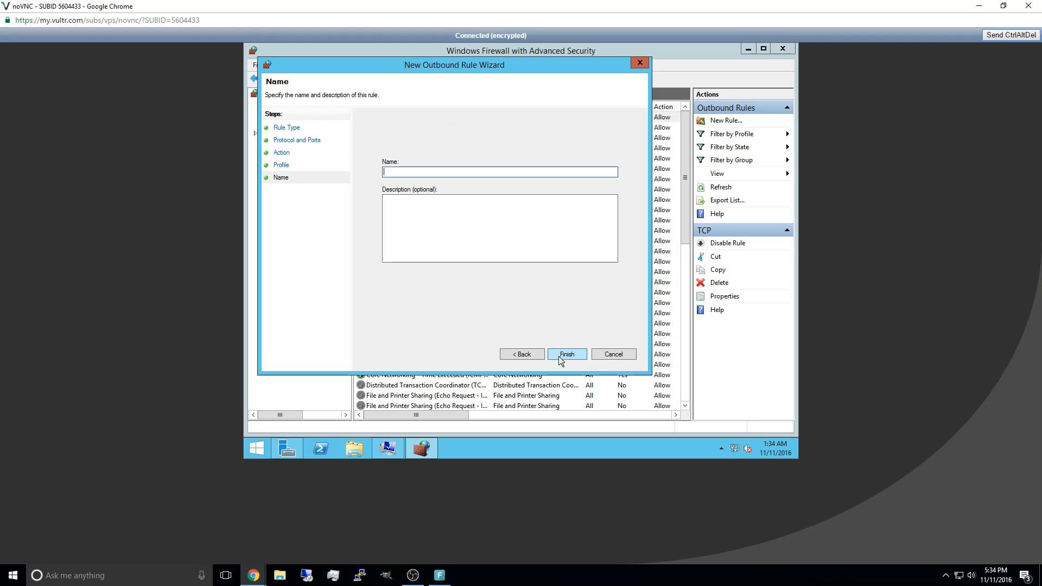
pyautogui.click(567, 354)
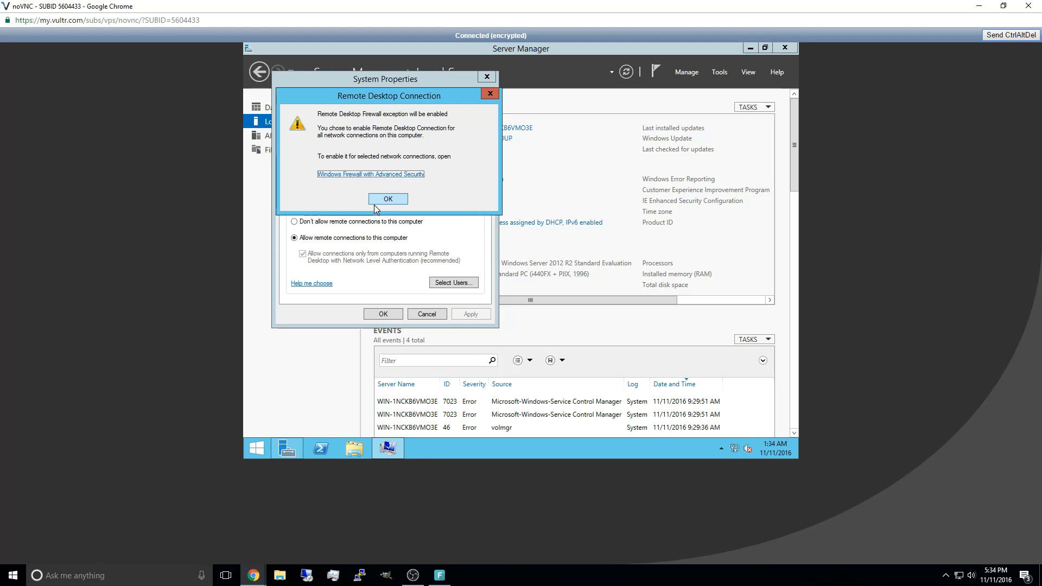
# - Confirm the remote connection settings and turn IE Enhanced Security off for administrators
pyautogui.click(388, 199)
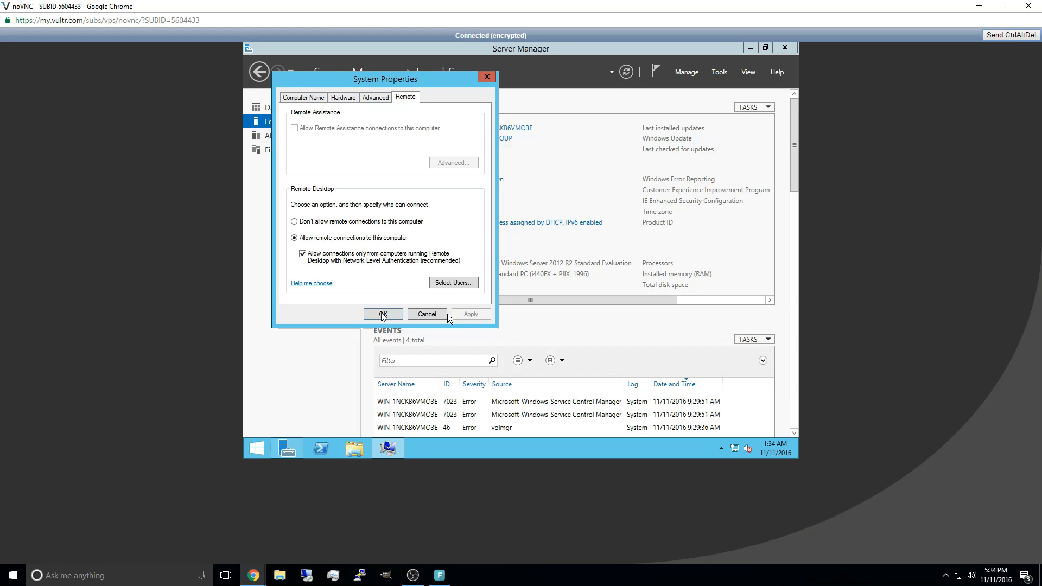
pyautogui.click(383, 314)
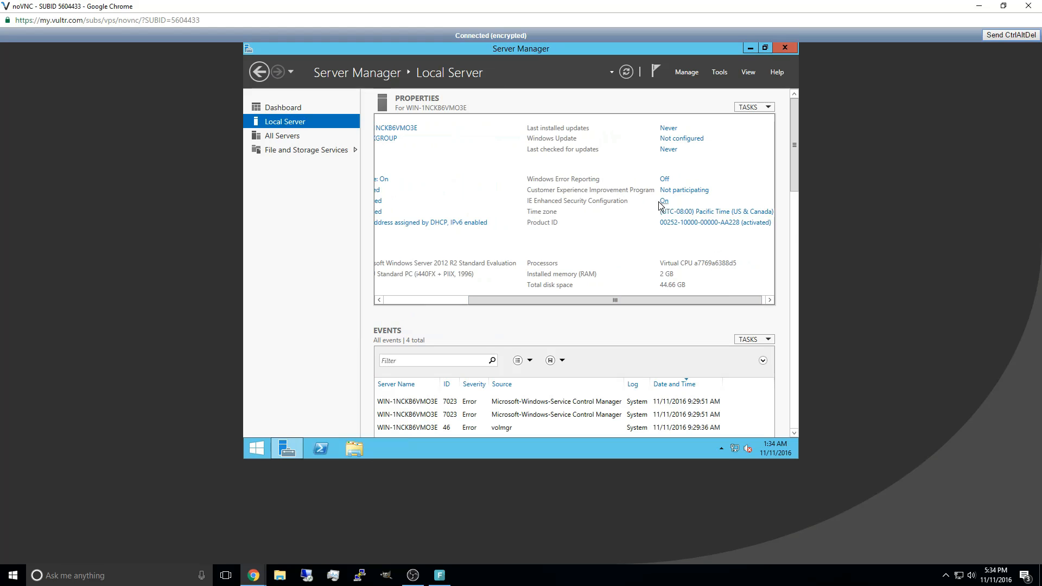
pyautogui.click(664, 200)
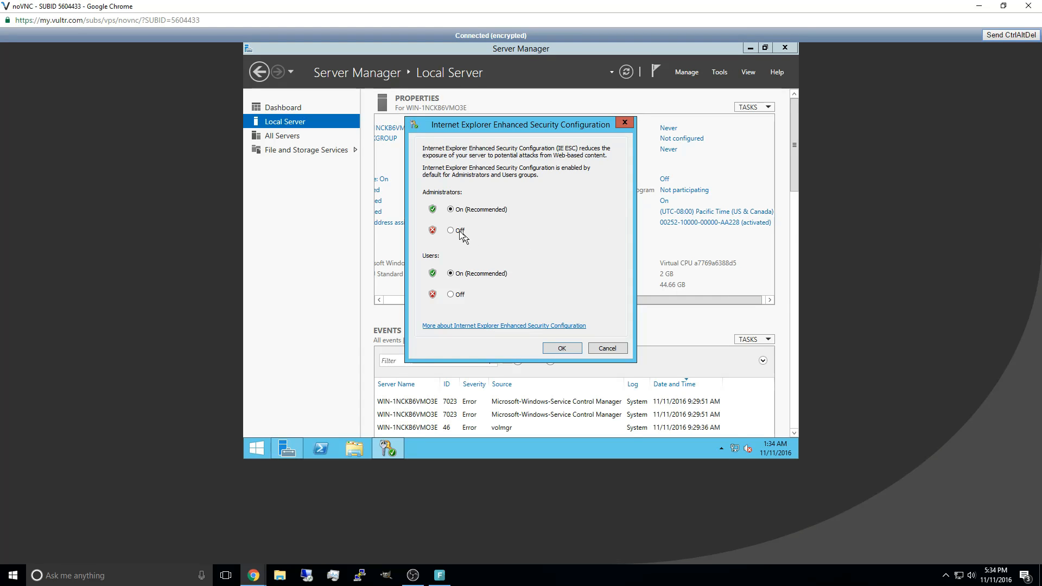
pyautogui.click(451, 230)
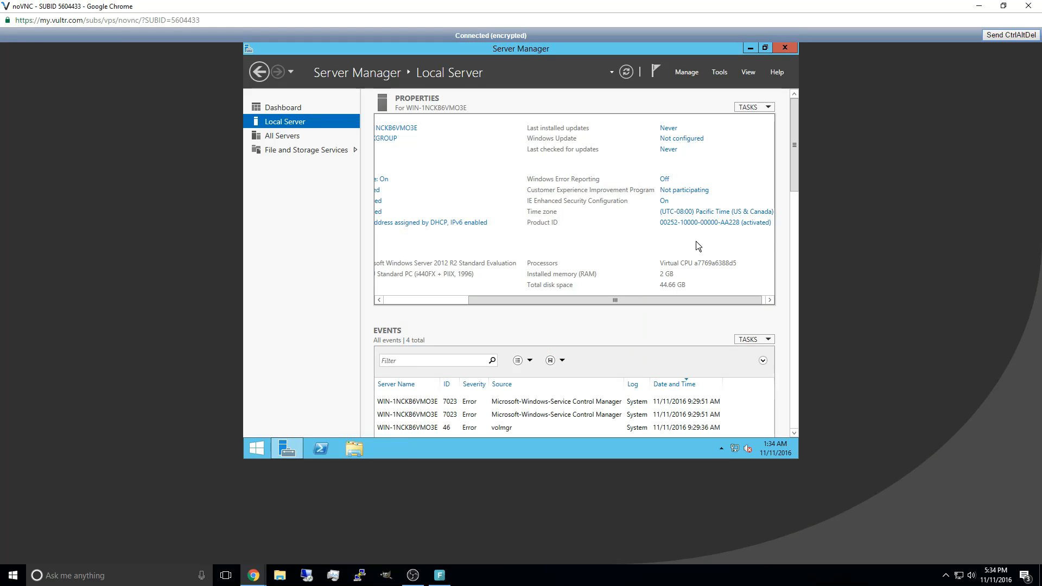
pyautogui.moveTo(784, 50)
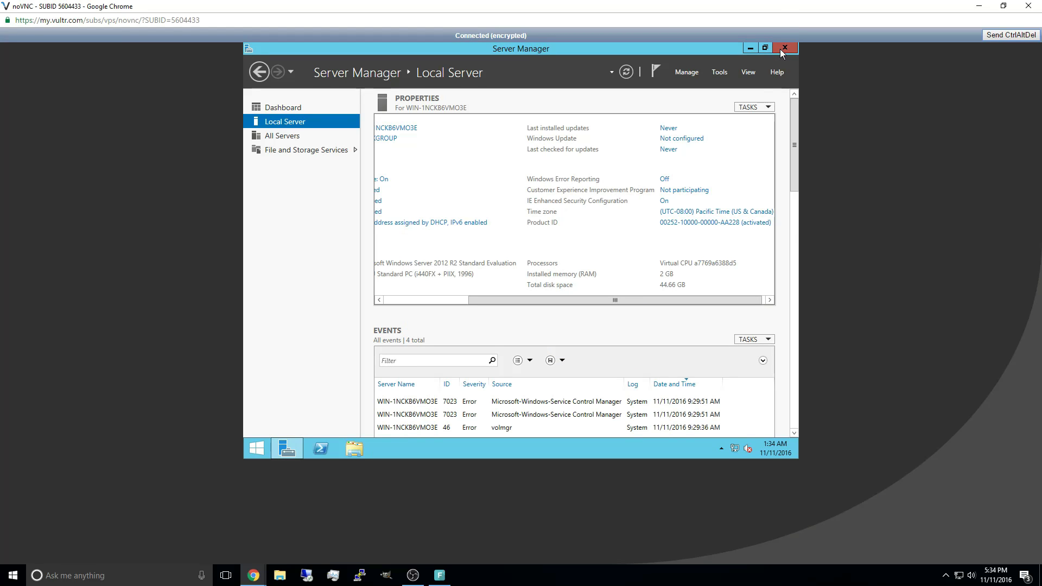
# - Close the Server Manager window to leave the bare server desktop
pyautogui.click(786, 47)
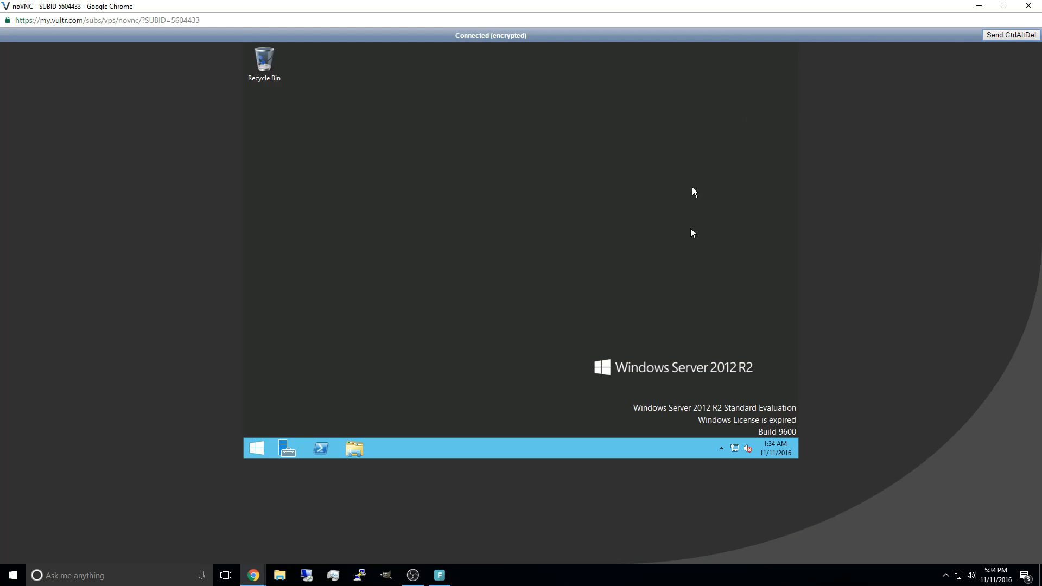
pyautogui.moveTo(737, 431)
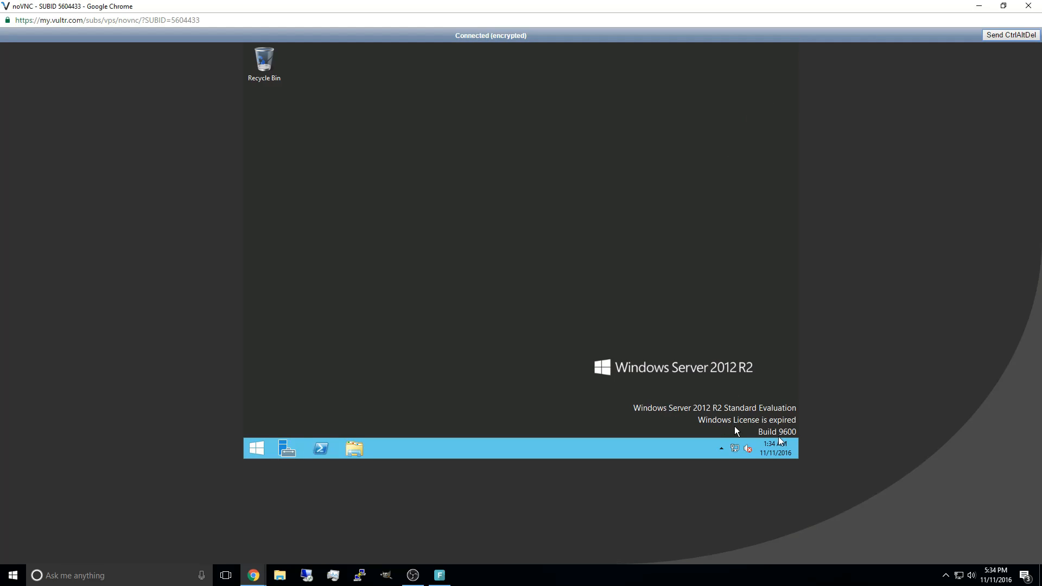
pyautogui.moveTo(774, 437)
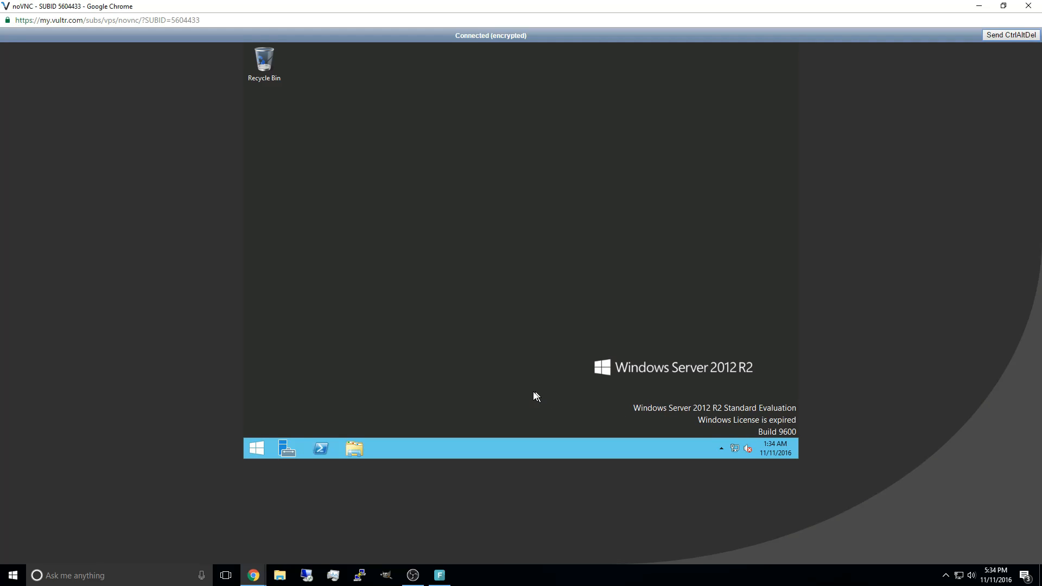
pyautogui.moveTo(683, 423)
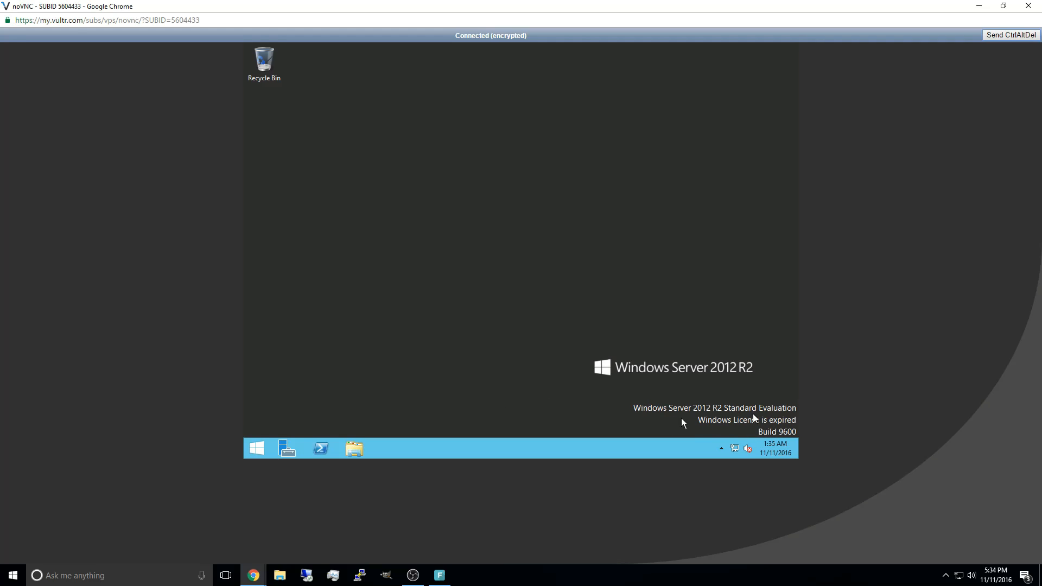
pyautogui.moveTo(733, 421)
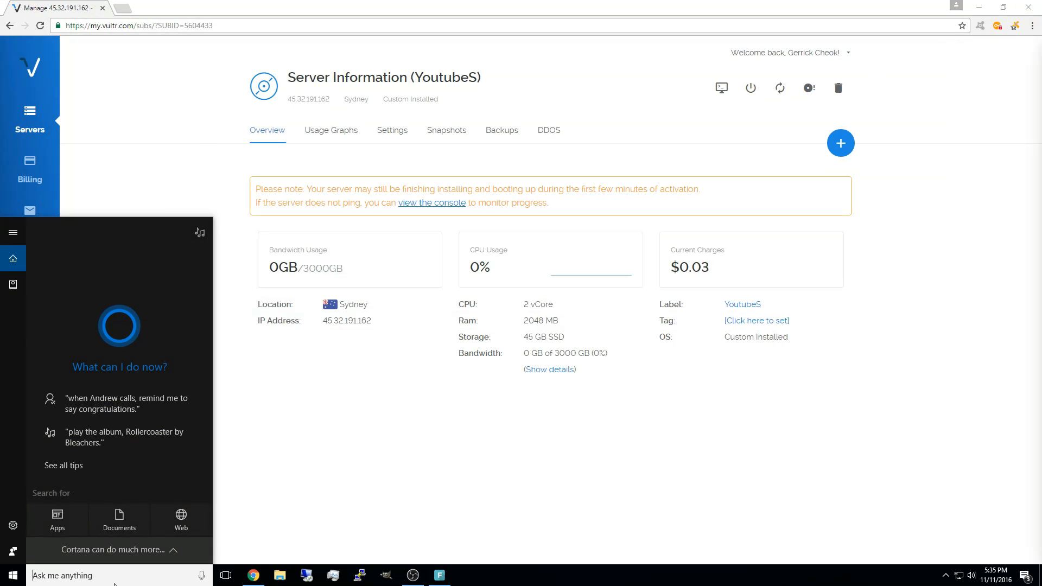
# - Launch Remote Desktop Connection from a 'remote' search and select the old computer address
pyautogui.write('remote')
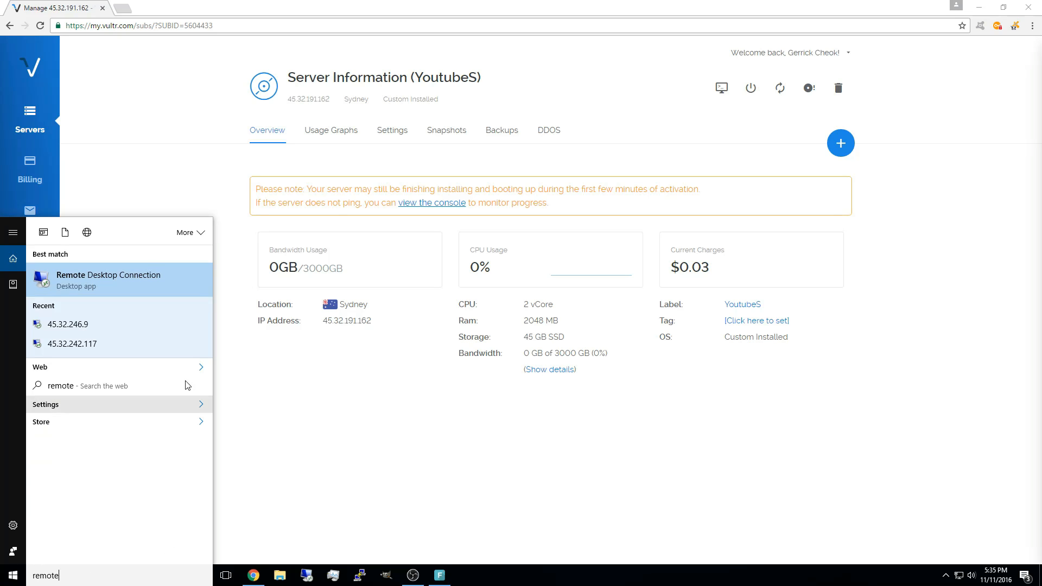
pyautogui.click(108, 280)
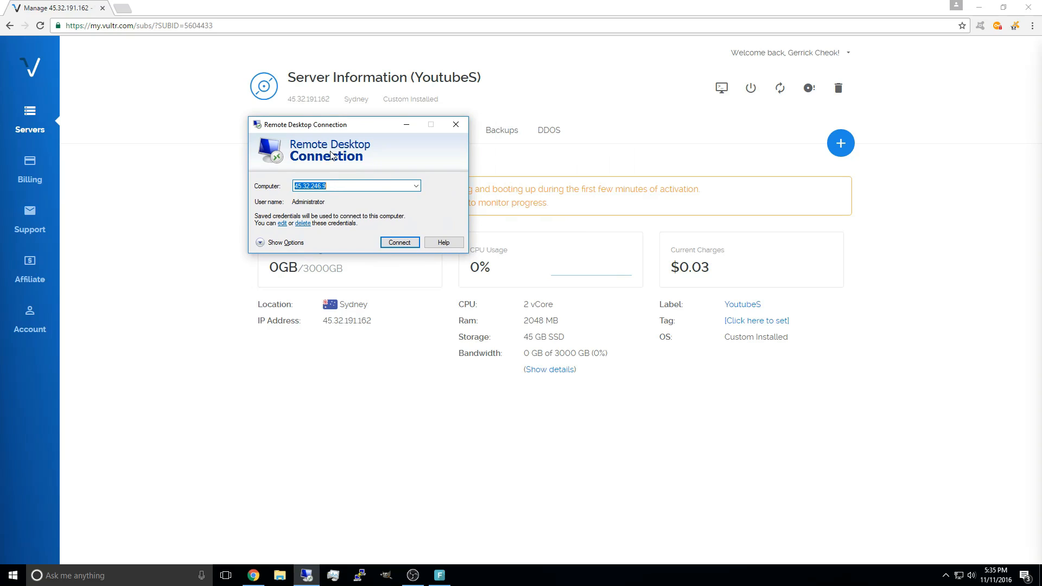
pyautogui.moveTo(325, 99)
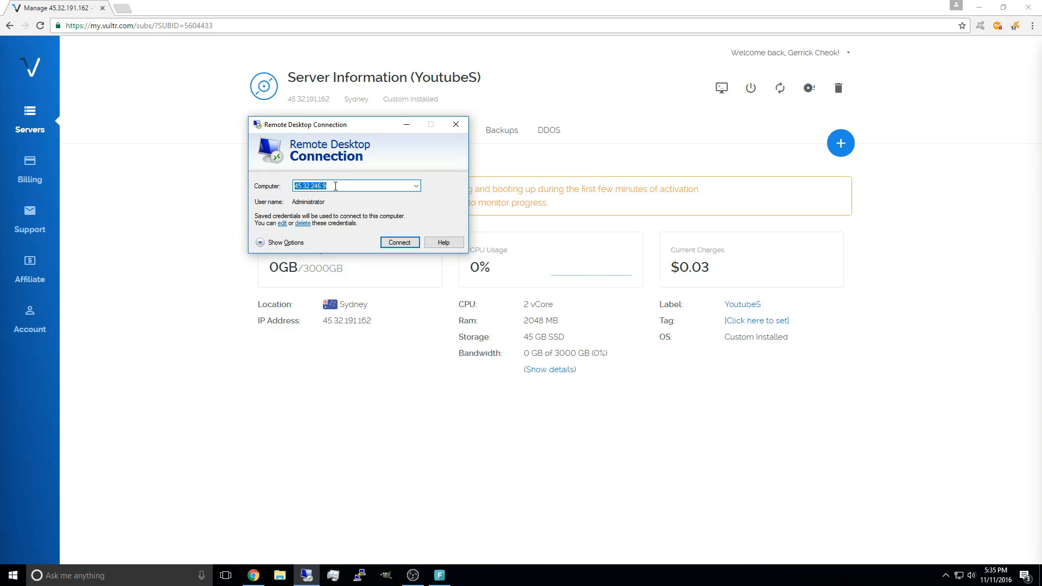
pyautogui.click(413, 186)
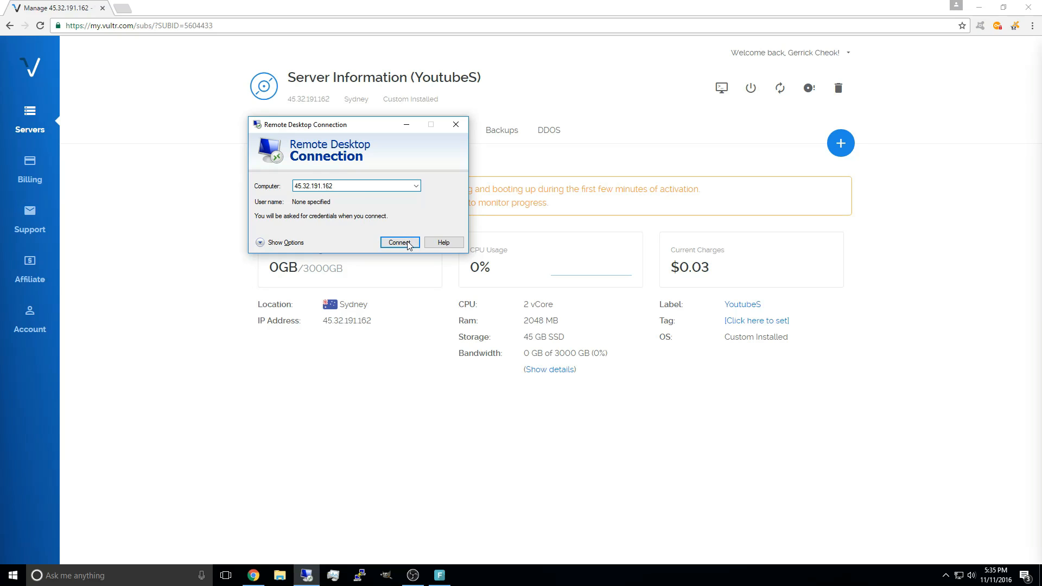
# - Connect as Administrator and accept the certificate warning with 'Don't ask me again' ticked
pyautogui.click(399, 242)
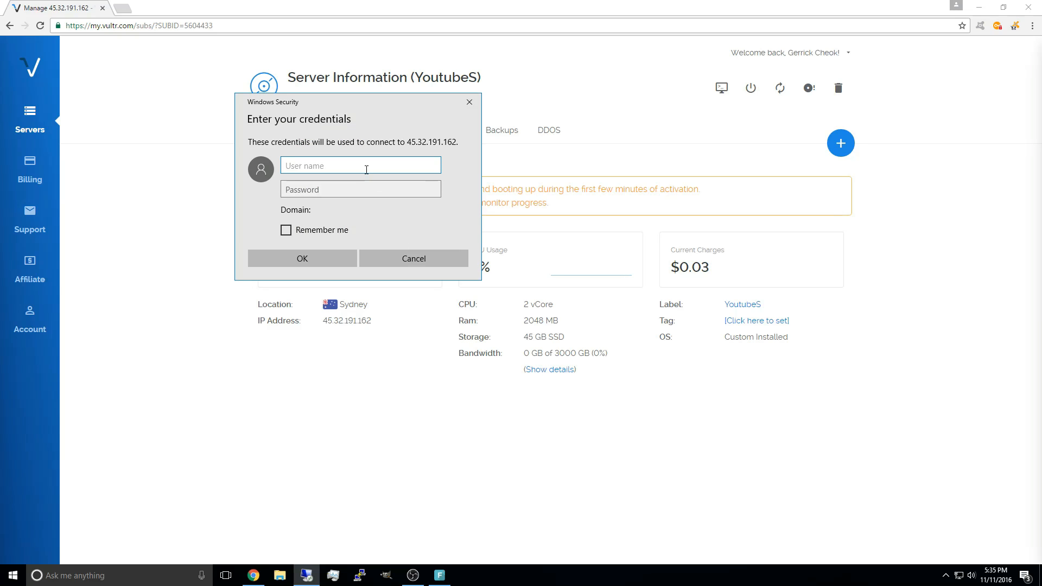
pyautogui.write('Administrator')
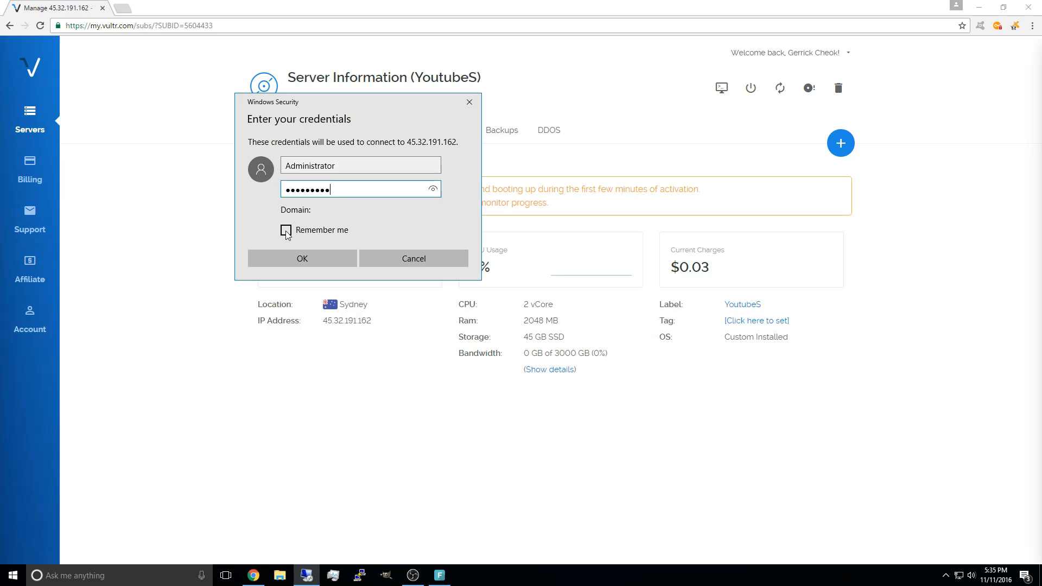
pyautogui.click(302, 258)
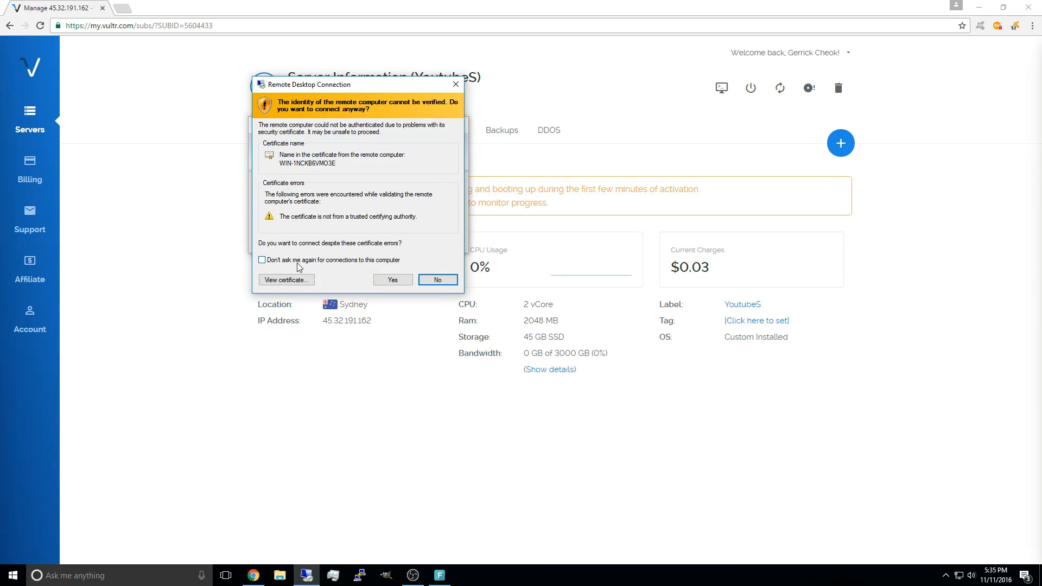
pyautogui.click(263, 260)
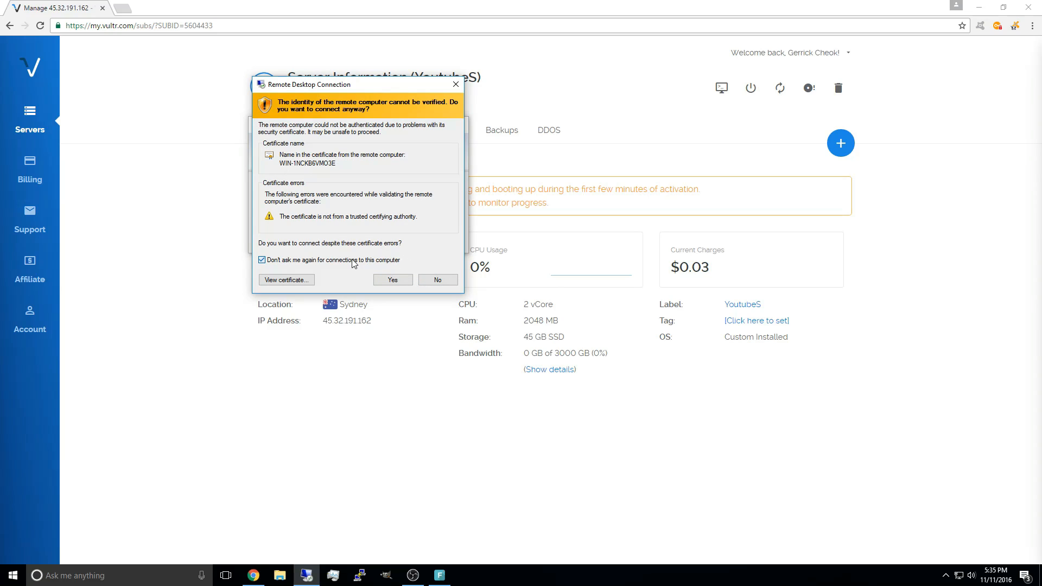
pyautogui.click(261, 260)
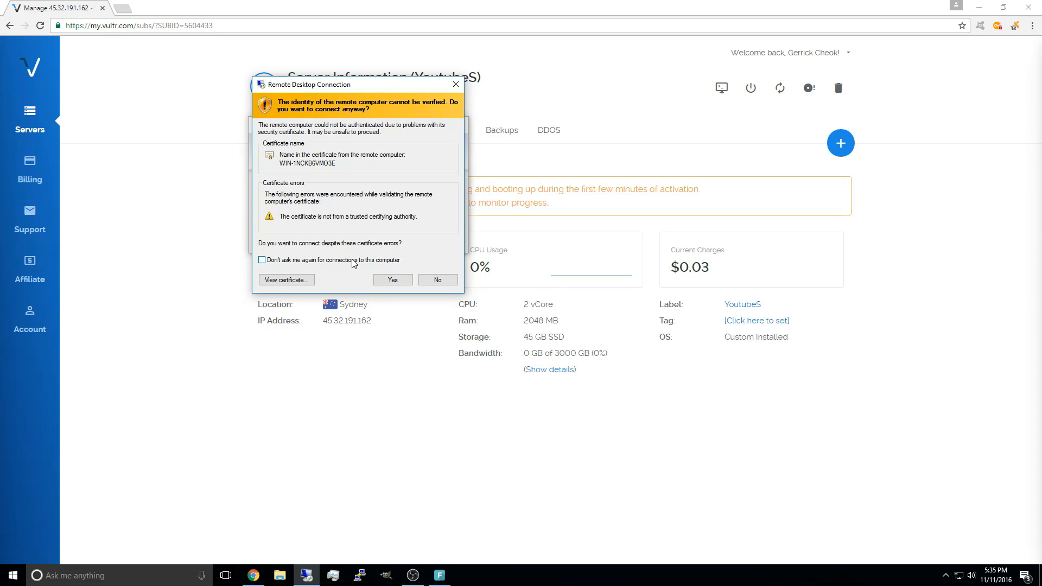
pyautogui.click(261, 260)
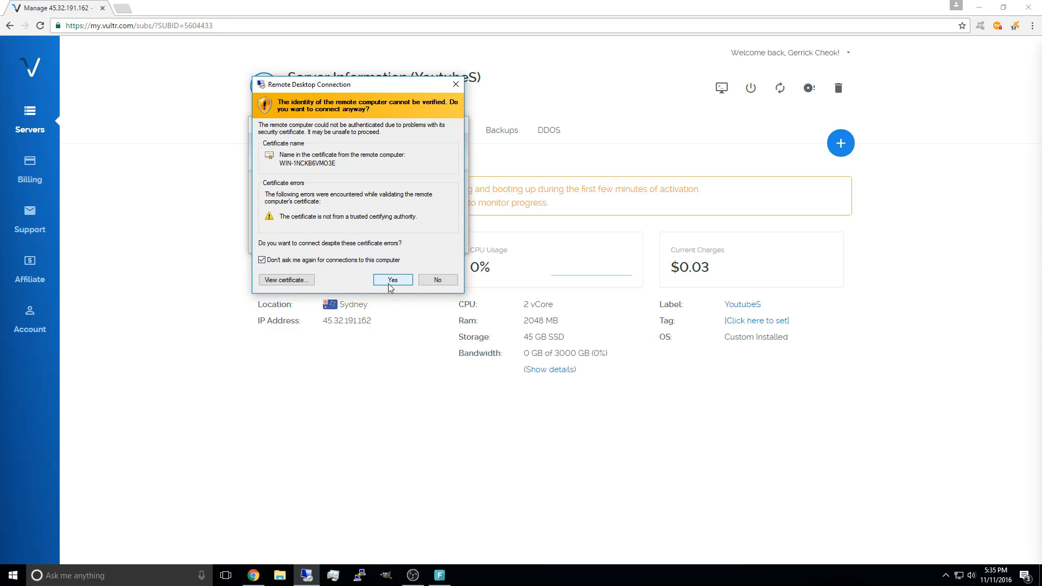
pyautogui.click(393, 280)
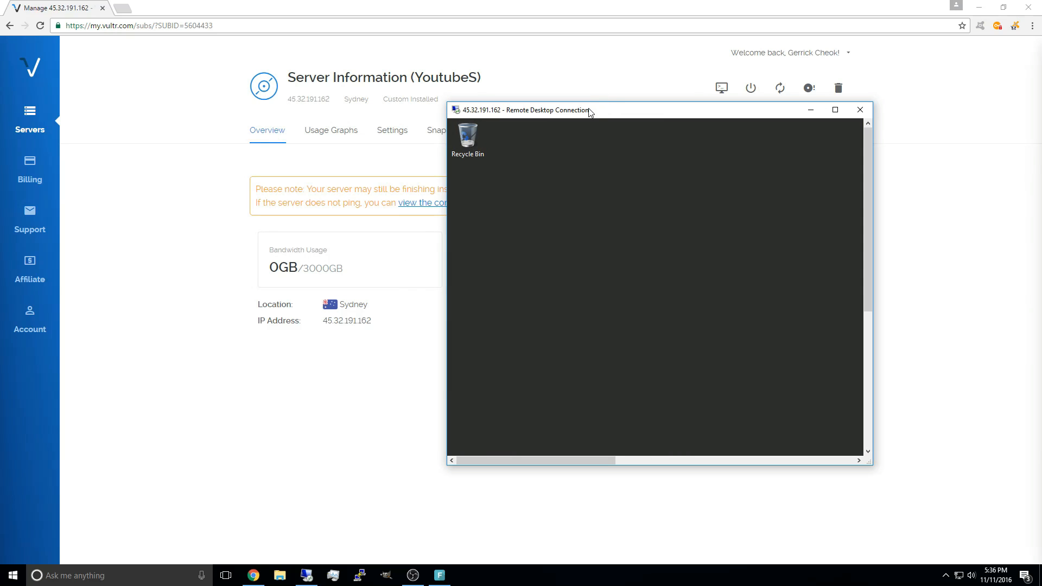
# - Maximize the Remote Desktop session to 45.32.191.162 so it fills the screen
pyautogui.click(835, 109)
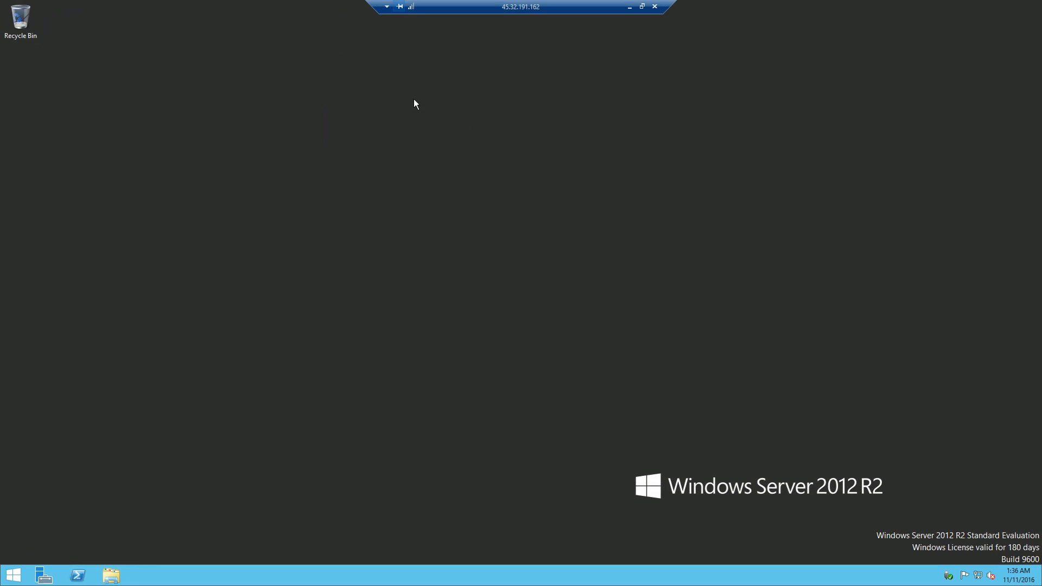
pyautogui.moveTo(250, 351)
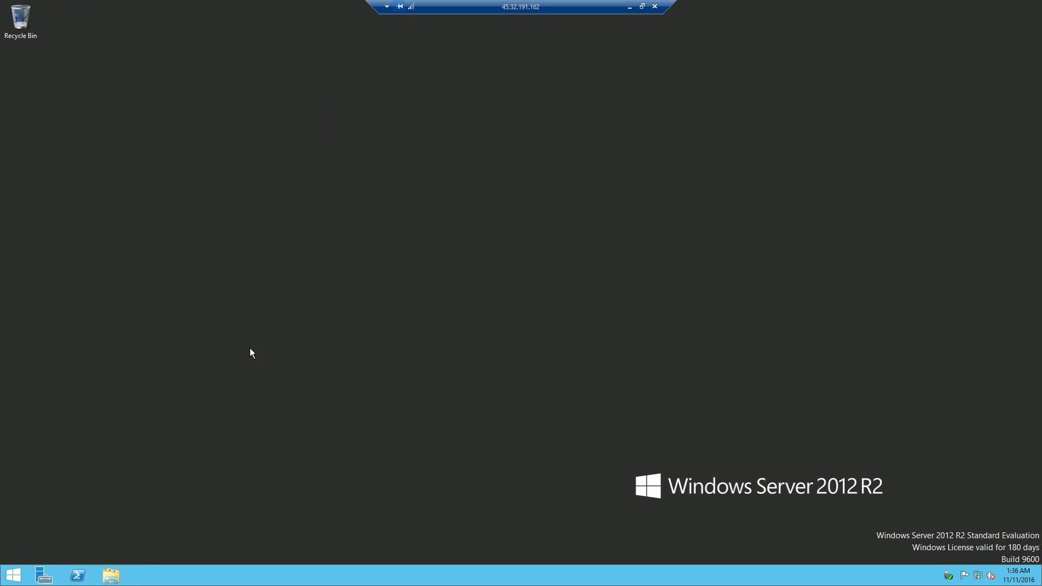
pyautogui.moveTo(268, 387)
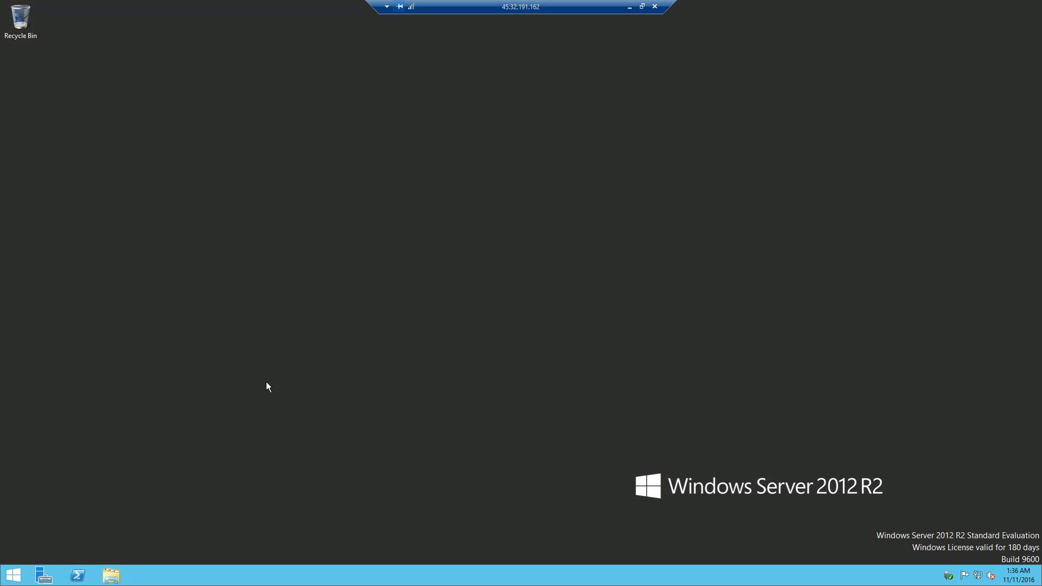
pyautogui.moveTo(254, 398)
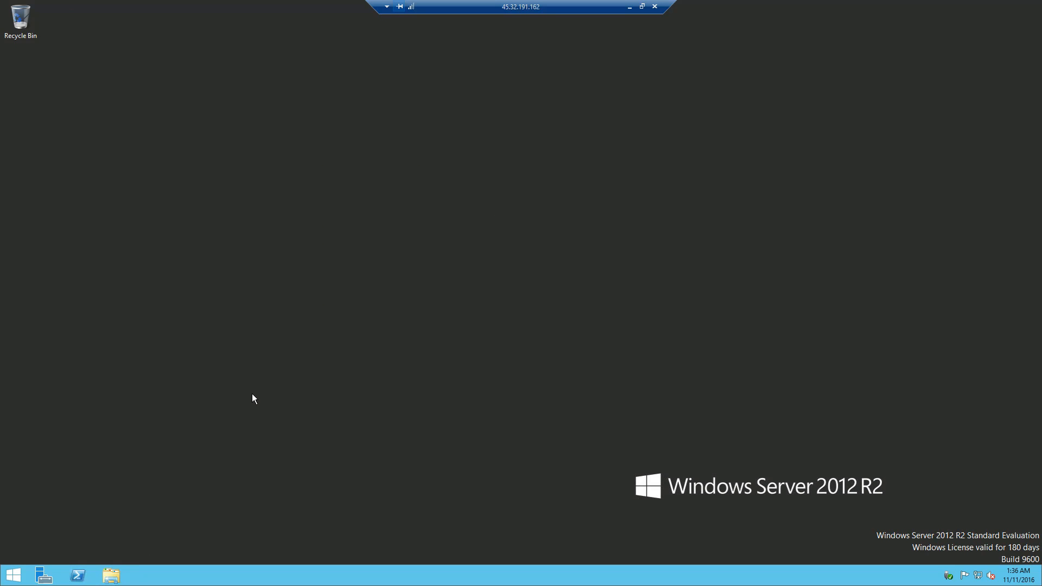
pyautogui.moveTo(31, 542)
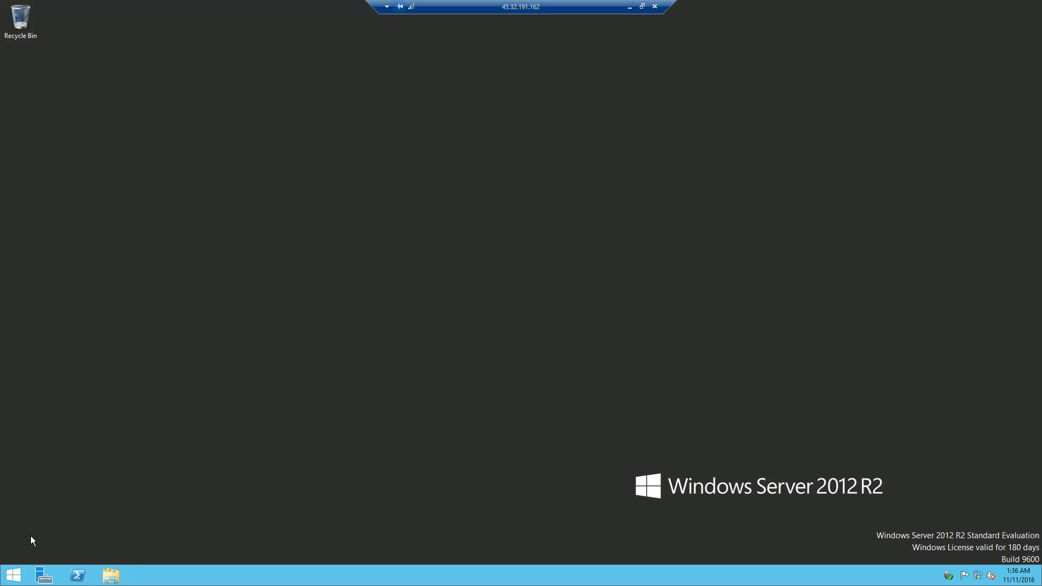